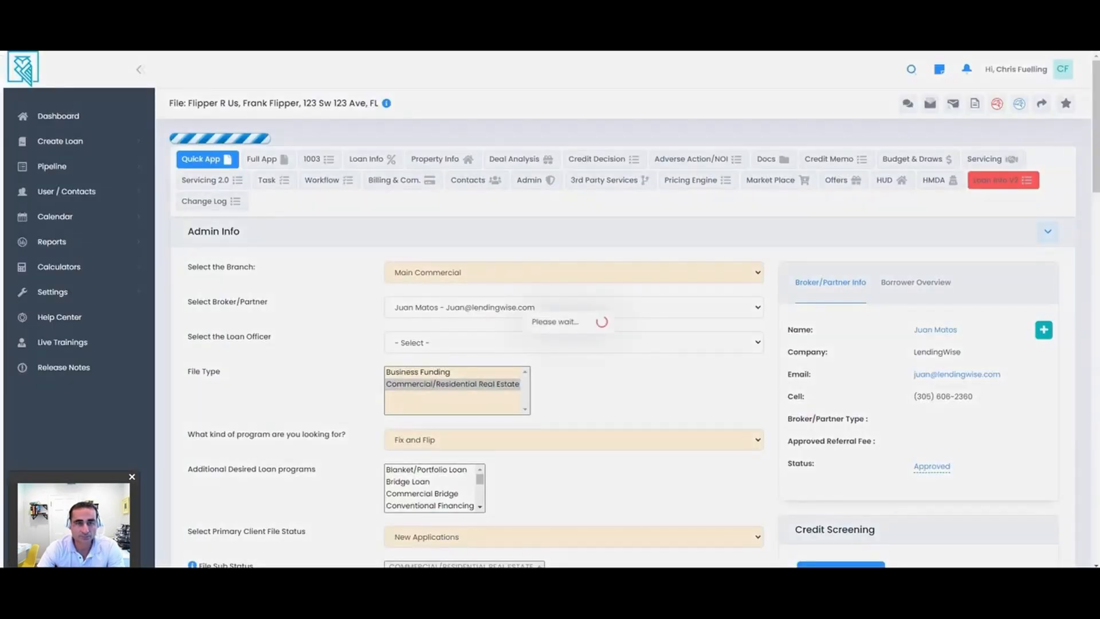
Run a Market Place search for Fix & Flip lenders matching this loan file
left_click(452, 384)
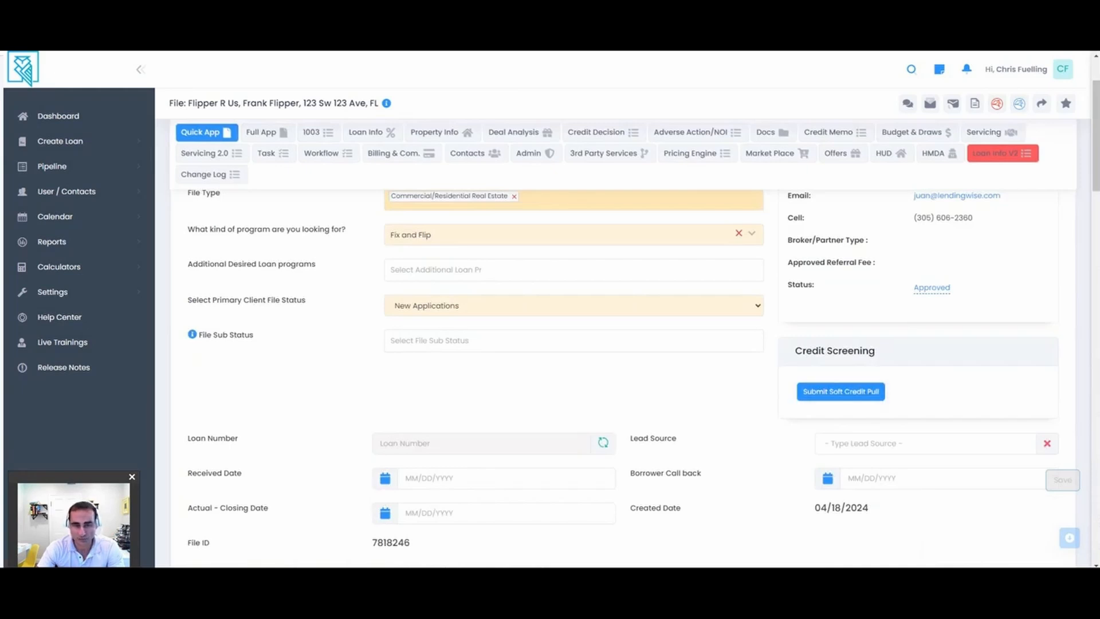
scroll("down", 3)
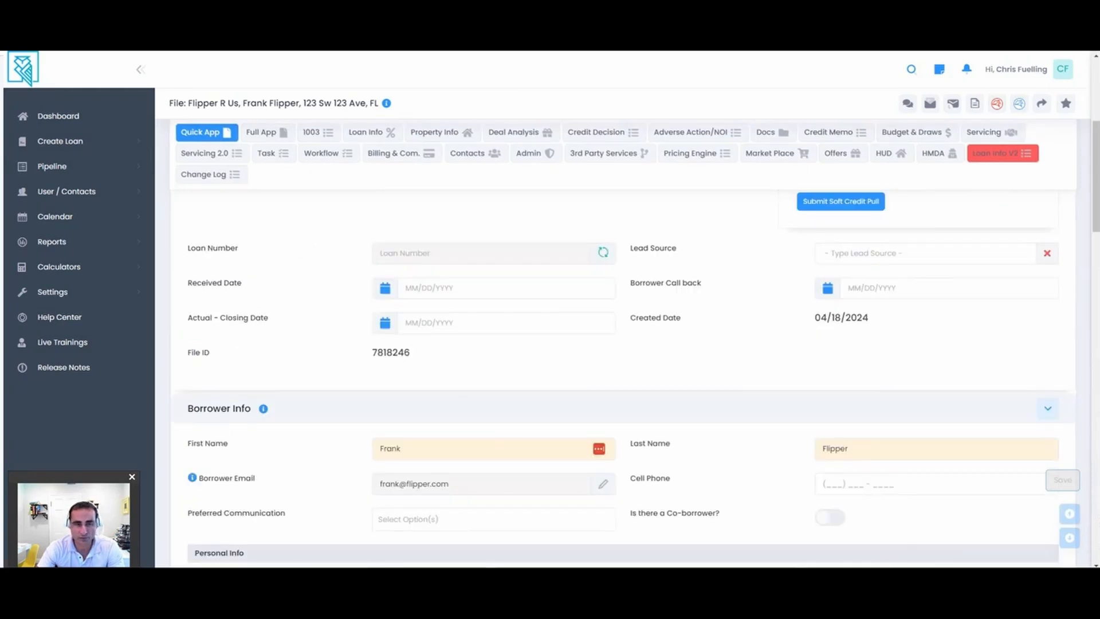
scroll("down", 3)
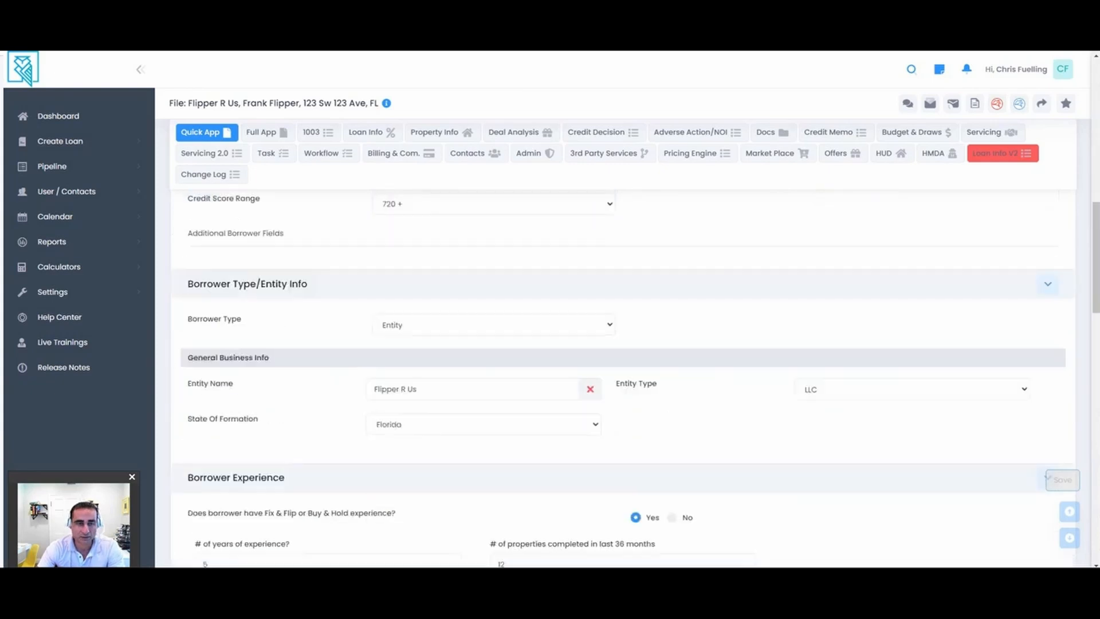
scroll("down", 3)
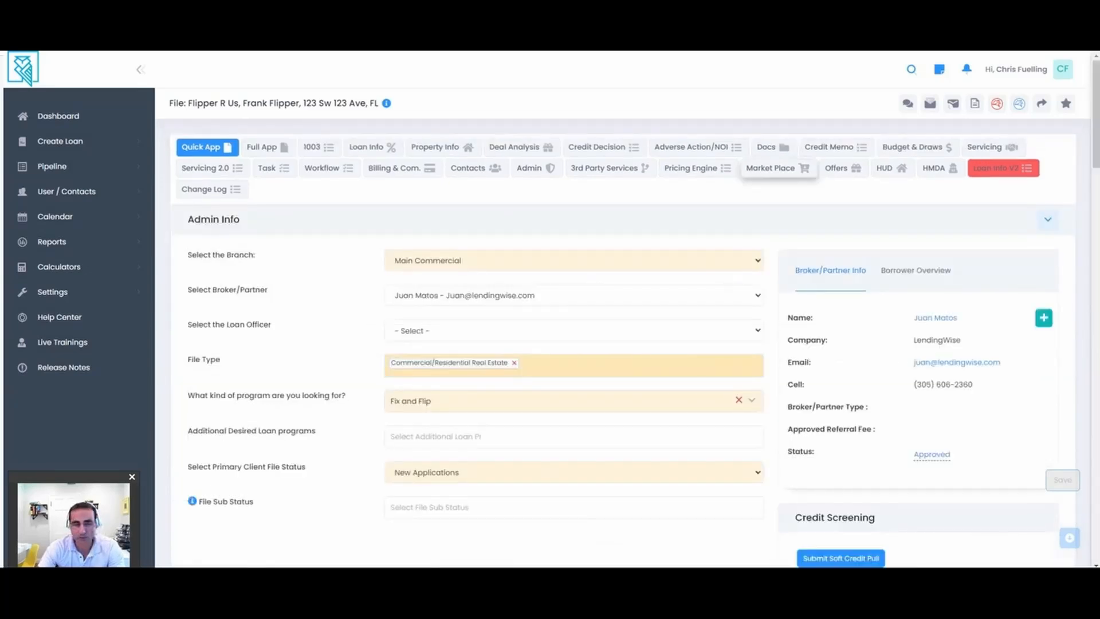
left_click(773, 167)
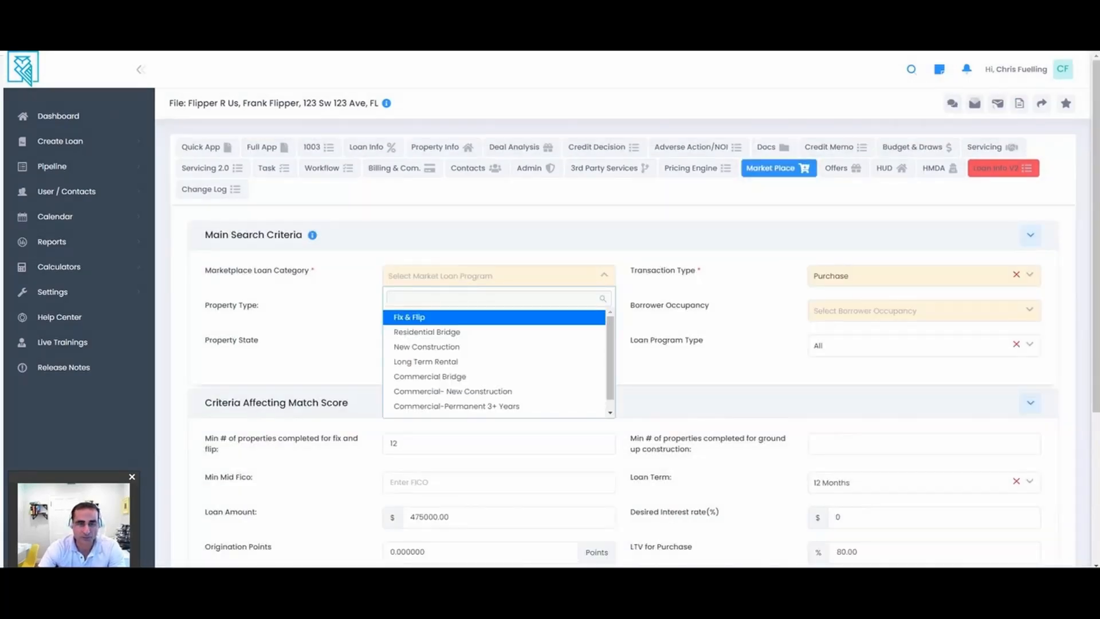
left_click(409, 317)
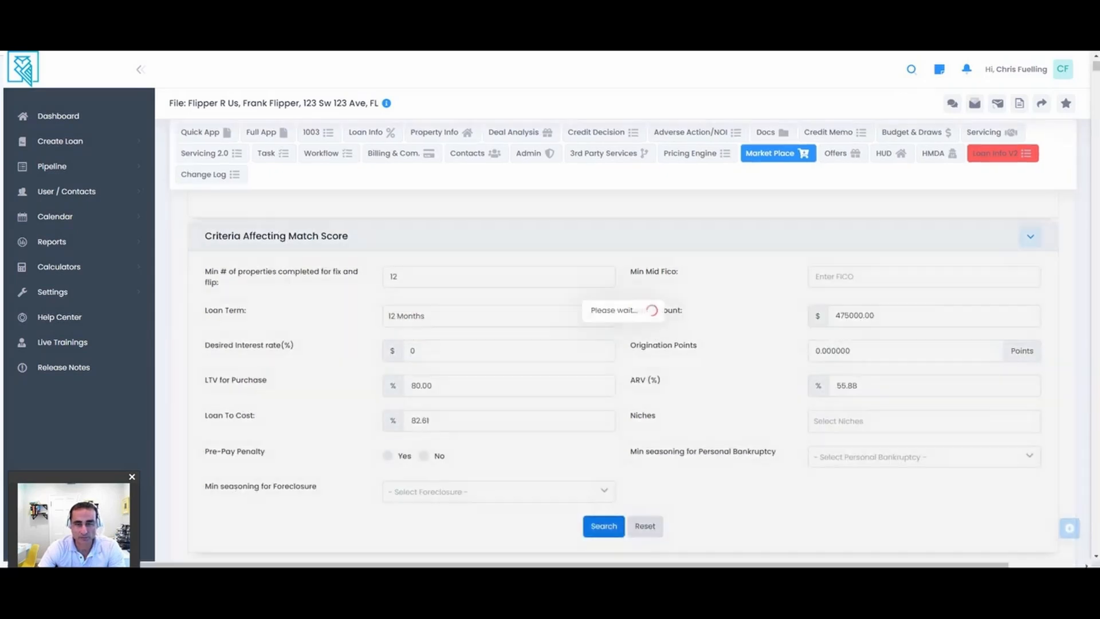
left_click(602, 526)
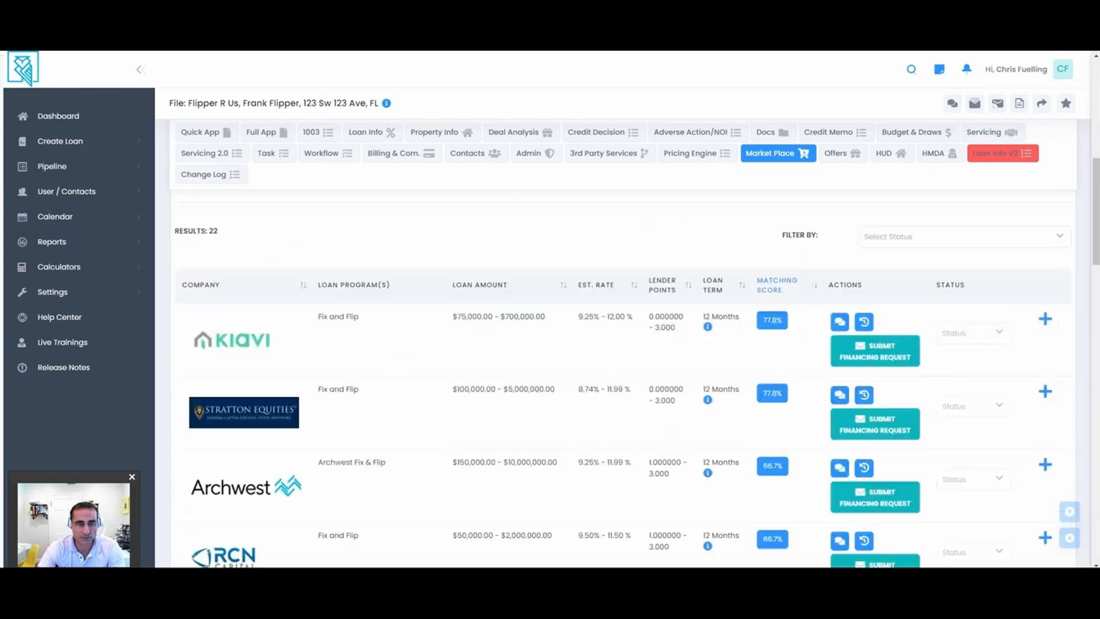
Review the 22 lender matches and highlight Kiavi's program niches in its expanded details
scroll("down", 3)
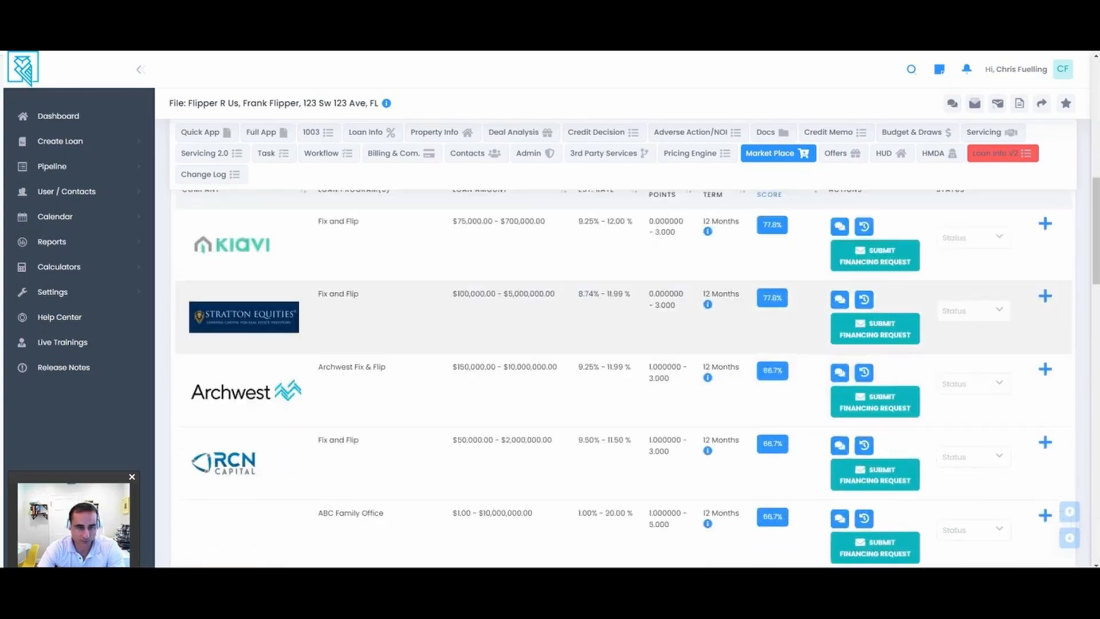
scroll("down", 3)
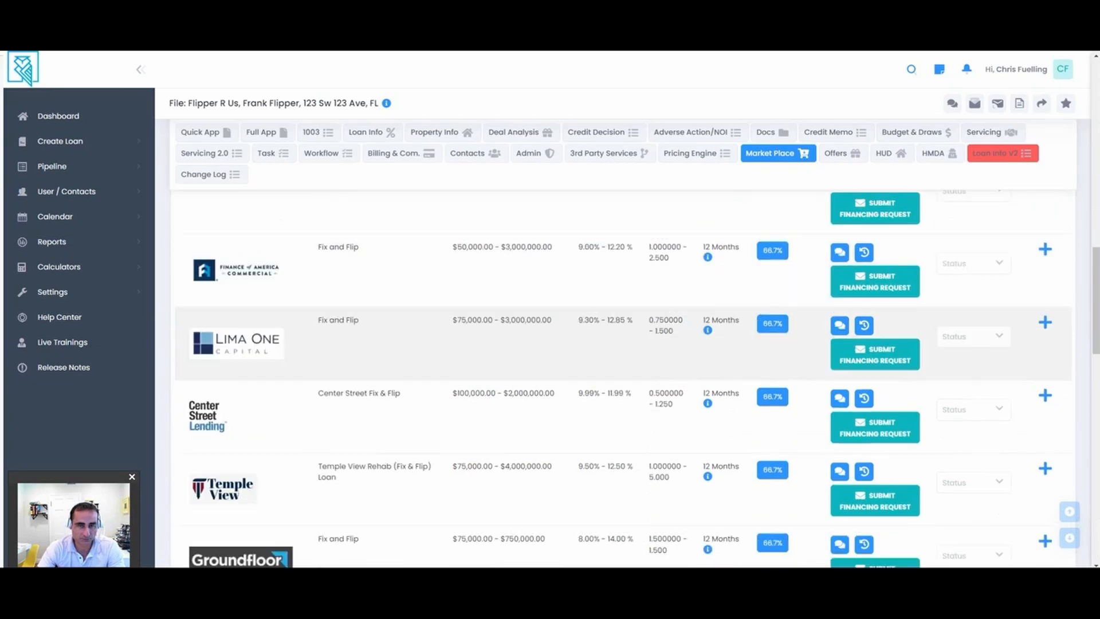
scroll("down", 3)
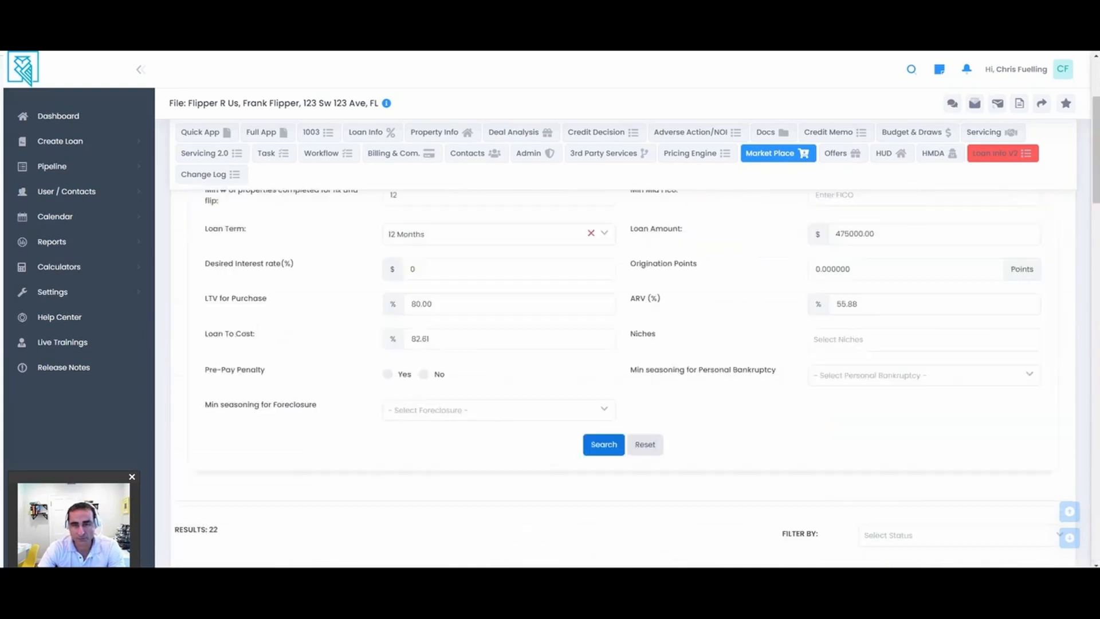
scroll("down", 3)
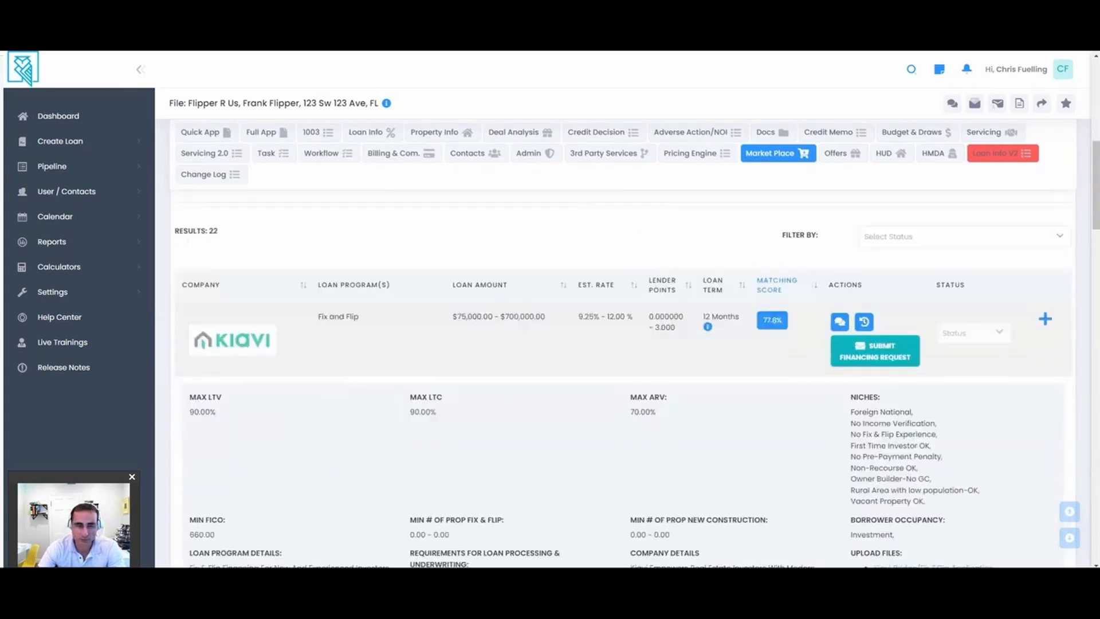
scroll("down", 3)
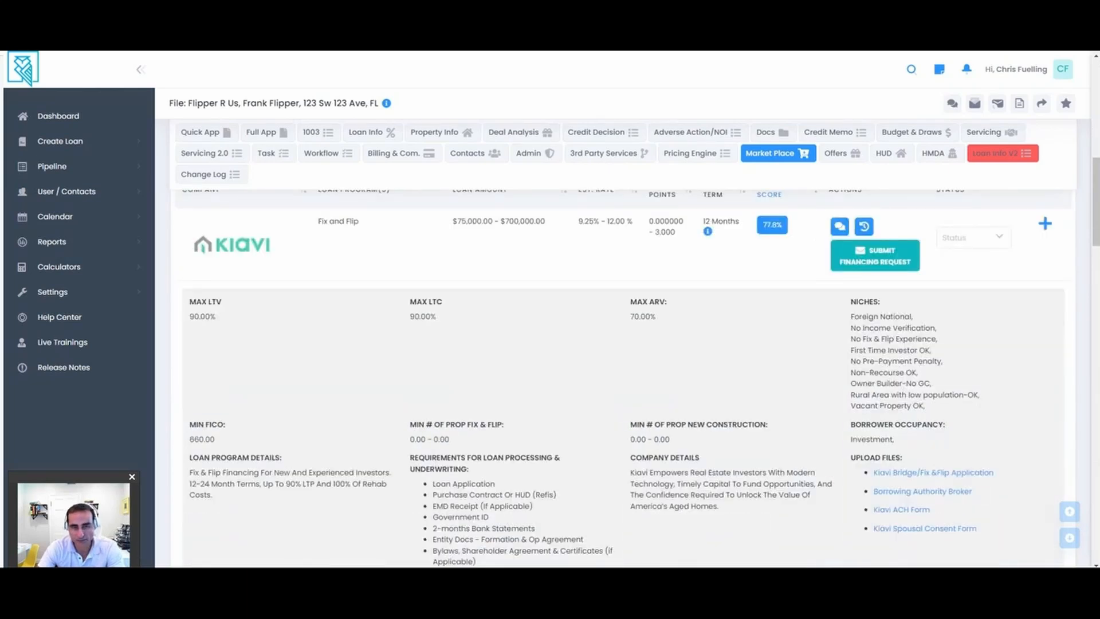
left_click_drag(852, 316, 932, 405)
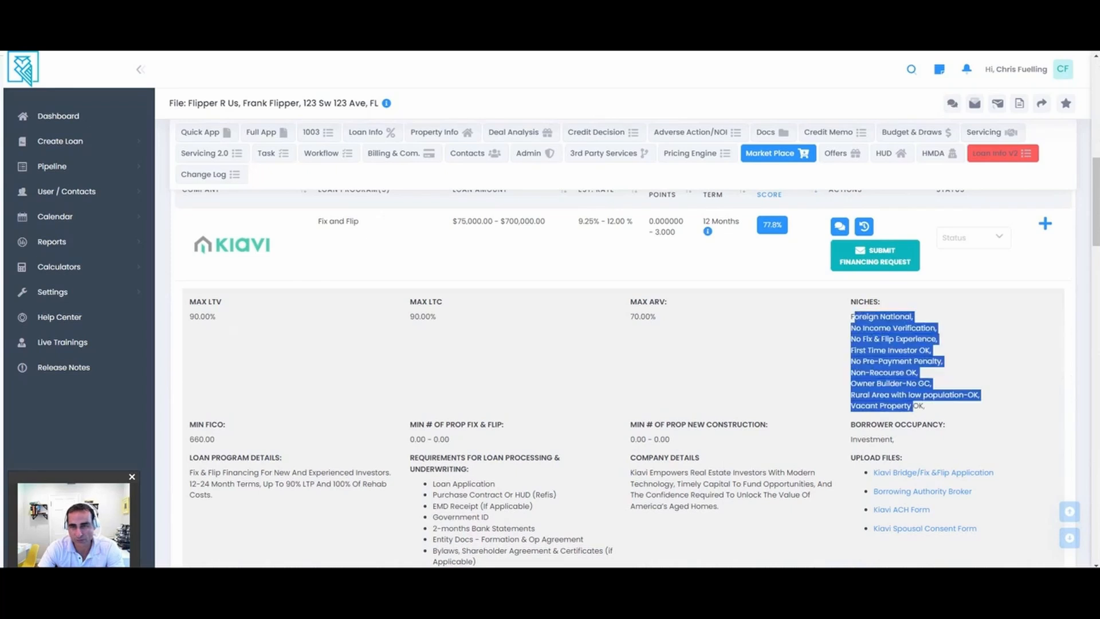
scroll("down", 3)
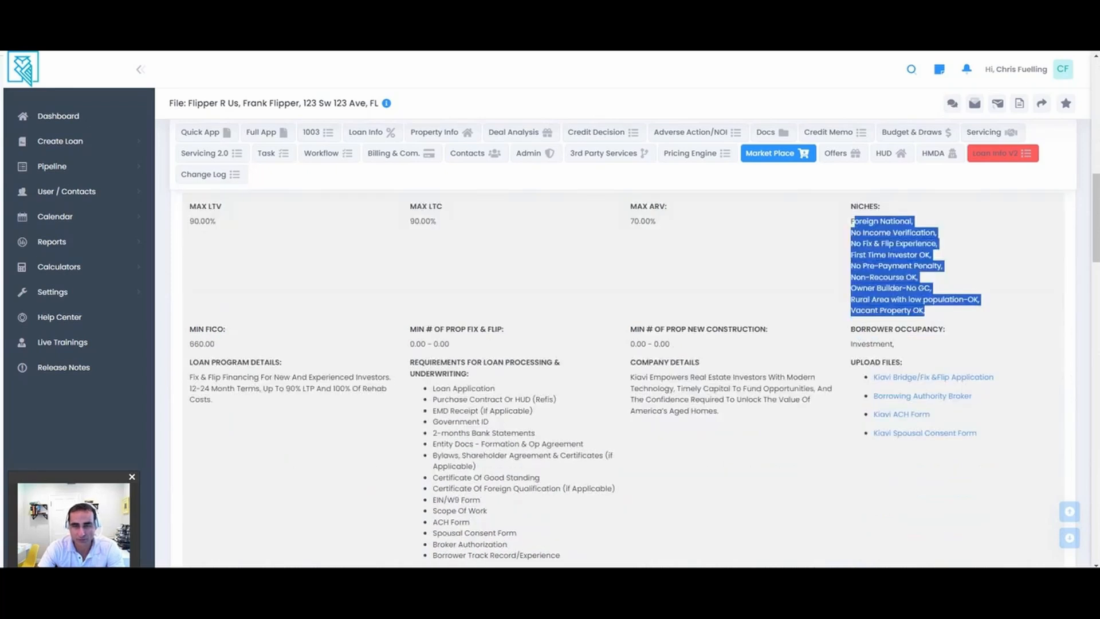
scroll("down", 3)
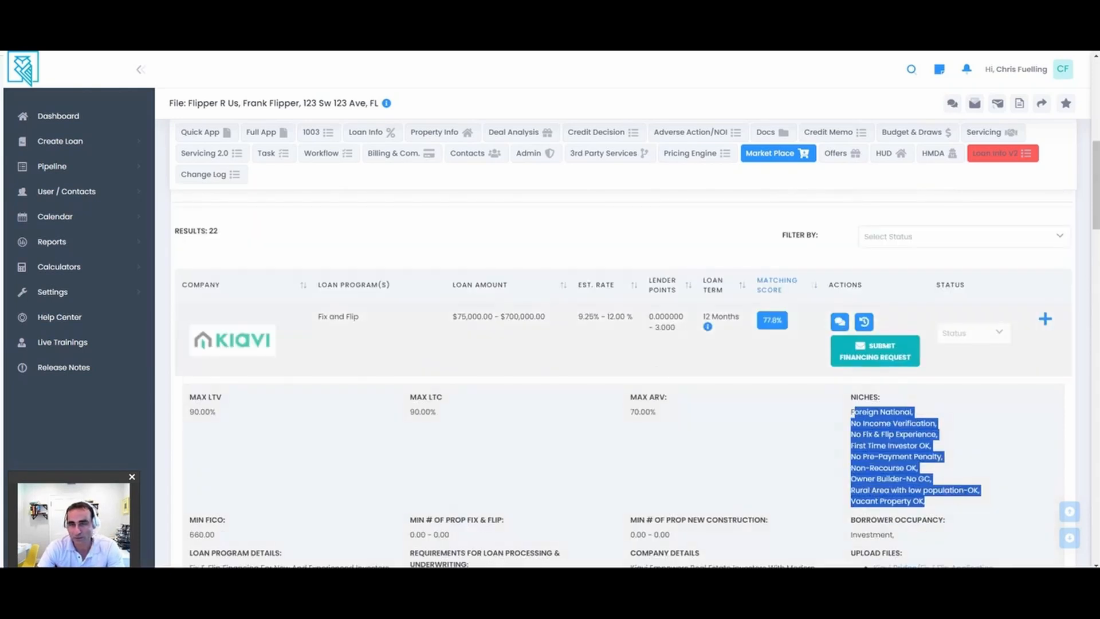
Start a Request For Pre-Qualification email to a lender for the 123 SW 123 Ave deal
left_click(875, 350)
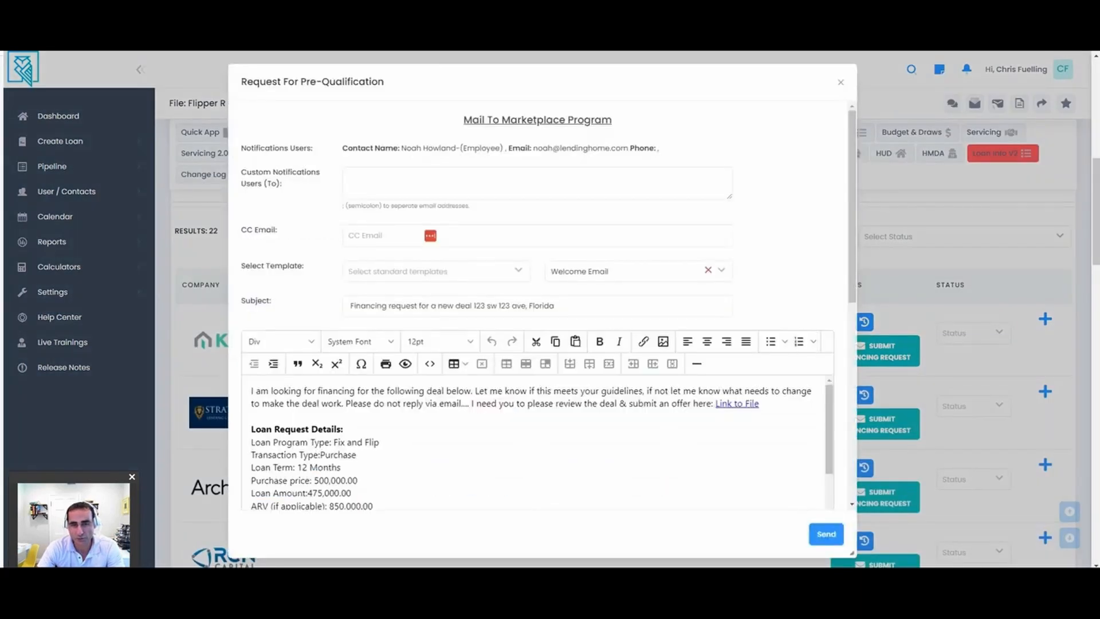
scroll("down", 3)
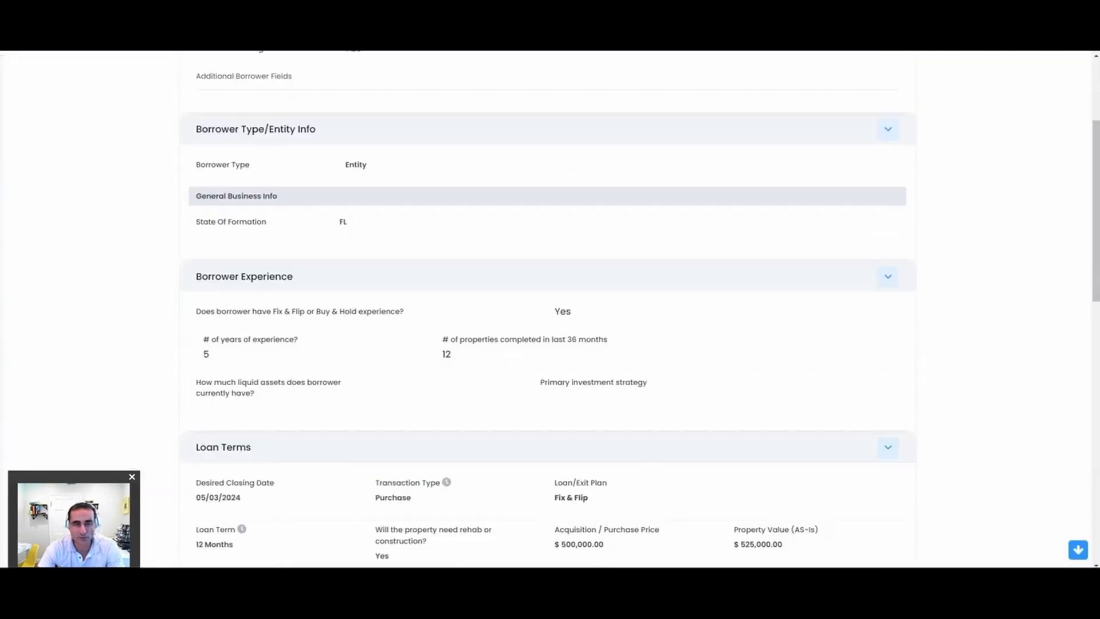
Review the lender deal summary and offer form, then load the ABC Flips Quick App
scroll("up", 3)
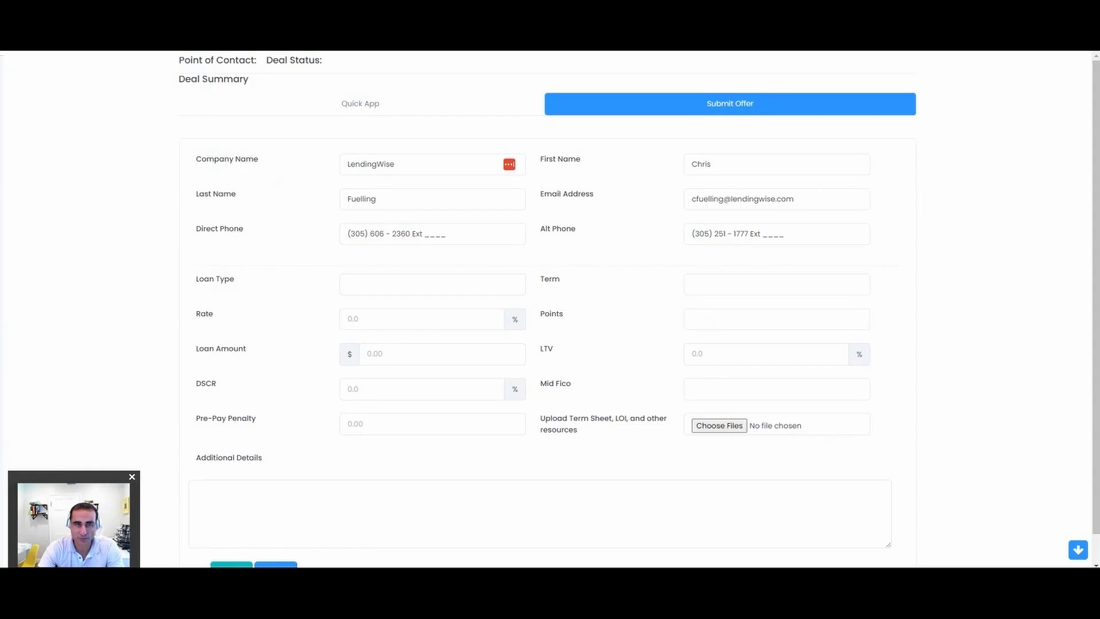
left_click(730, 103)
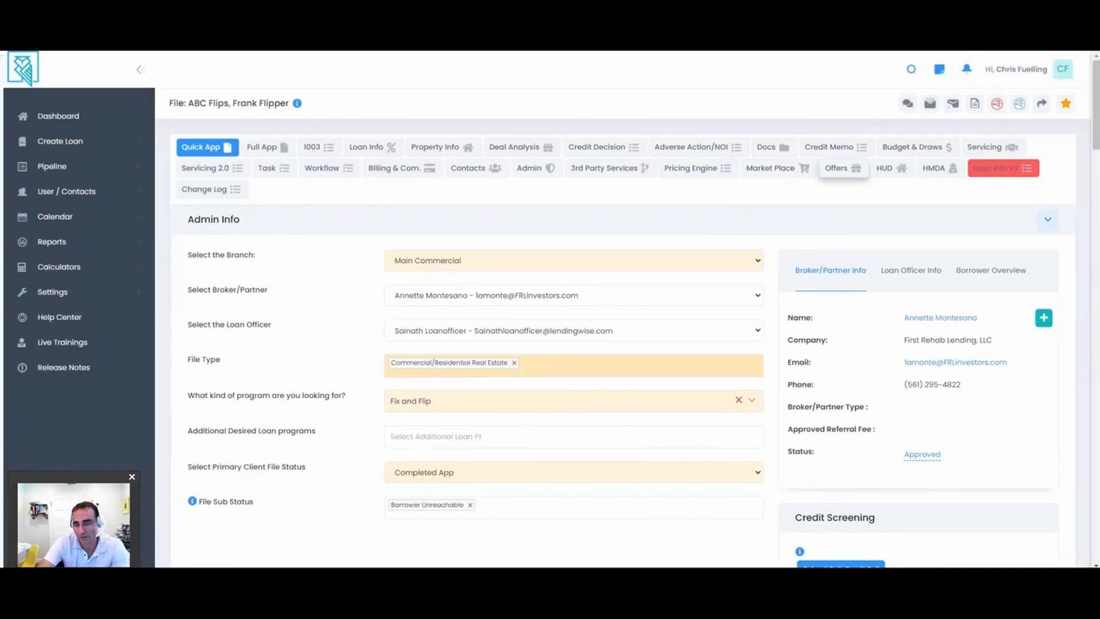
Review the Offers table on ABC Flips, highlighting Achwest's offered rate
left_click(842, 168)
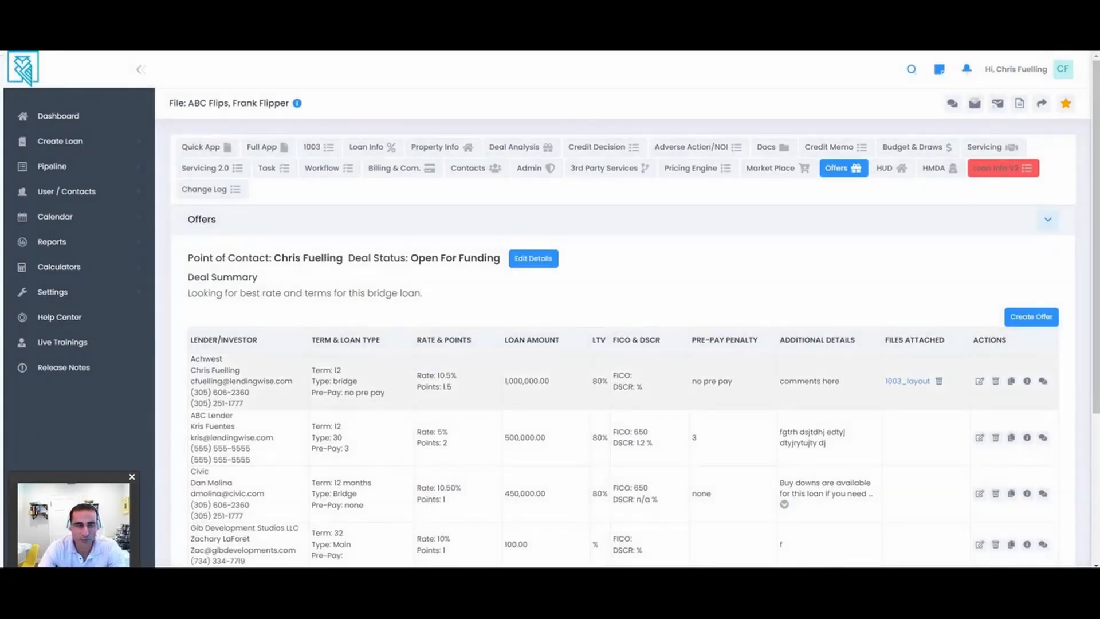
double_click(205, 359)
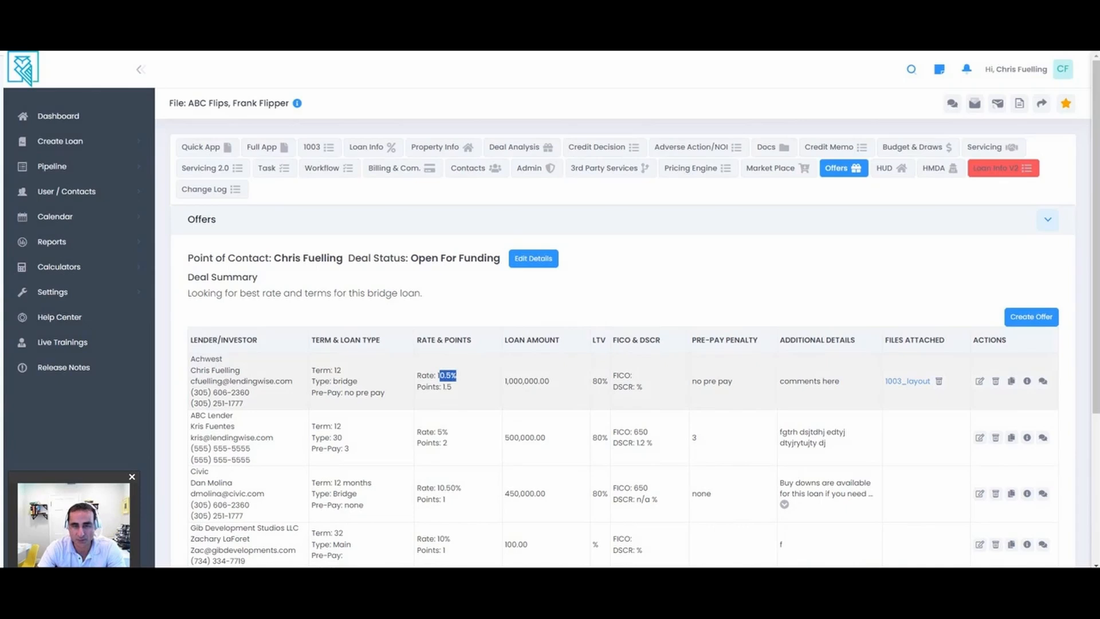
scroll("down", 3)
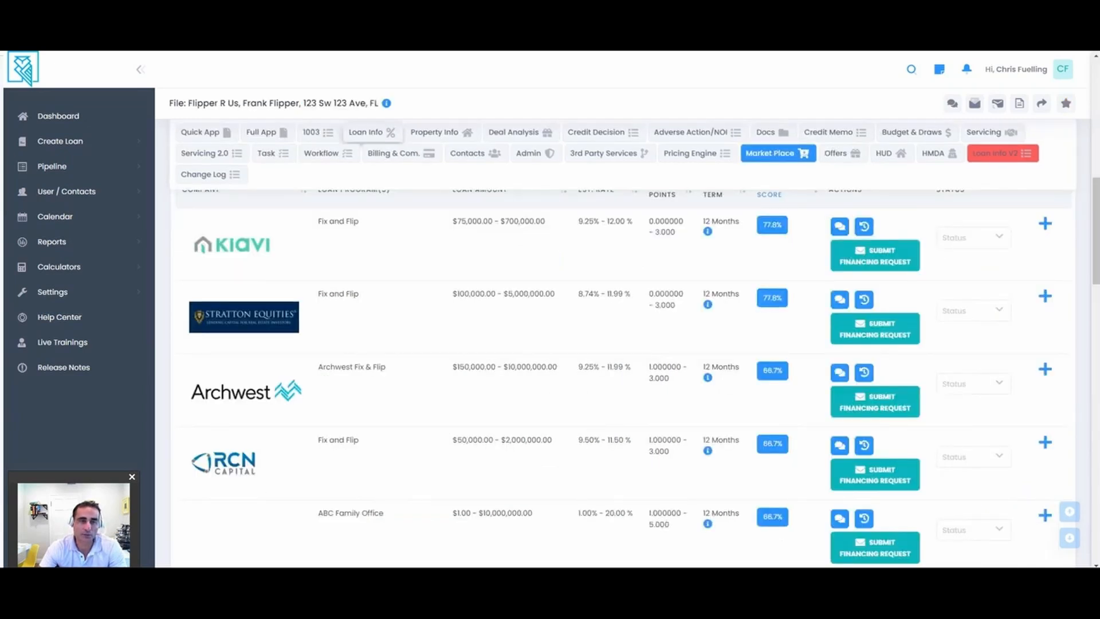
Set the Loan Info interest rate to 11.5%, recalculating the monthly payment to $4,552.08
left_click(370, 132)
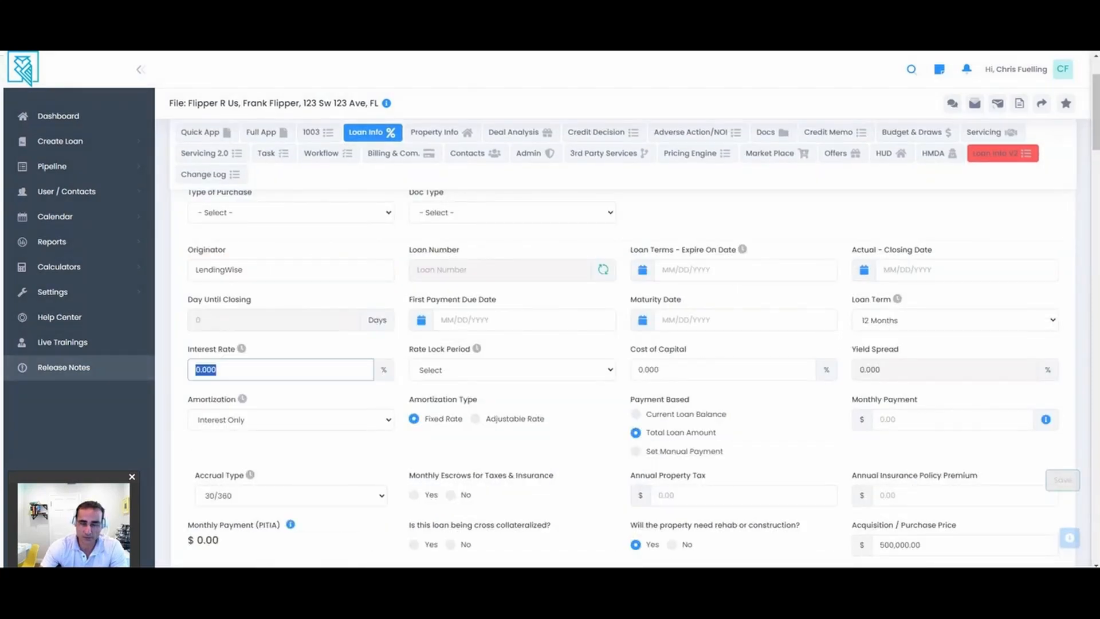
type("1")
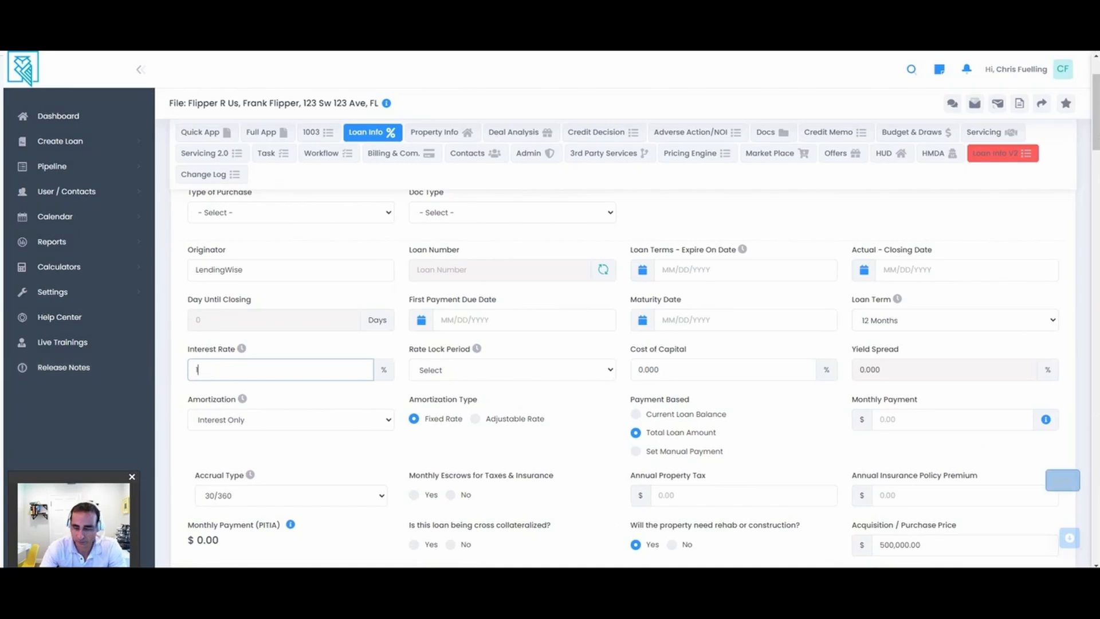
type("11.5")
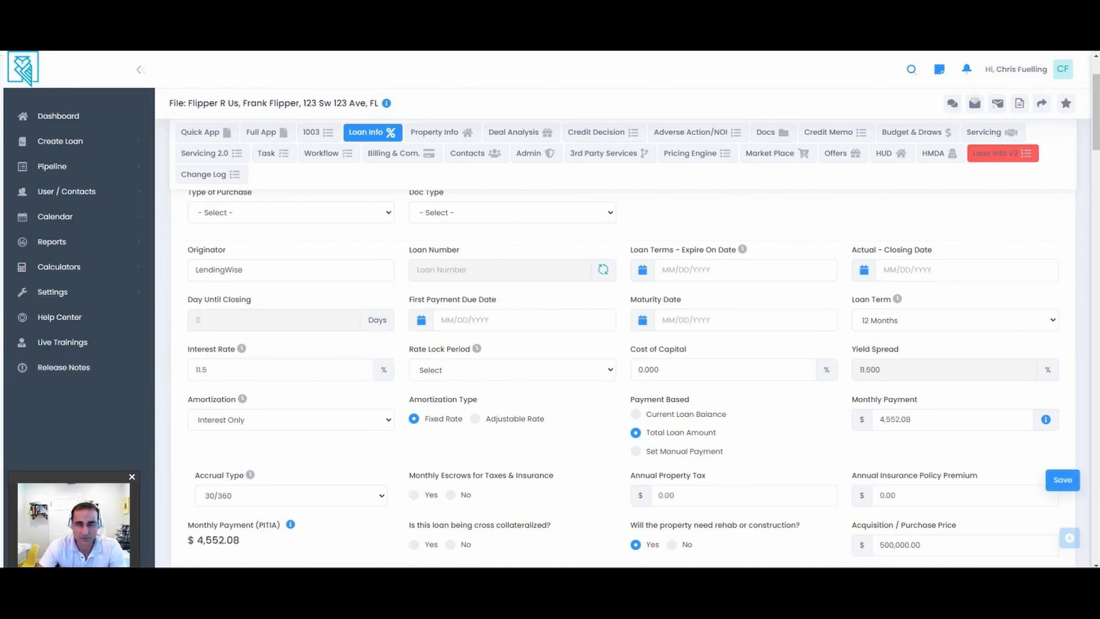
scroll("down", 3)
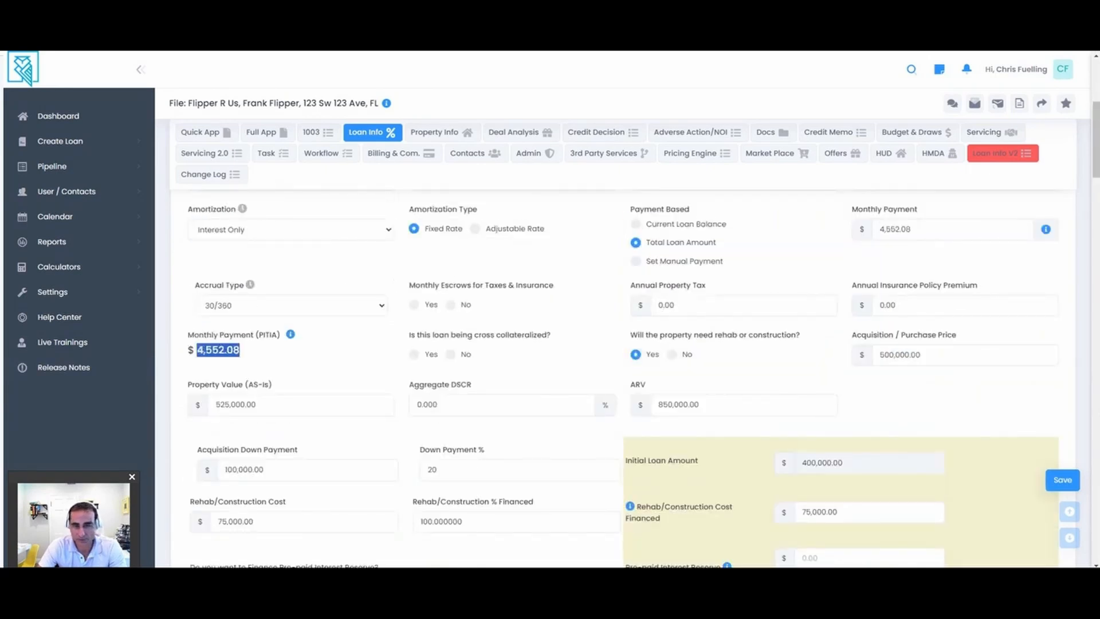
left_click(636, 223)
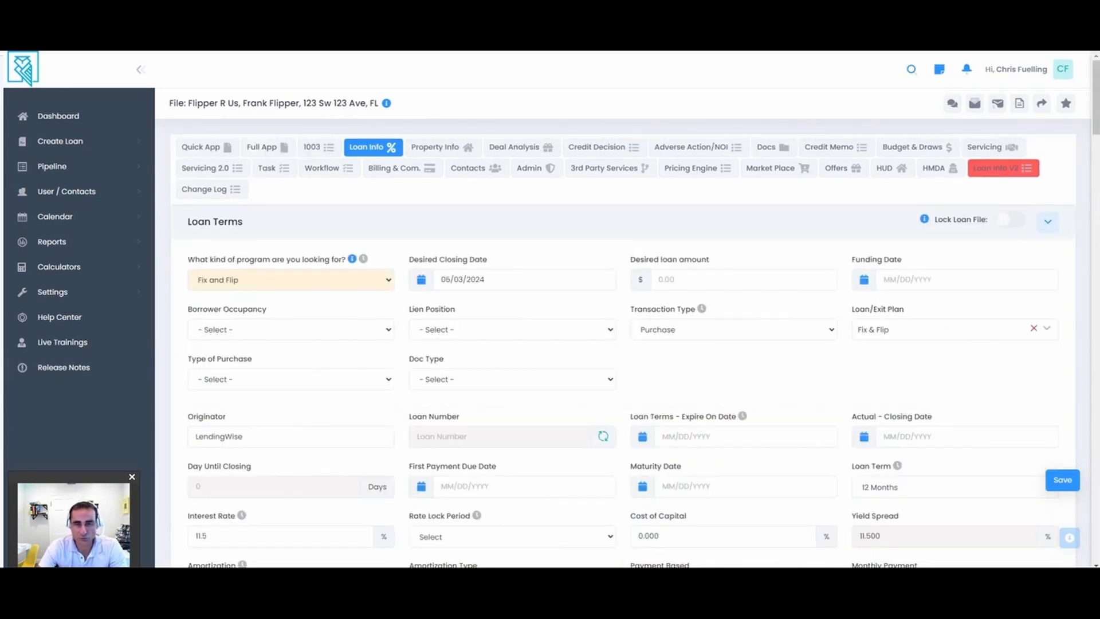
left_click(511, 379)
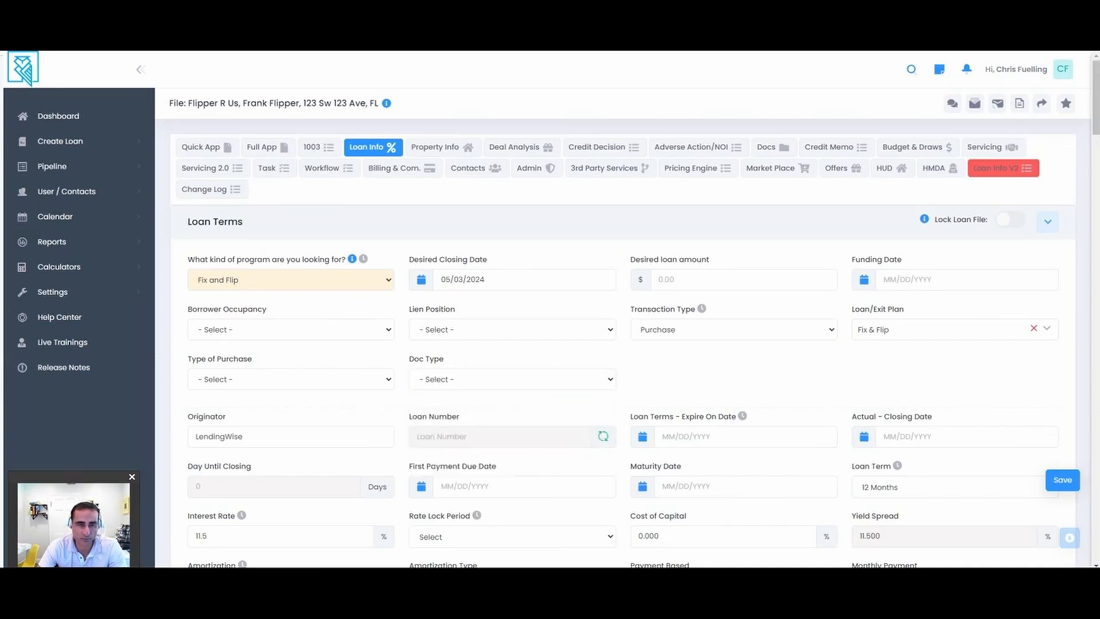
left_click(290, 379)
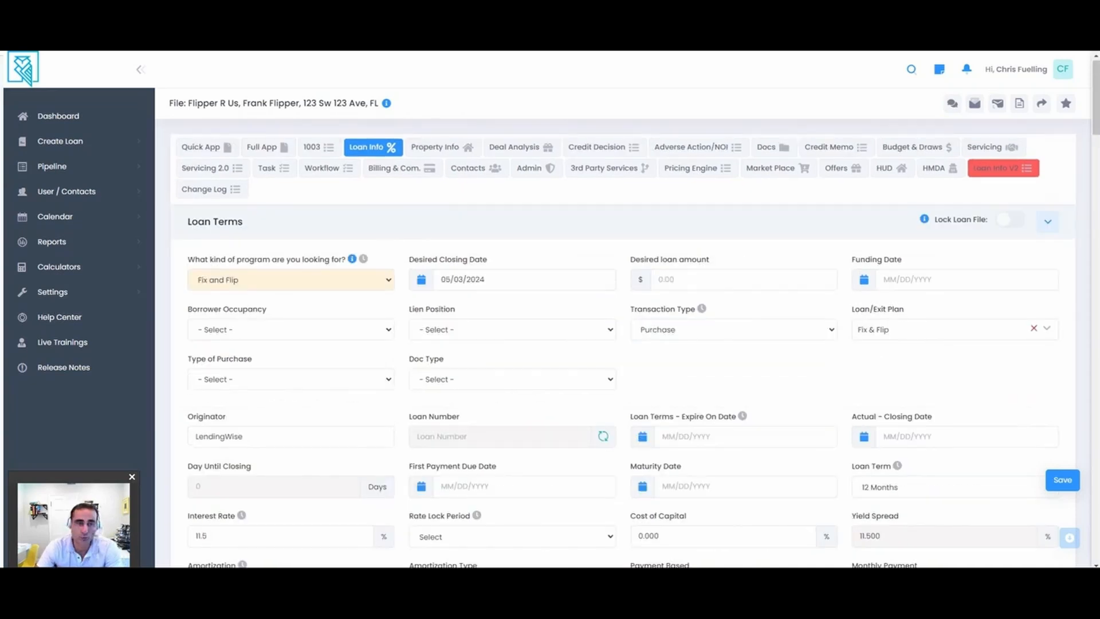
left_click(290, 279)
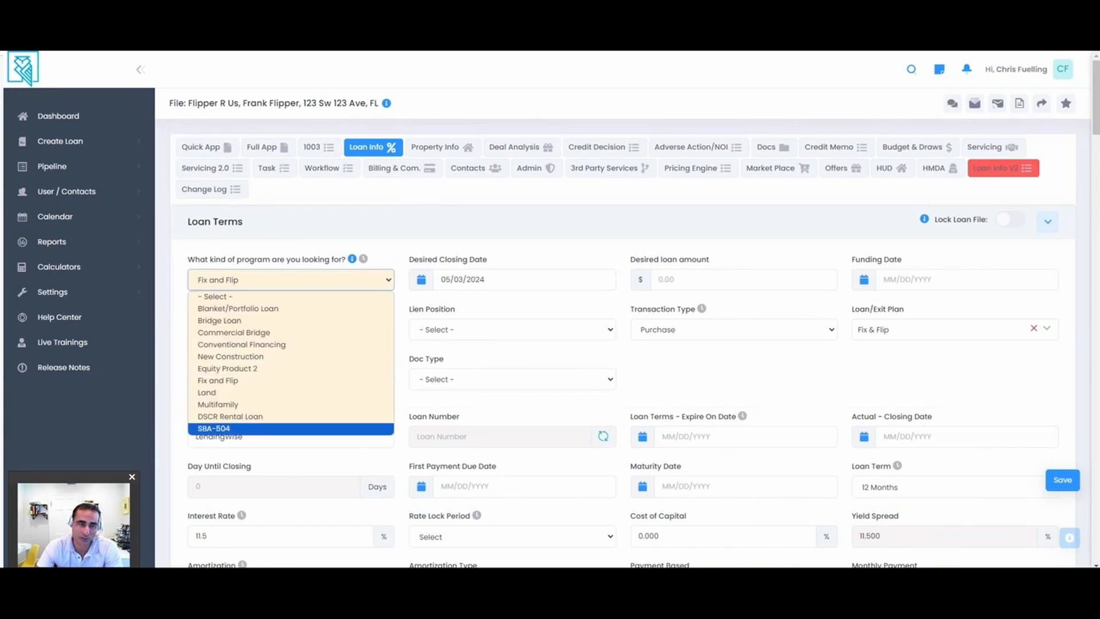
mouse_move(206, 391)
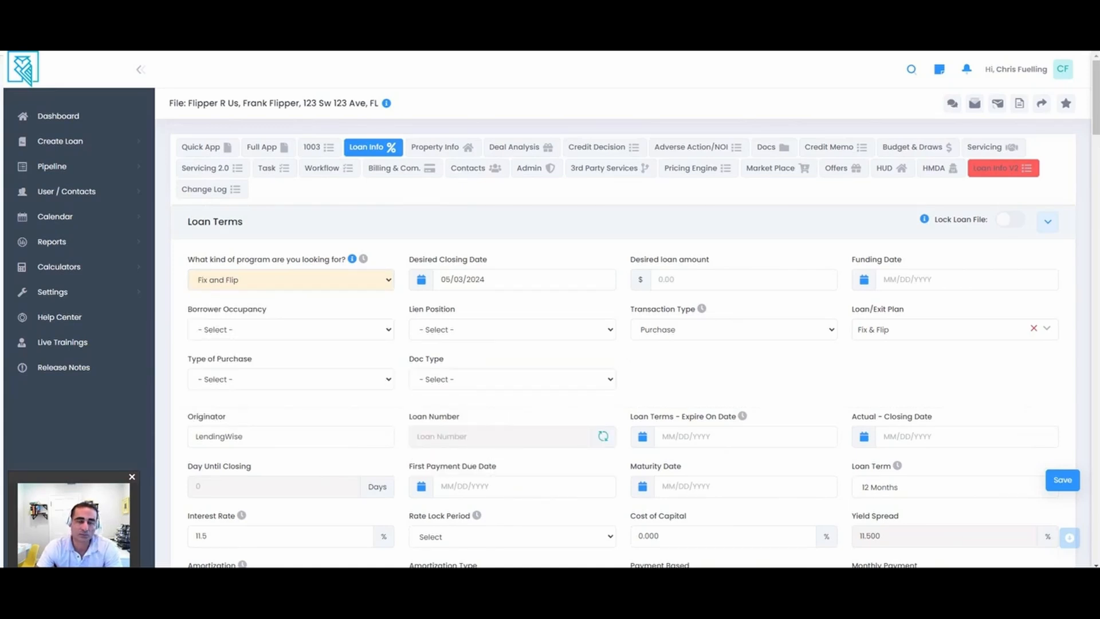
scroll("down", 3)
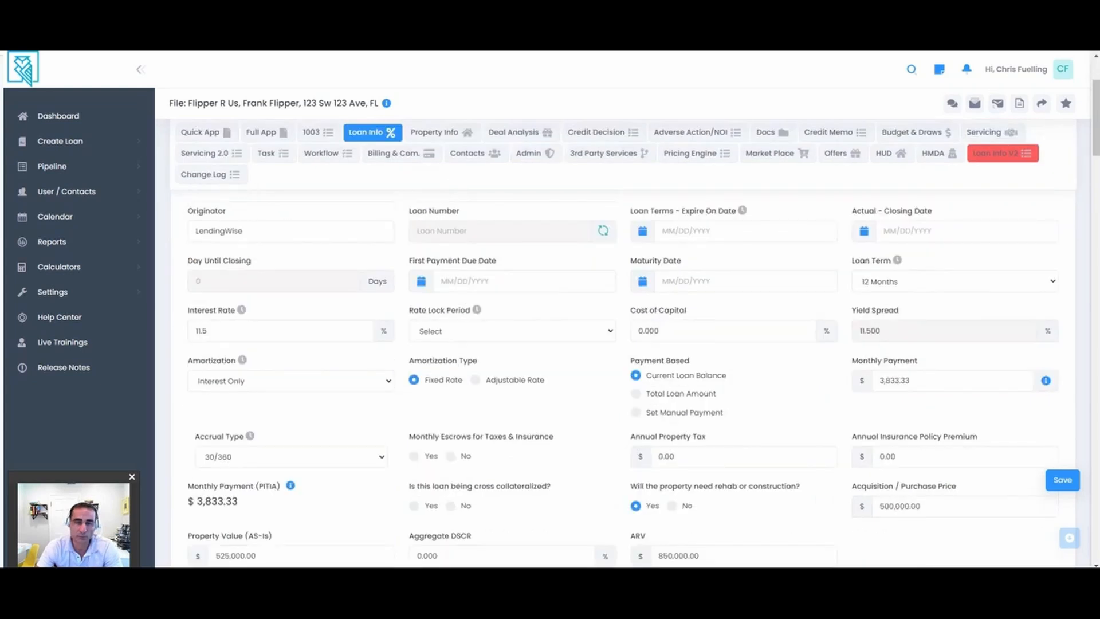
Enter an 850.00 underwriting fee under Fees & Costs
scroll("down", 3)
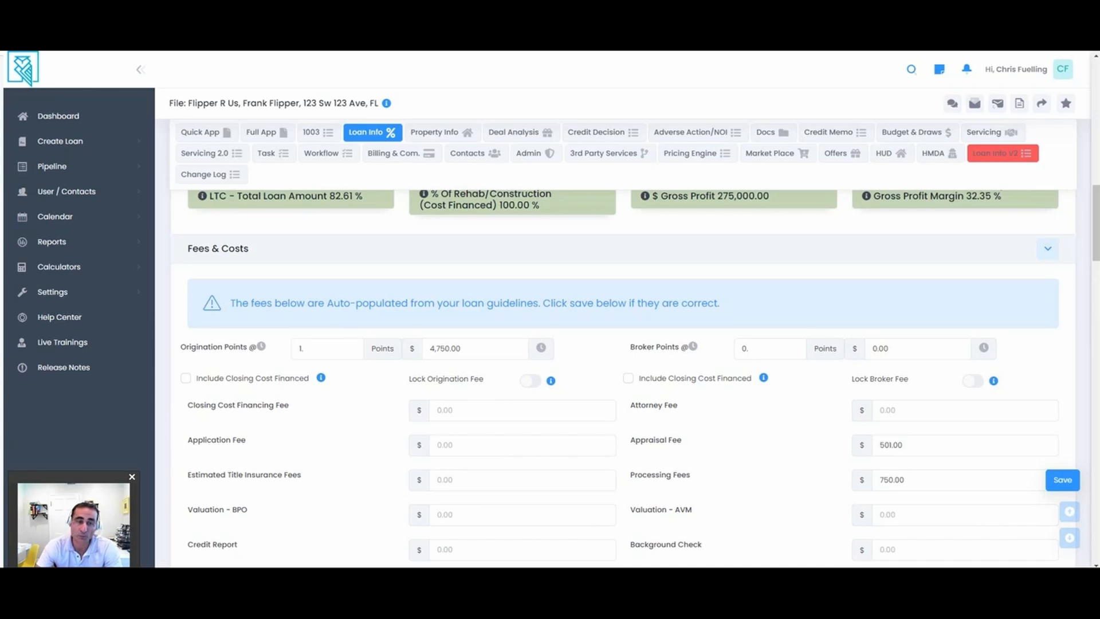
scroll("down", 3)
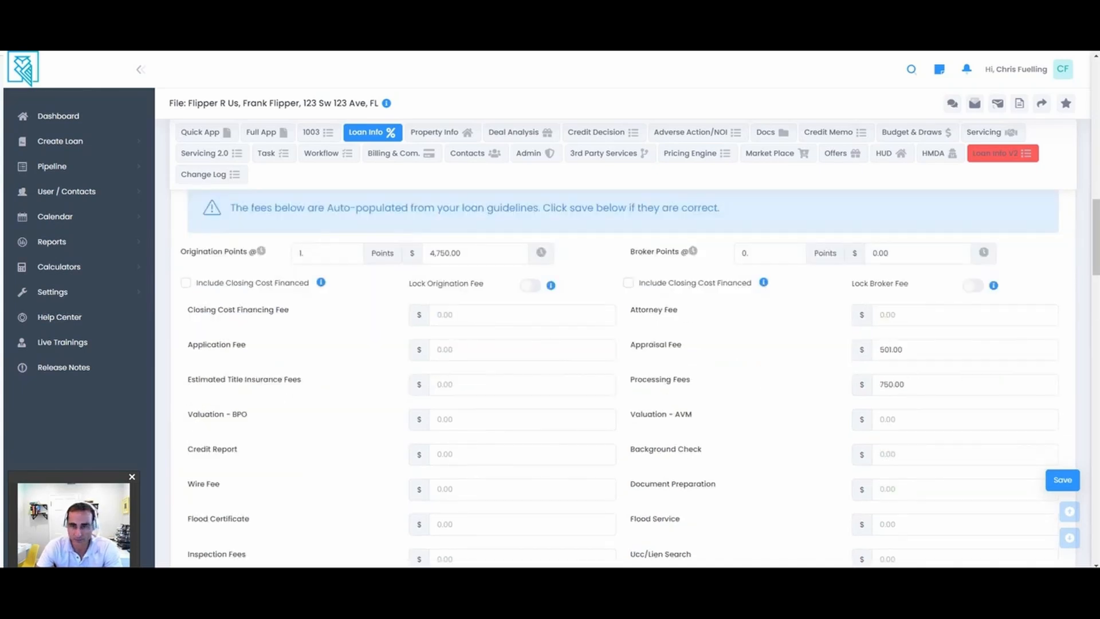
scroll("down", 3)
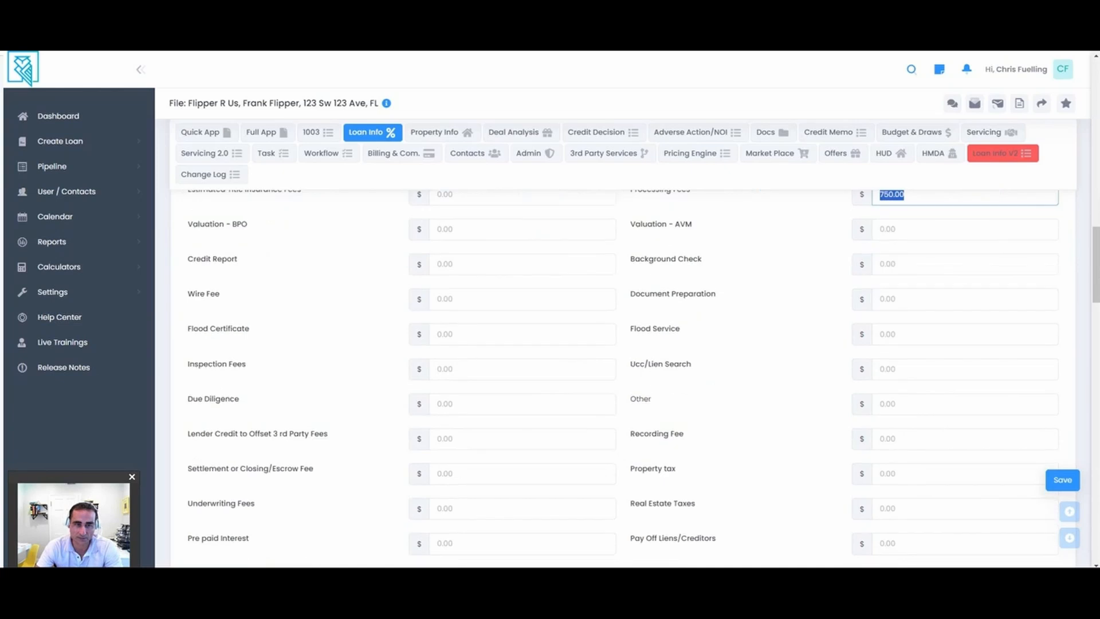
left_click(523, 508)
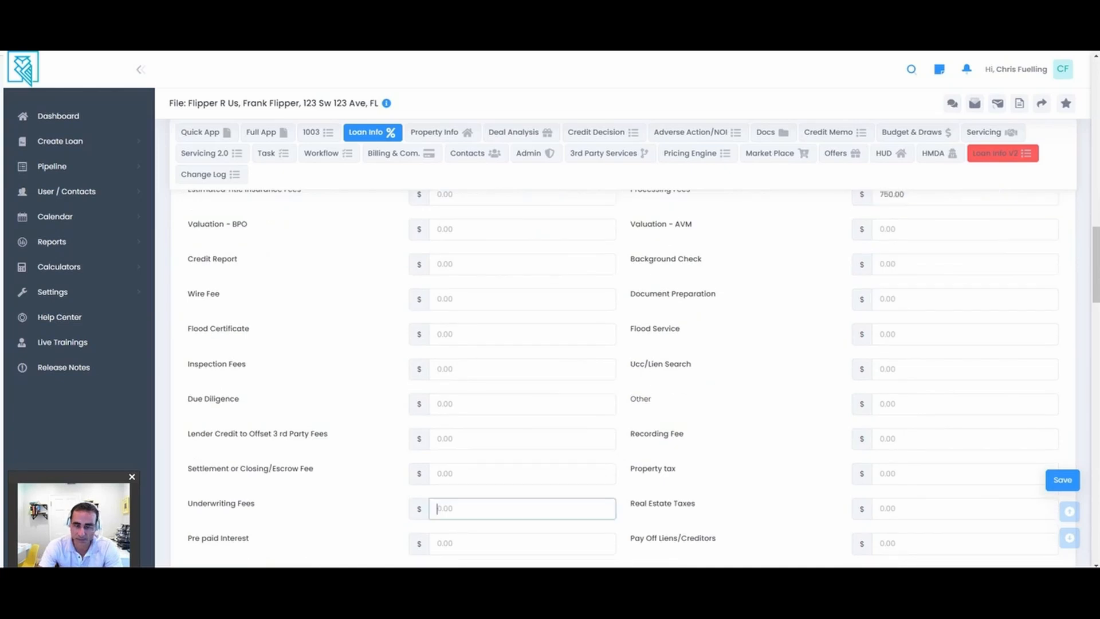
type("850.00")
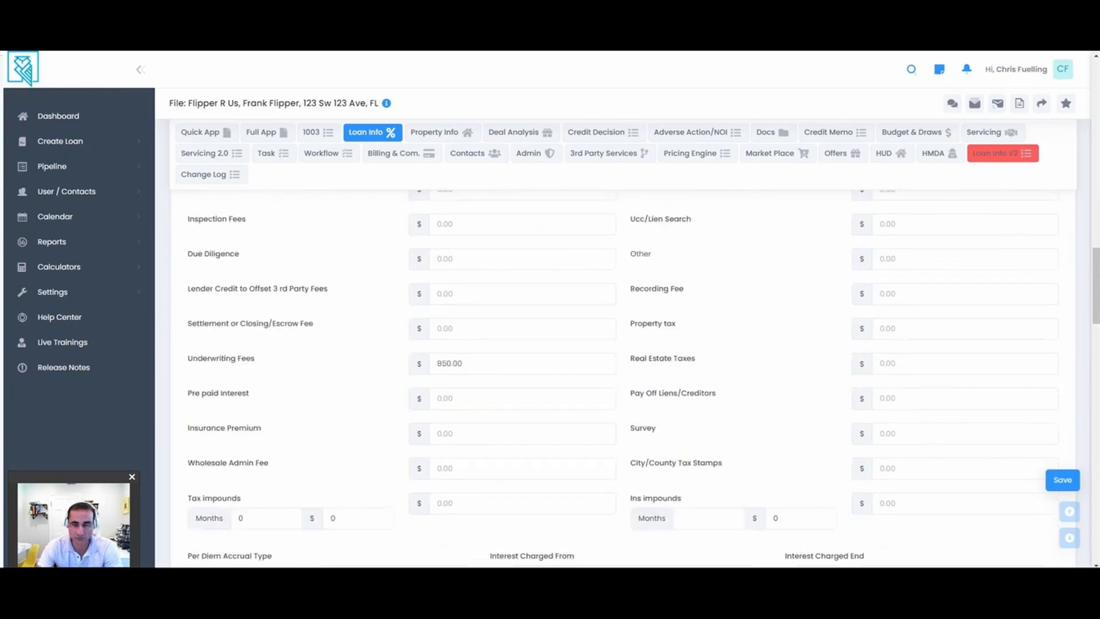
Set pre-payment penalty to No and Interest/Payment Reserves to 3 Months
scroll("down", 3)
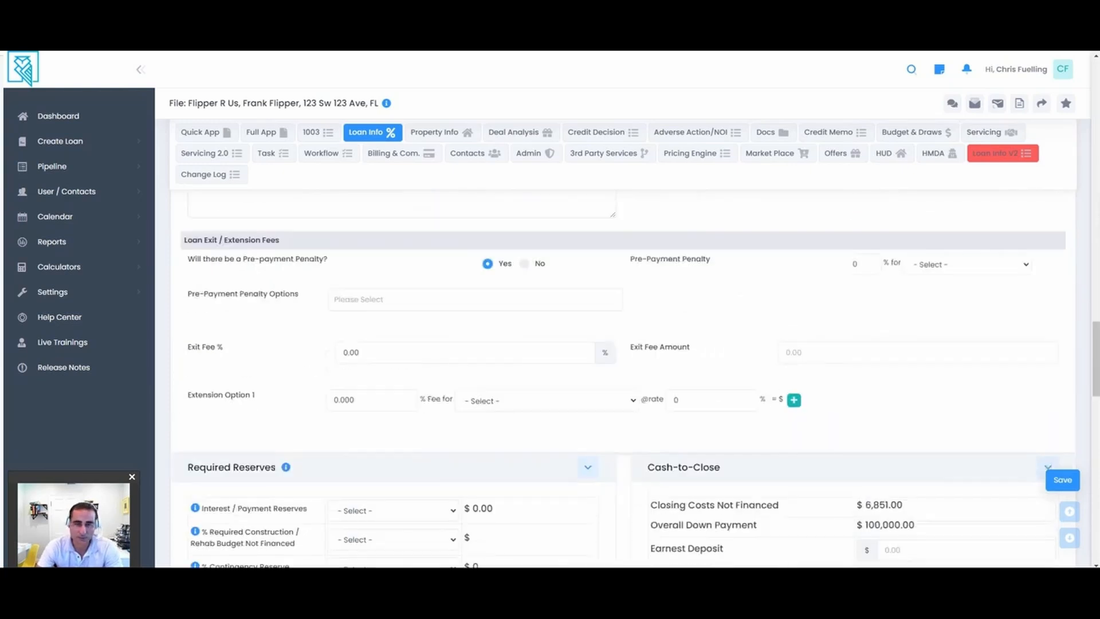
left_click(524, 264)
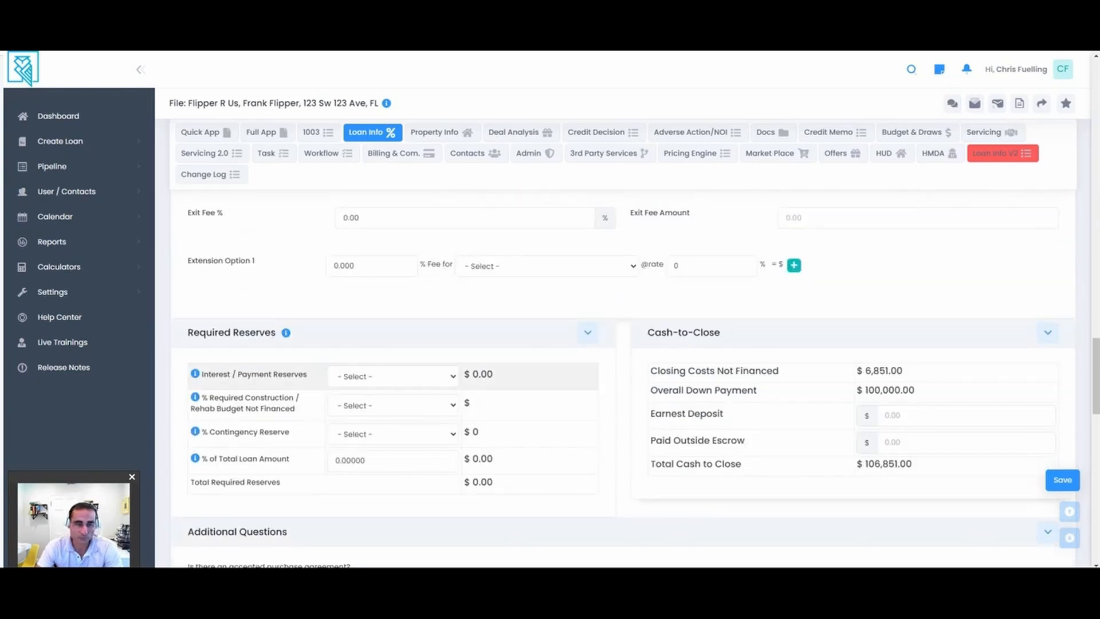
left_click(392, 376)
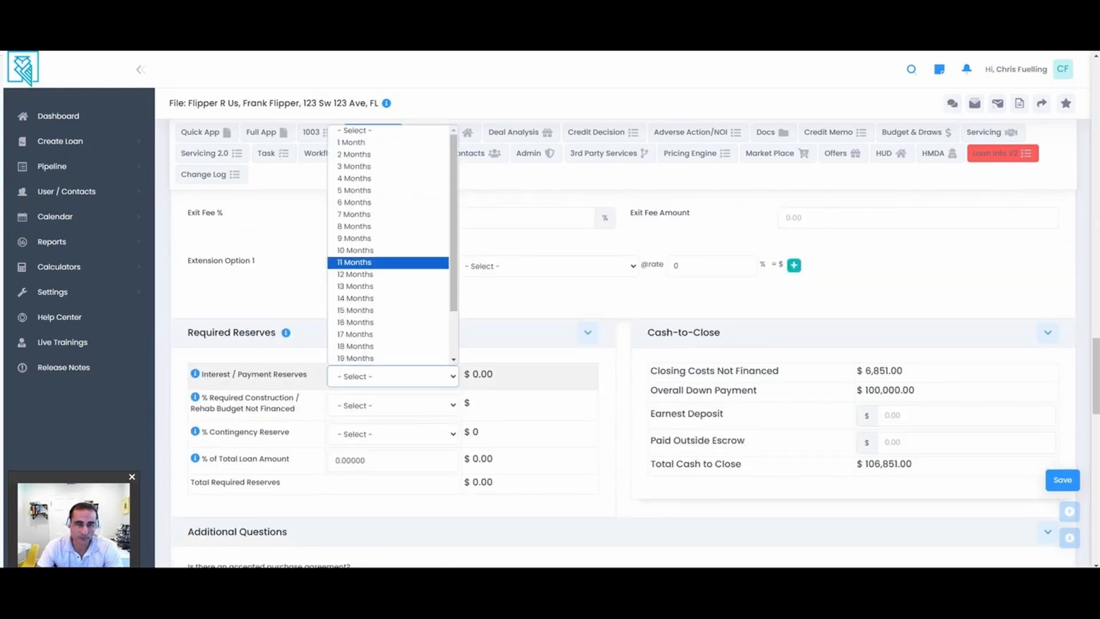
left_click(354, 166)
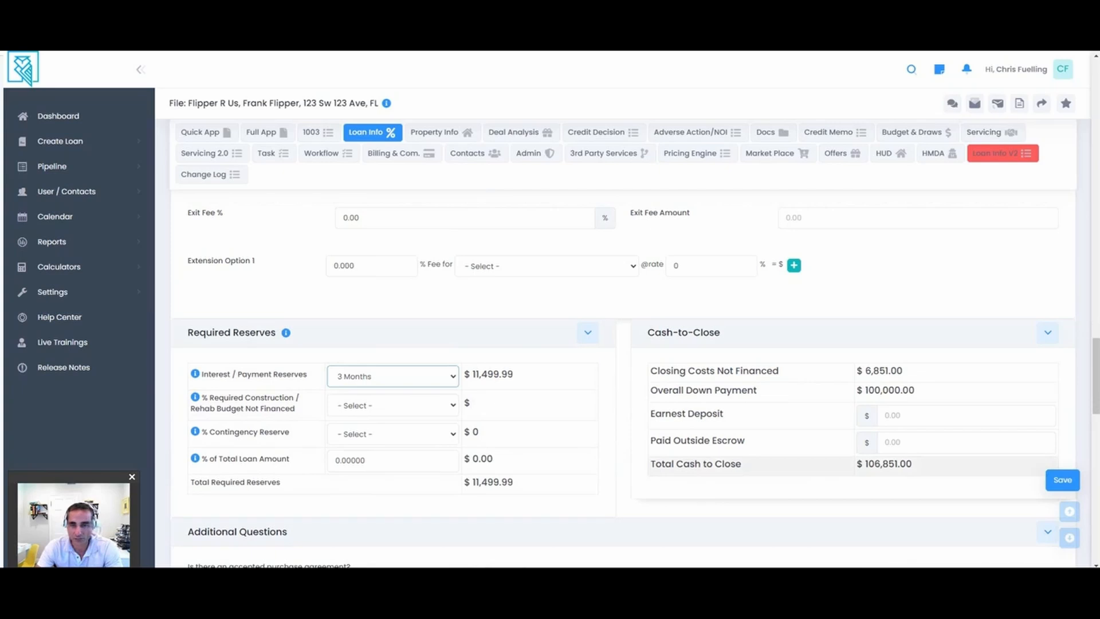
Turn on Finance Pre-paid Interest Reserve and enter the $24,000 reserve, raising the loan to $499,000
scroll("up", 3)
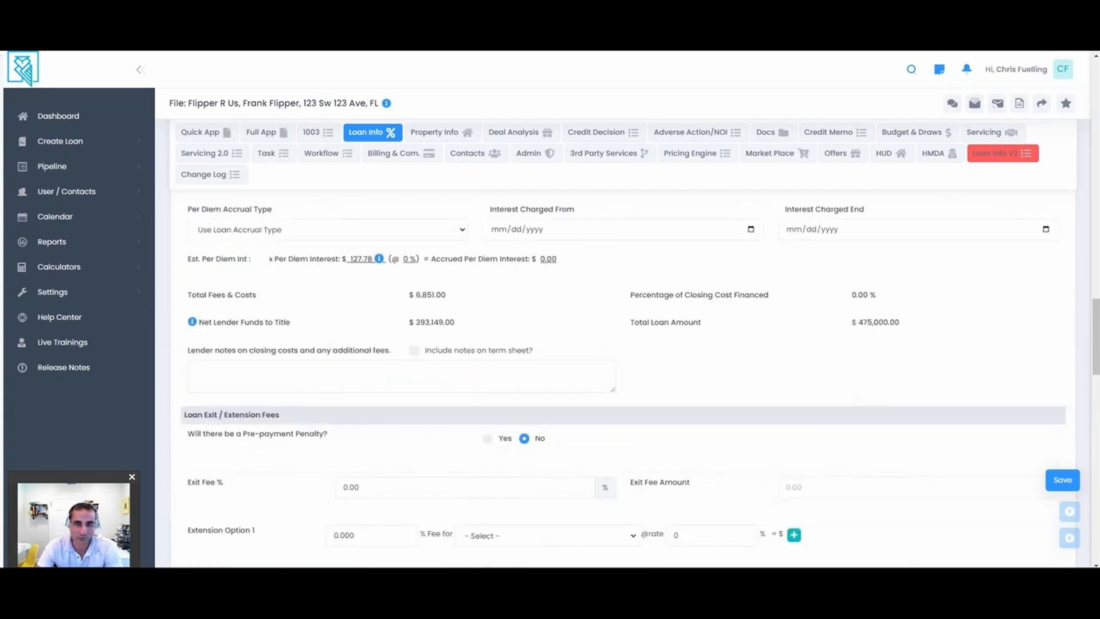
scroll("up", 3)
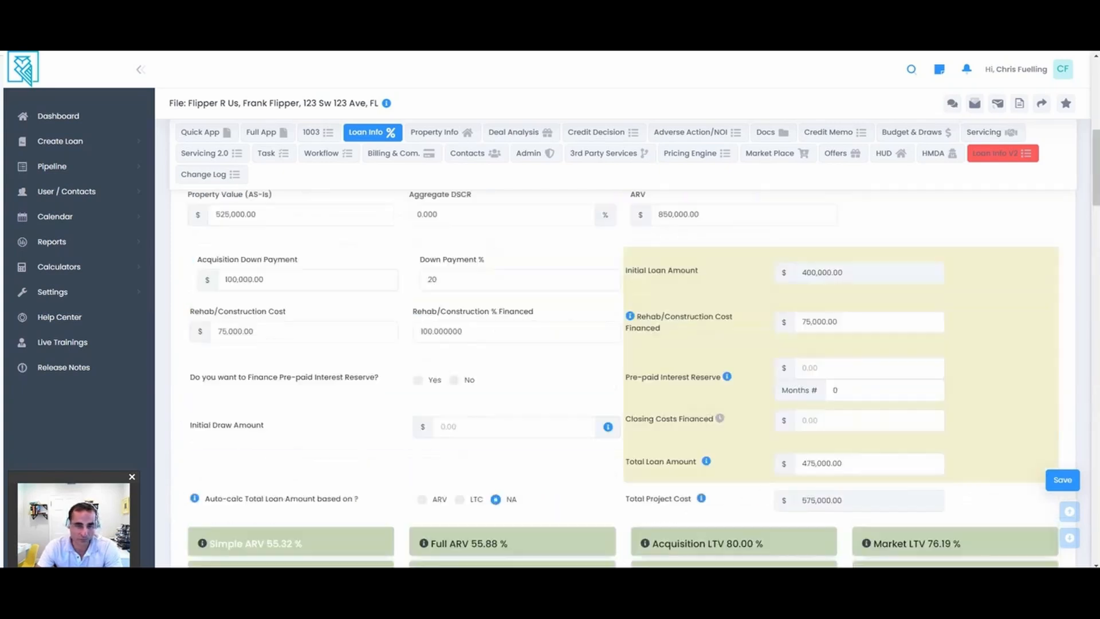
double_click(283, 377)
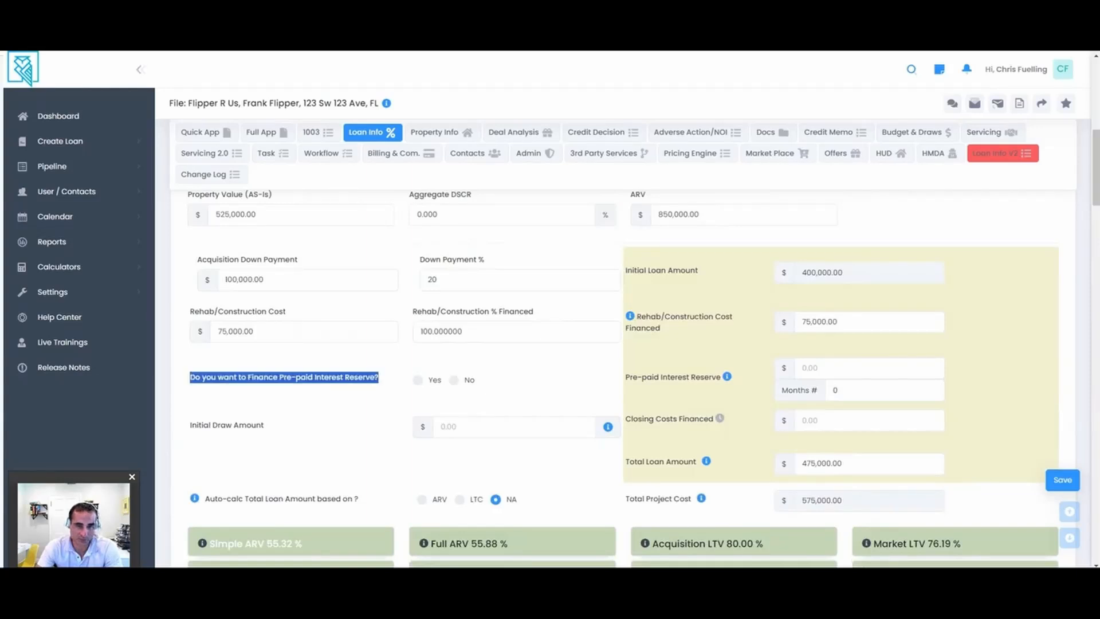
left_click(418, 380)
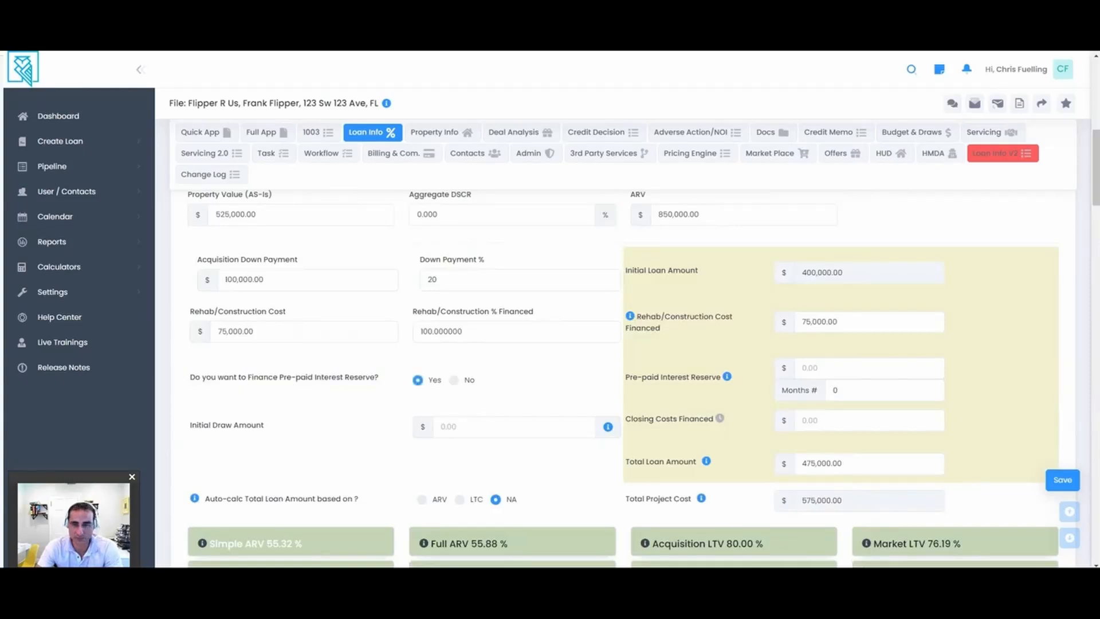
left_click(869, 368)
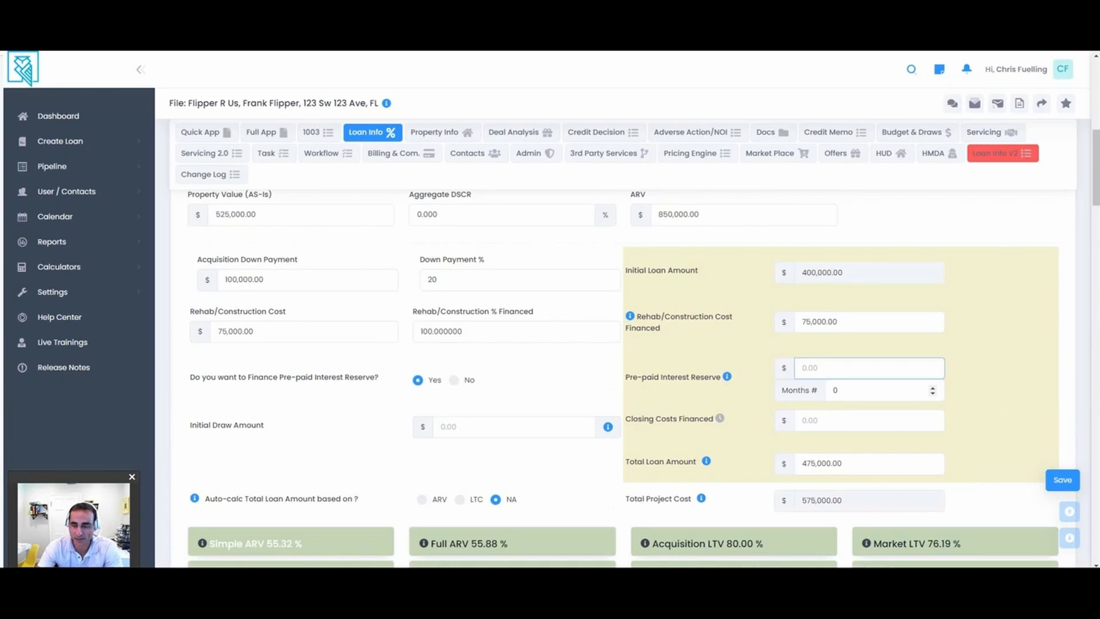
type("240")
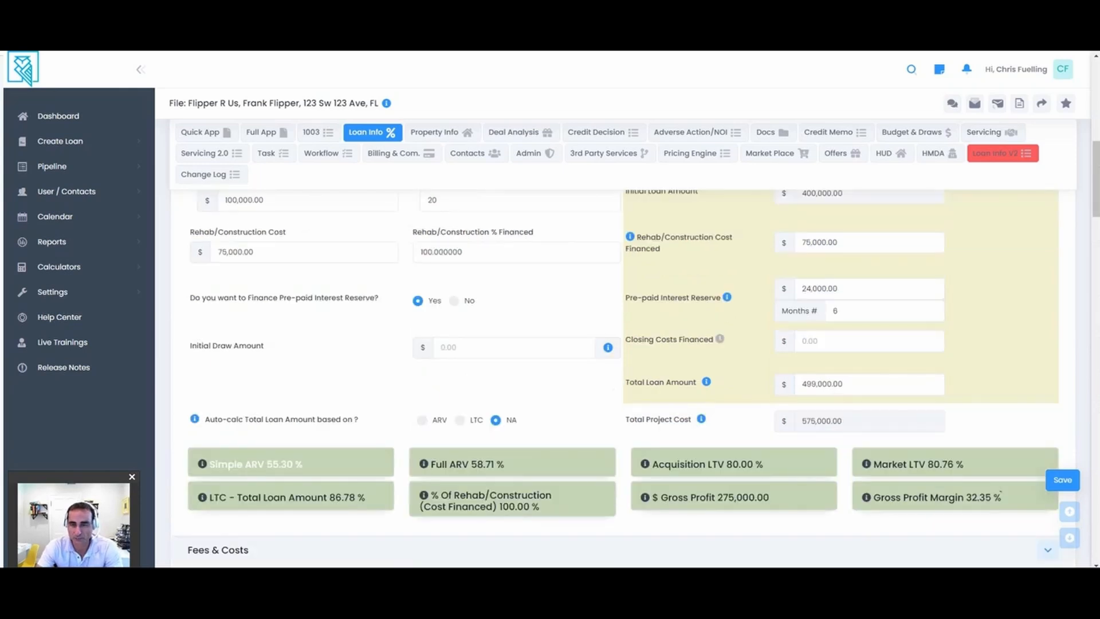
Save the updated Loan Info with Save & Next
scroll("down", 3)
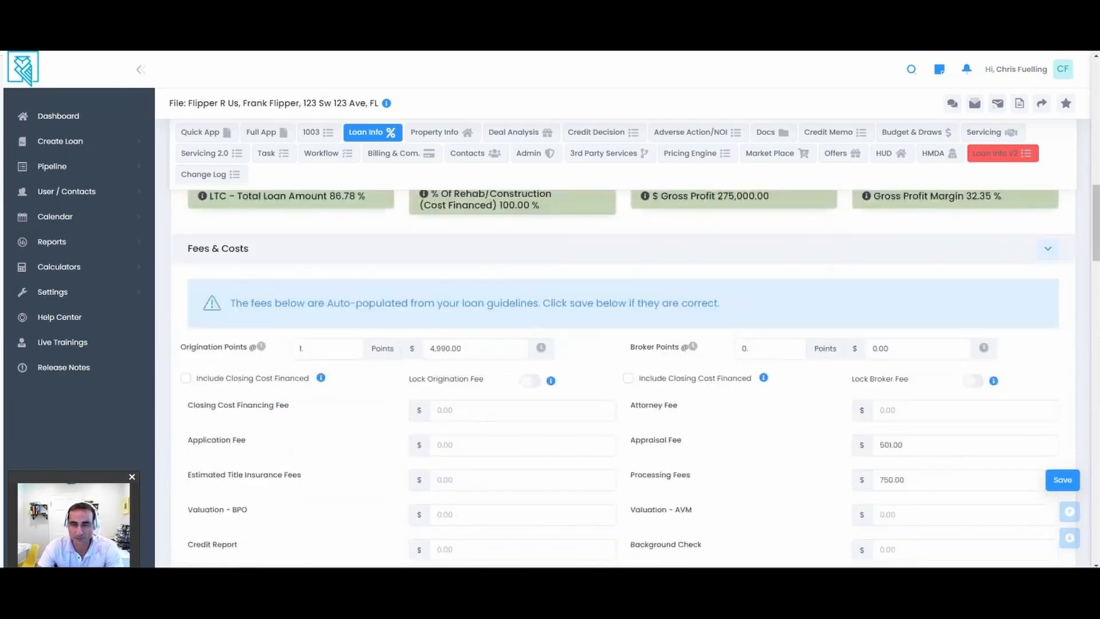
scroll("down", 3)
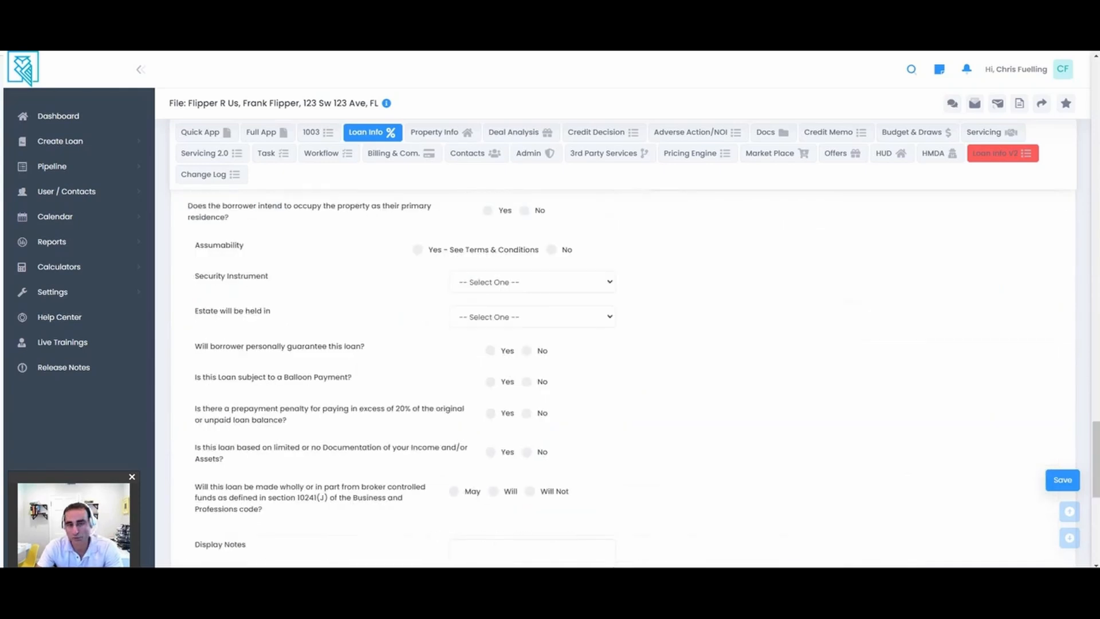
scroll("down", 3)
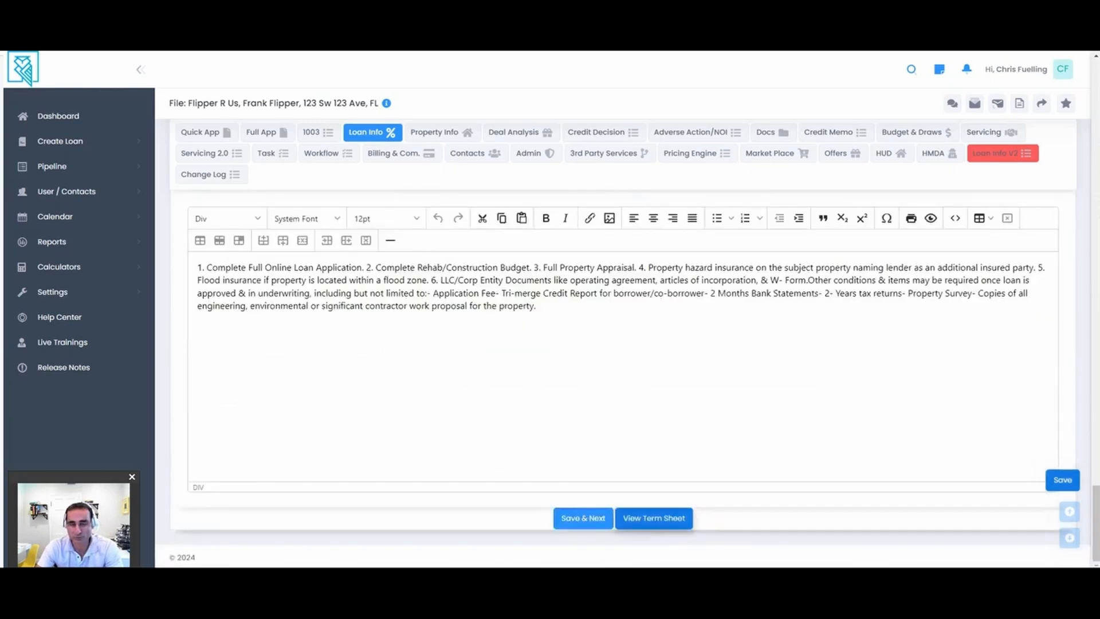
left_click(373, 132)
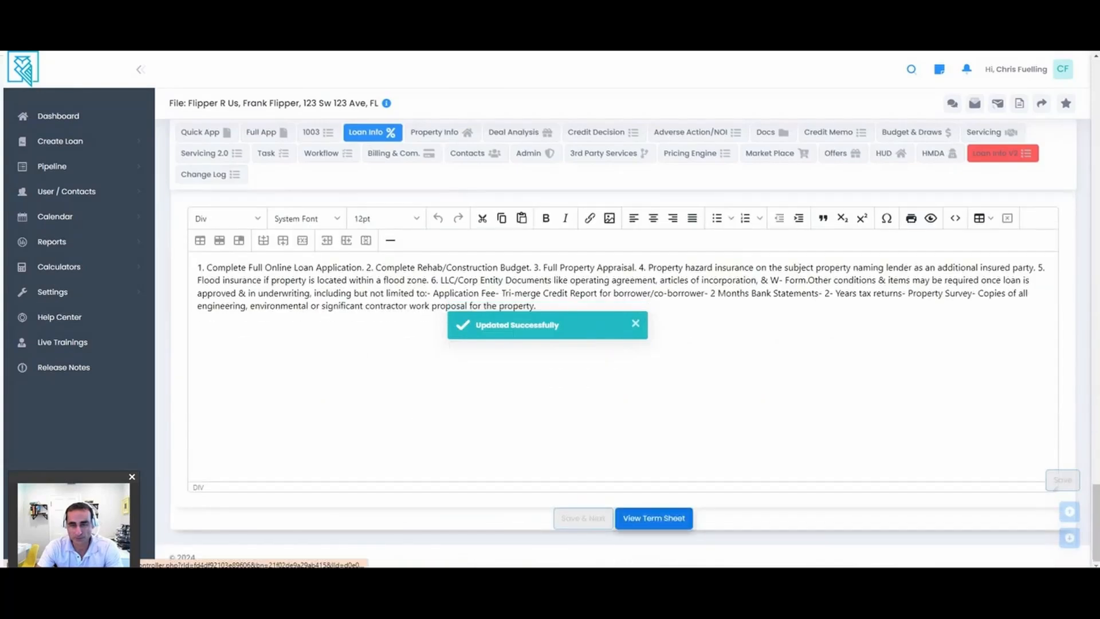
Review the generated Loan Term Sheet PDF down to its Additional Terms & Requirements section
left_click(652, 518)
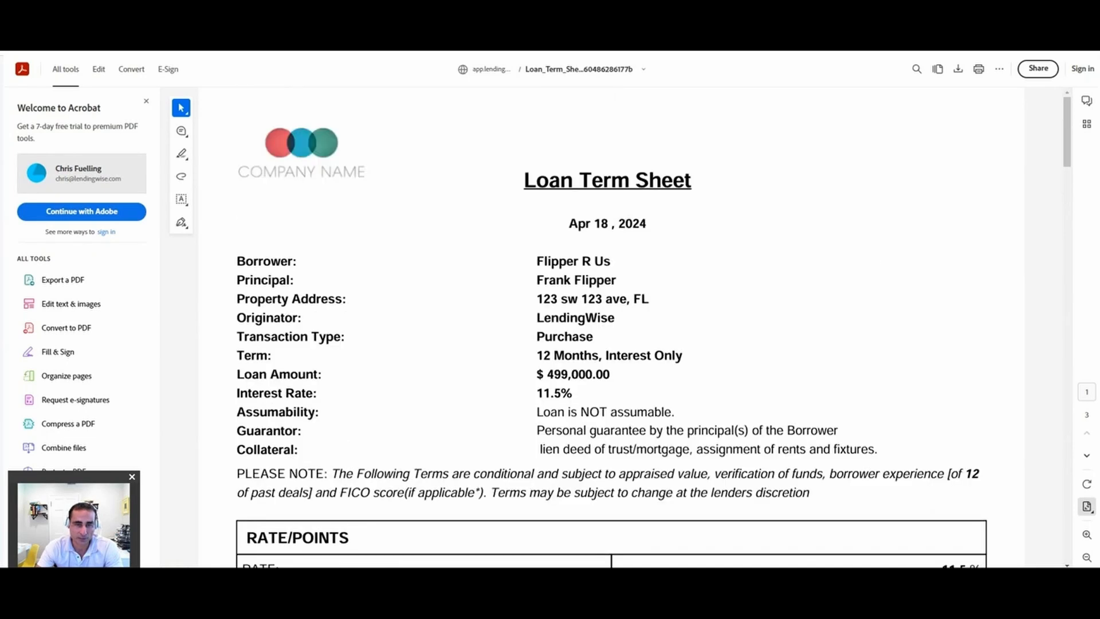
double_click(574, 317)
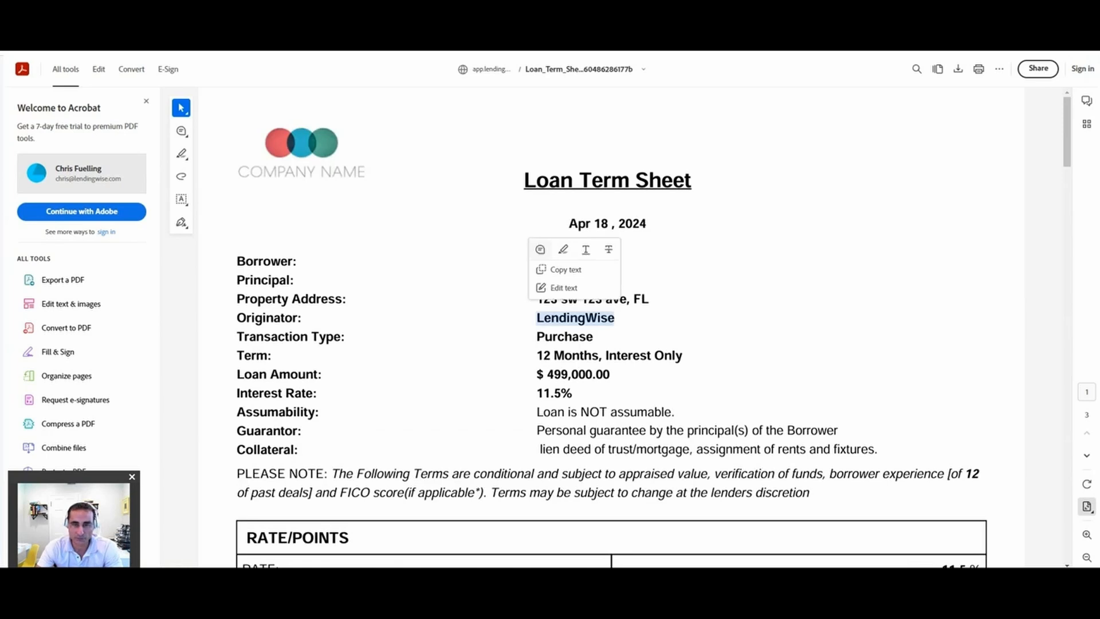
scroll("down", 3)
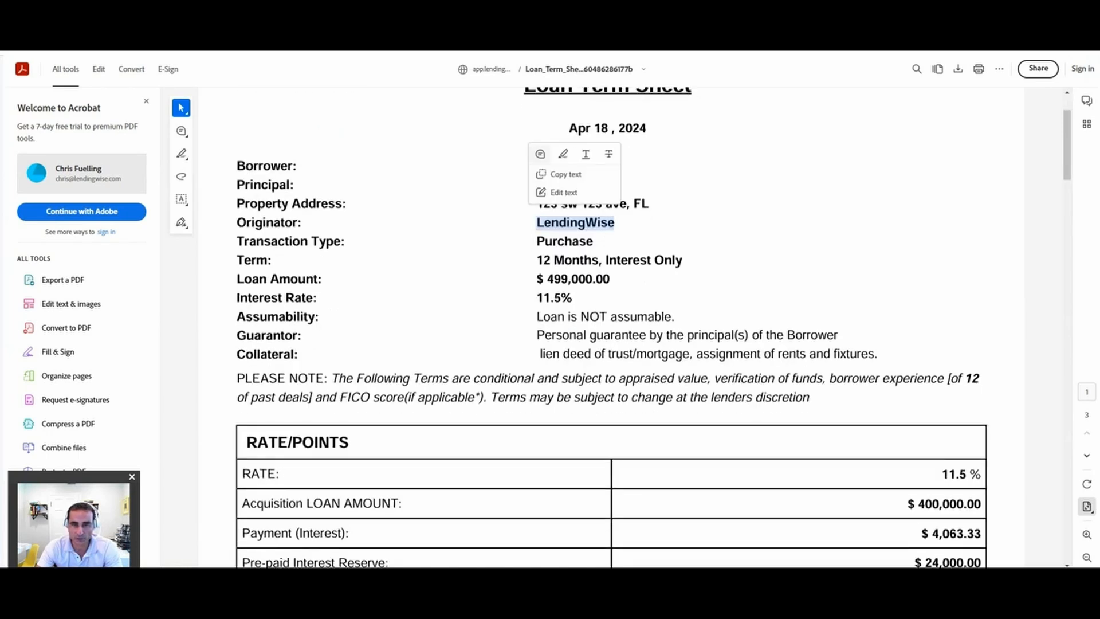
scroll("down", 3)
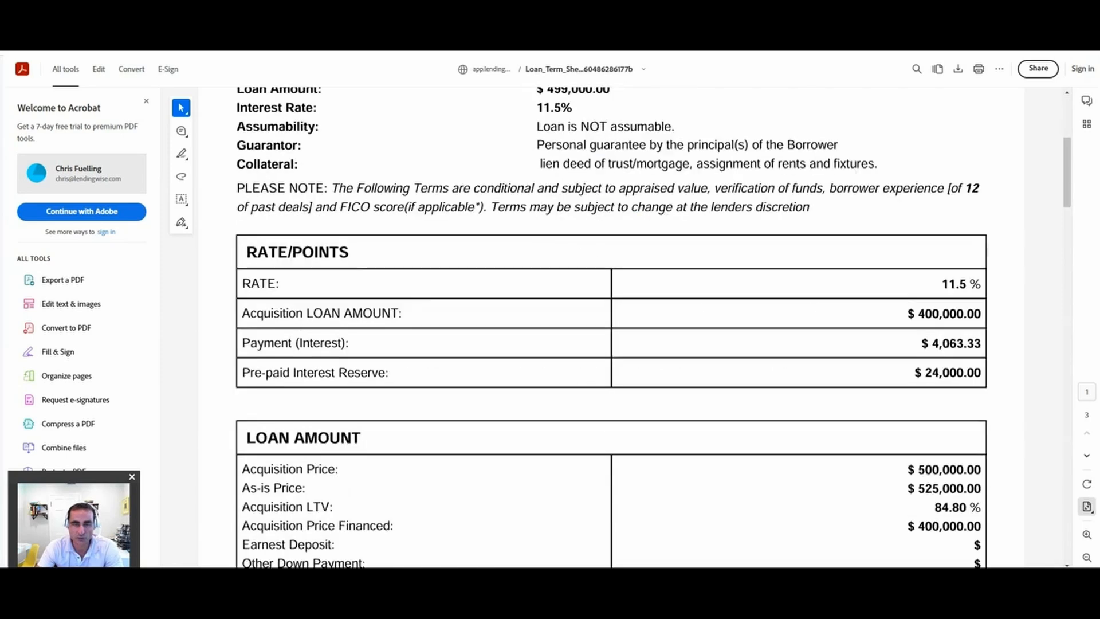
scroll("down", 3)
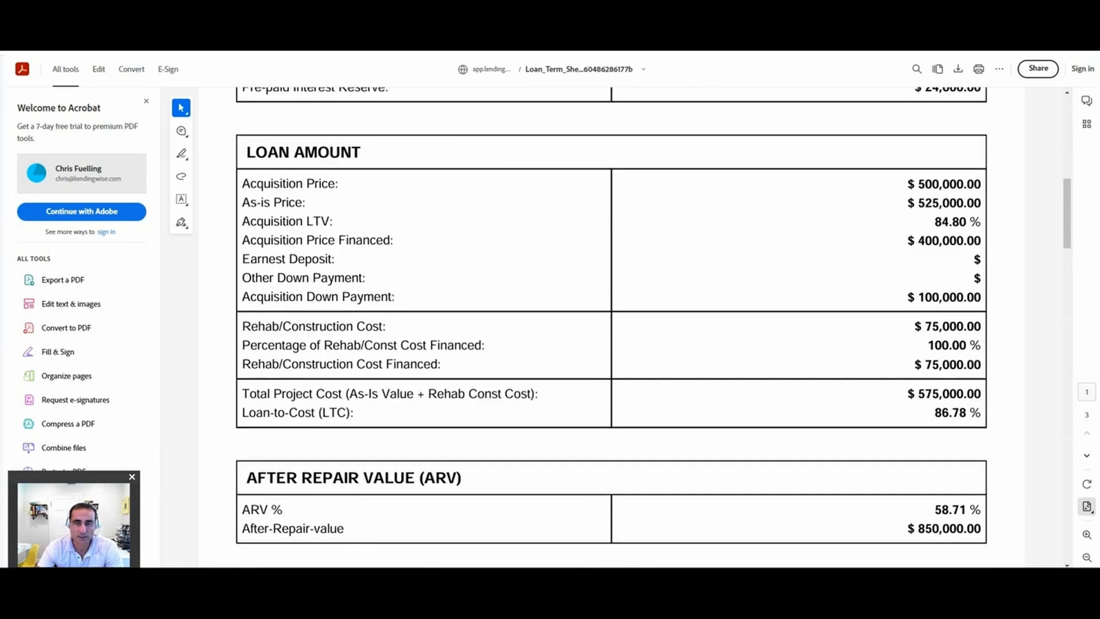
scroll("down", 3)
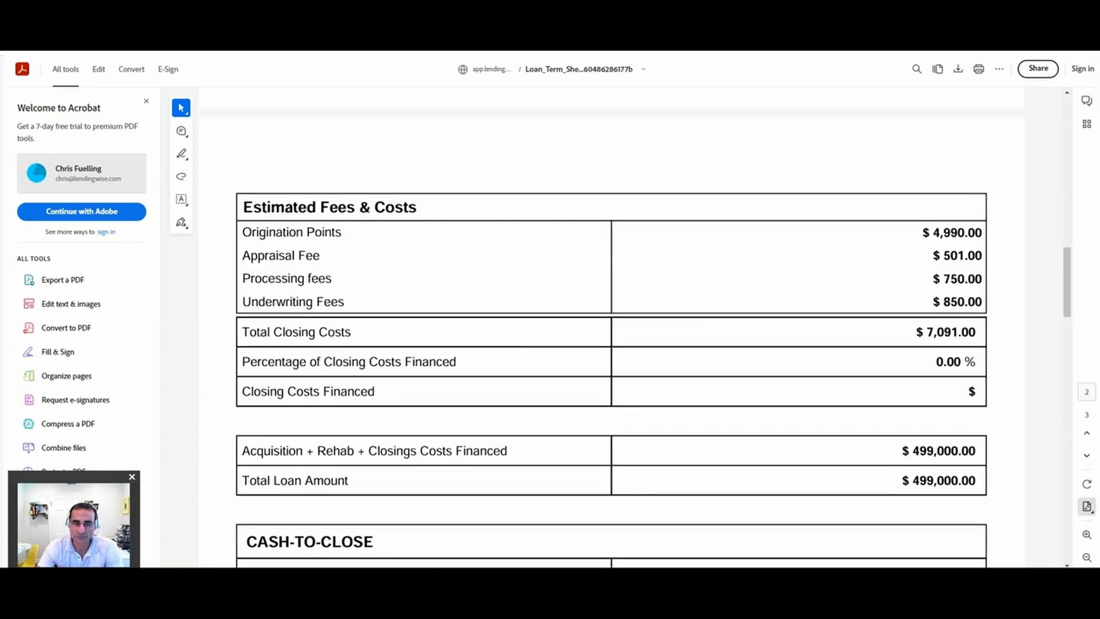
scroll("down", 3)
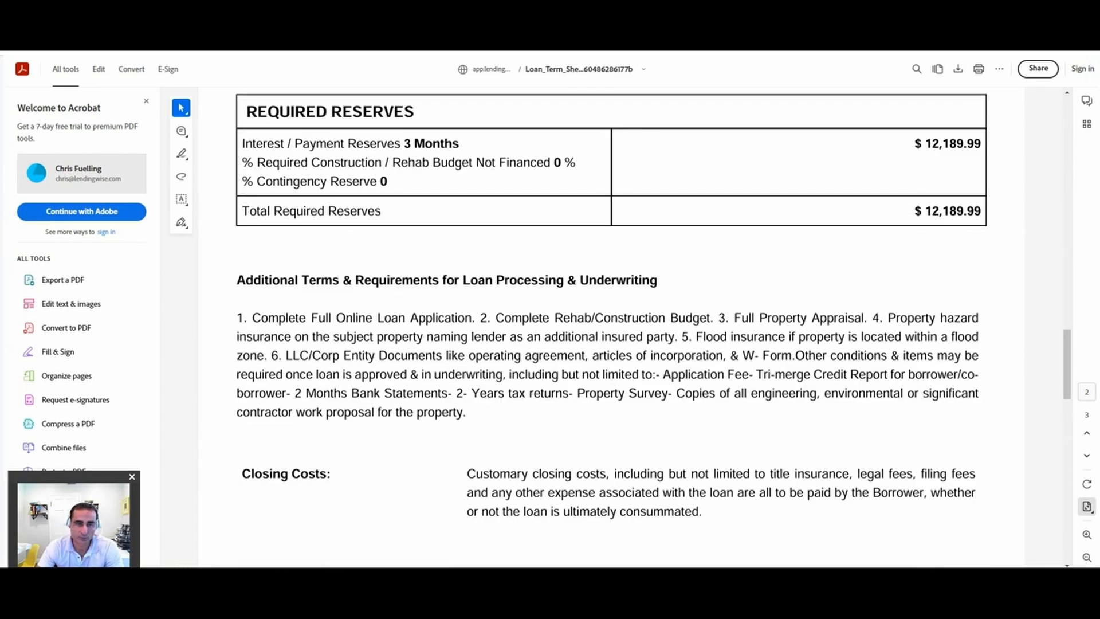
double_click(445, 184)
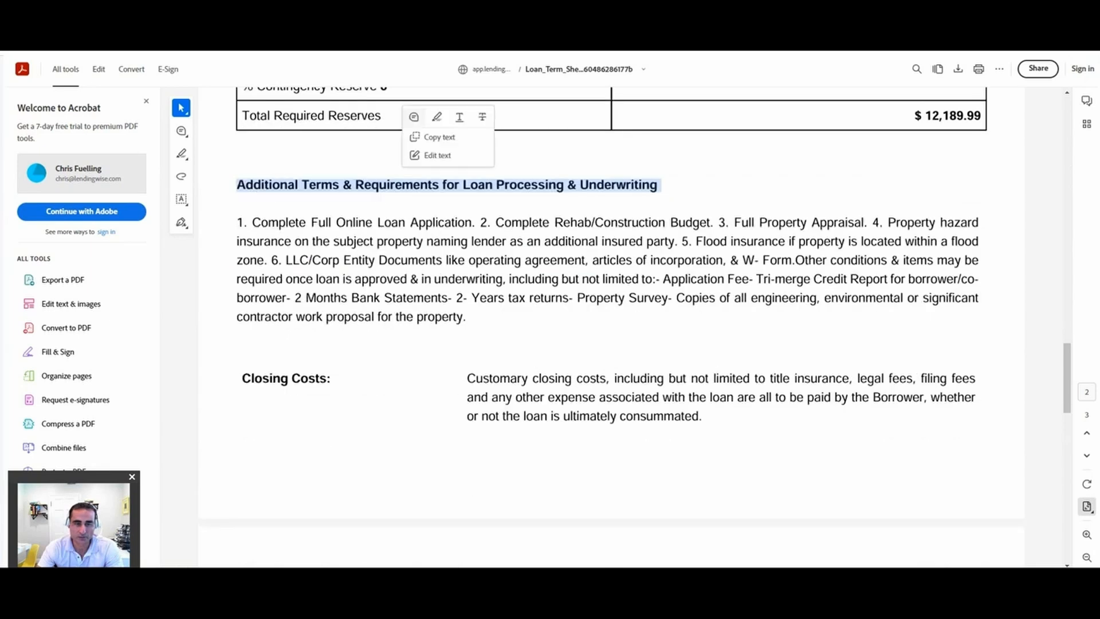
scroll("down", 3)
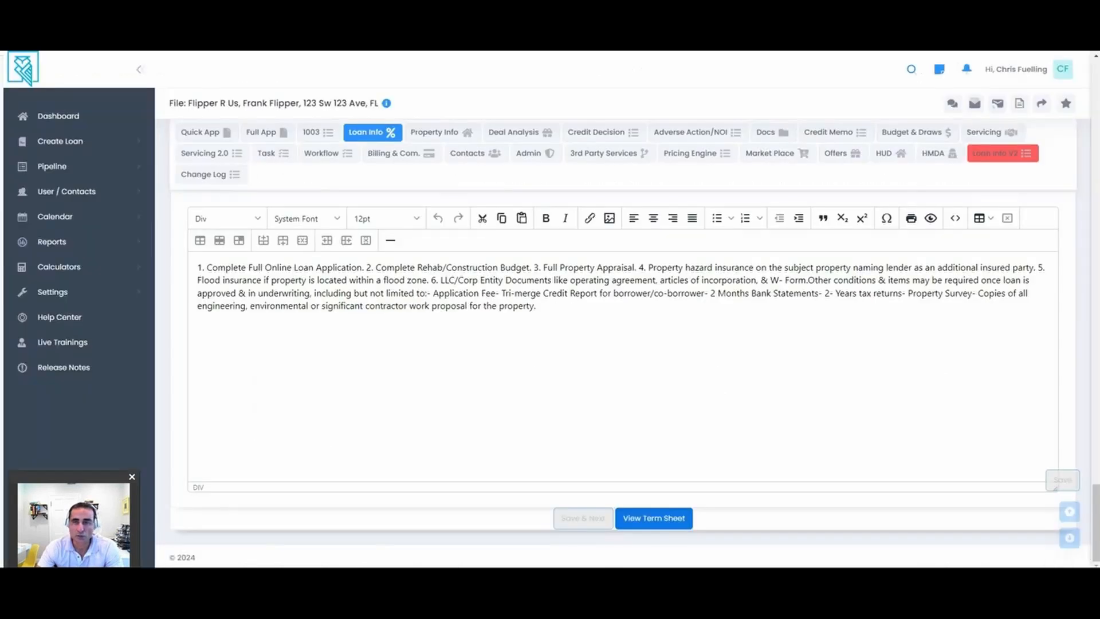
Draft an email using the Pre-Approval E-mail template addressed to borrower Frank
left_click(974, 103)
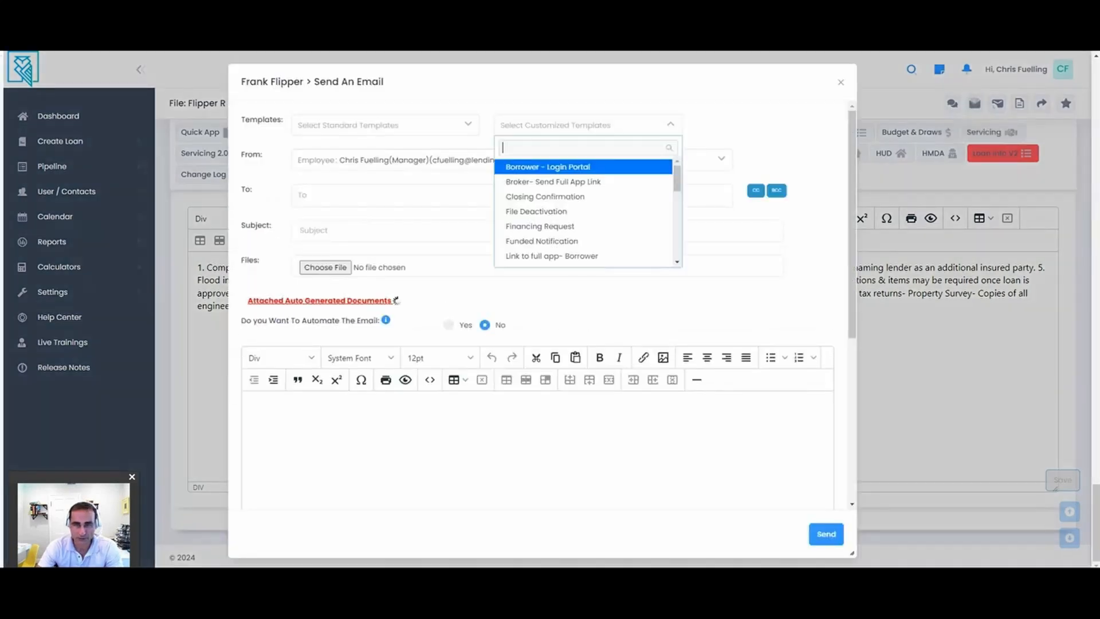
type("loan")
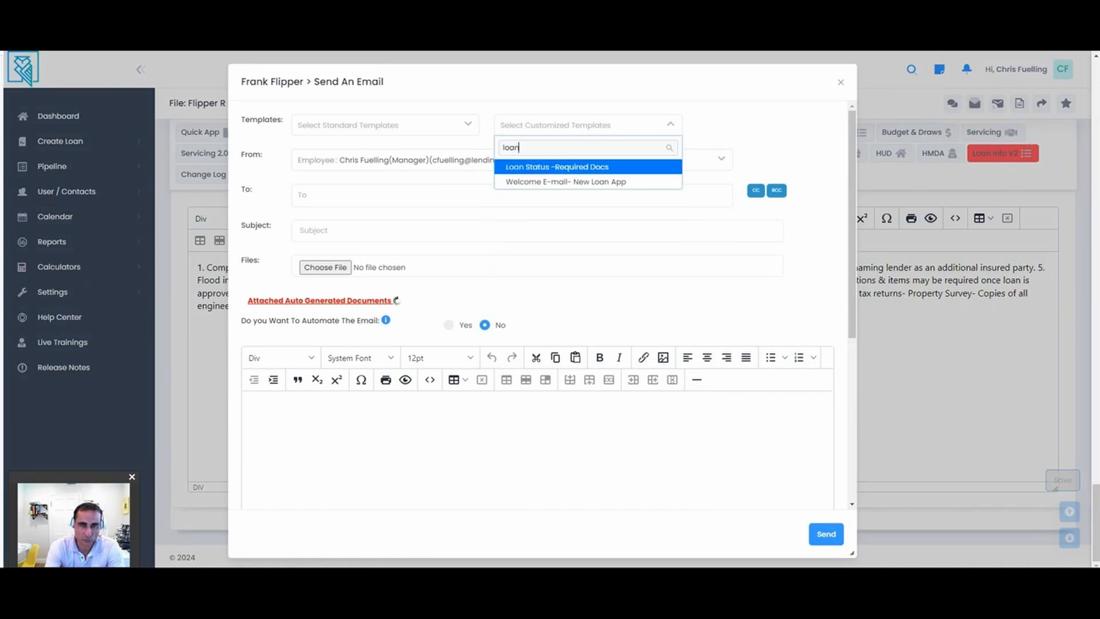
type("pre")
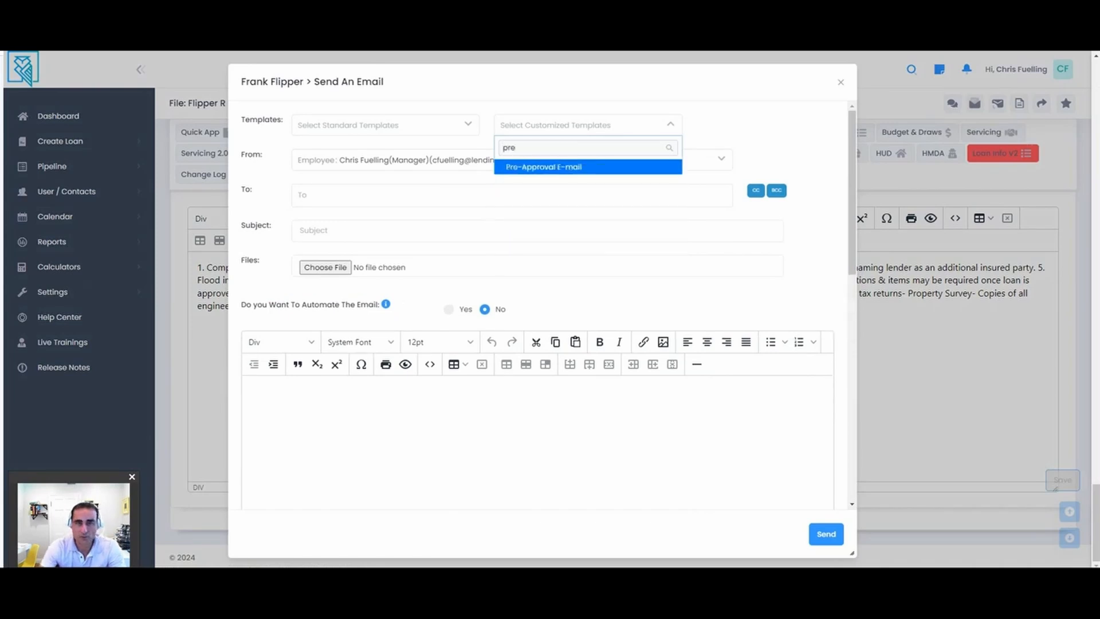
left_click(543, 166)
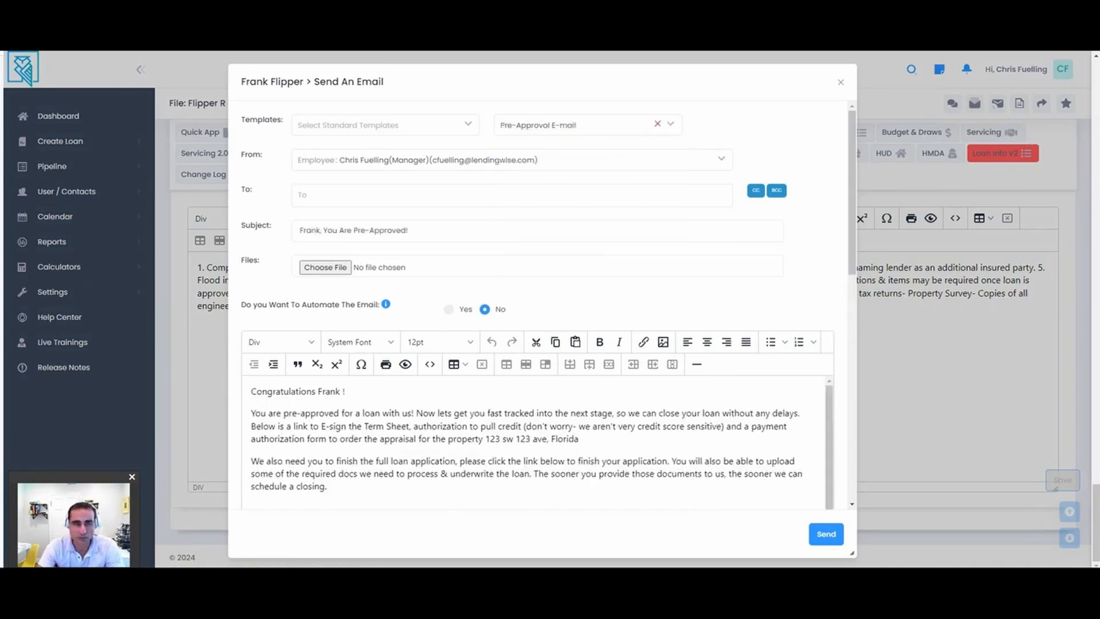
left_click(511, 195)
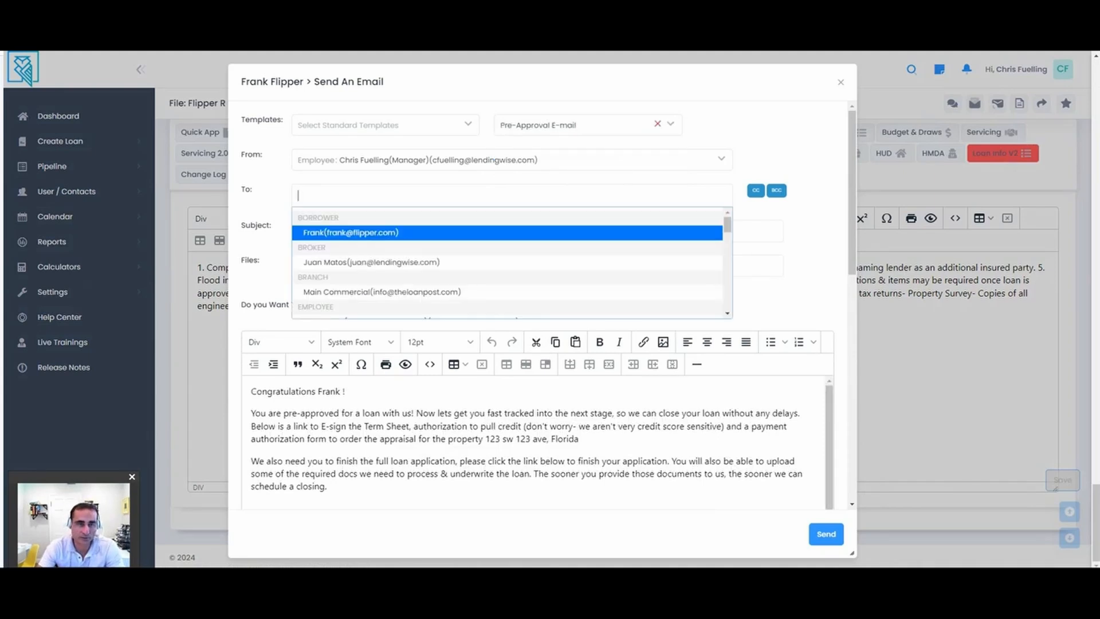
left_click(350, 232)
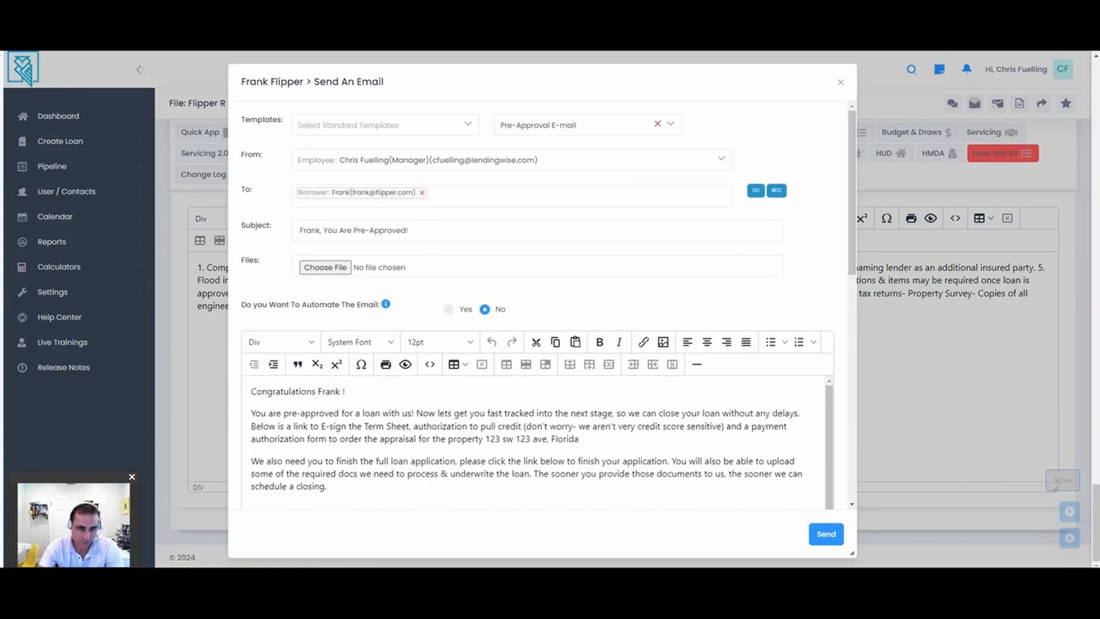
Review the attachable Auto Generated Borrower documents, then view the received email's protected link in Gmail
scroll("down", 3)
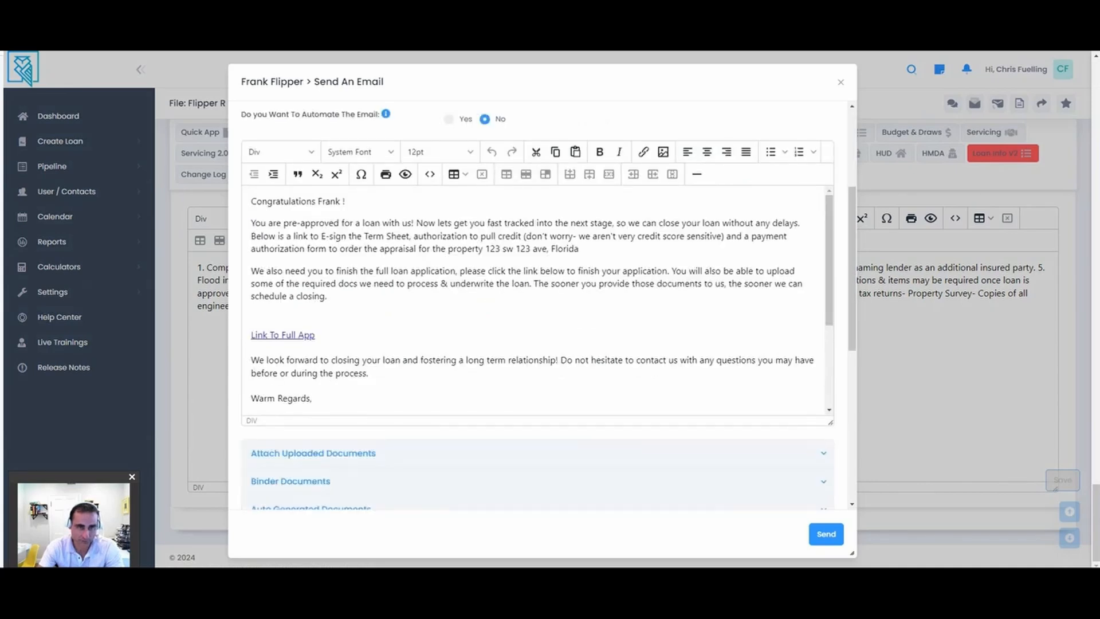
left_click(310, 317)
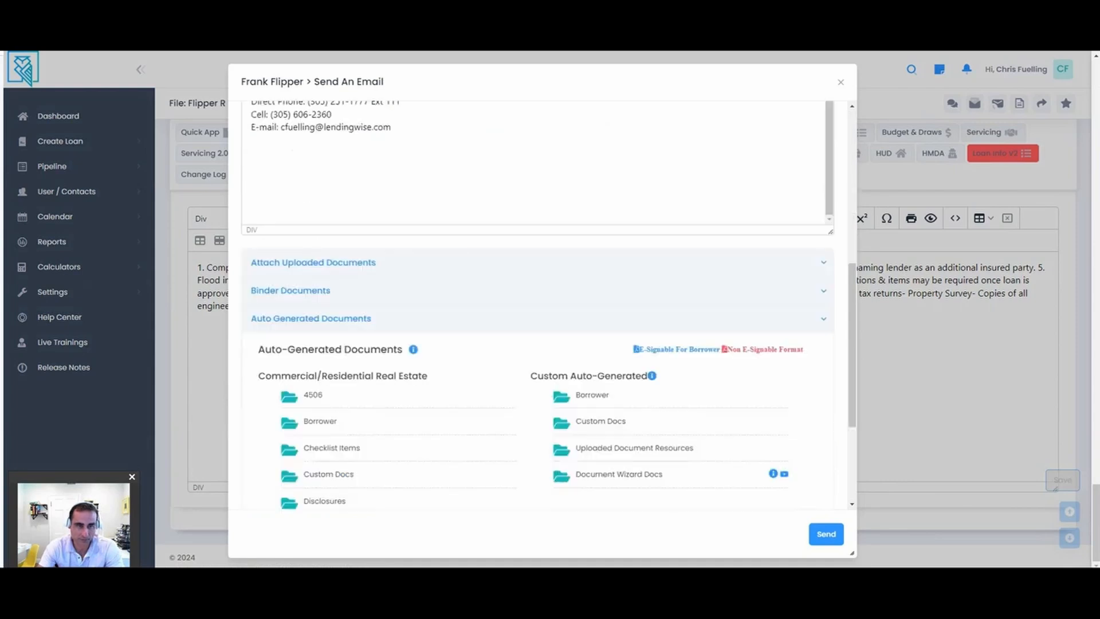
left_click(320, 421)
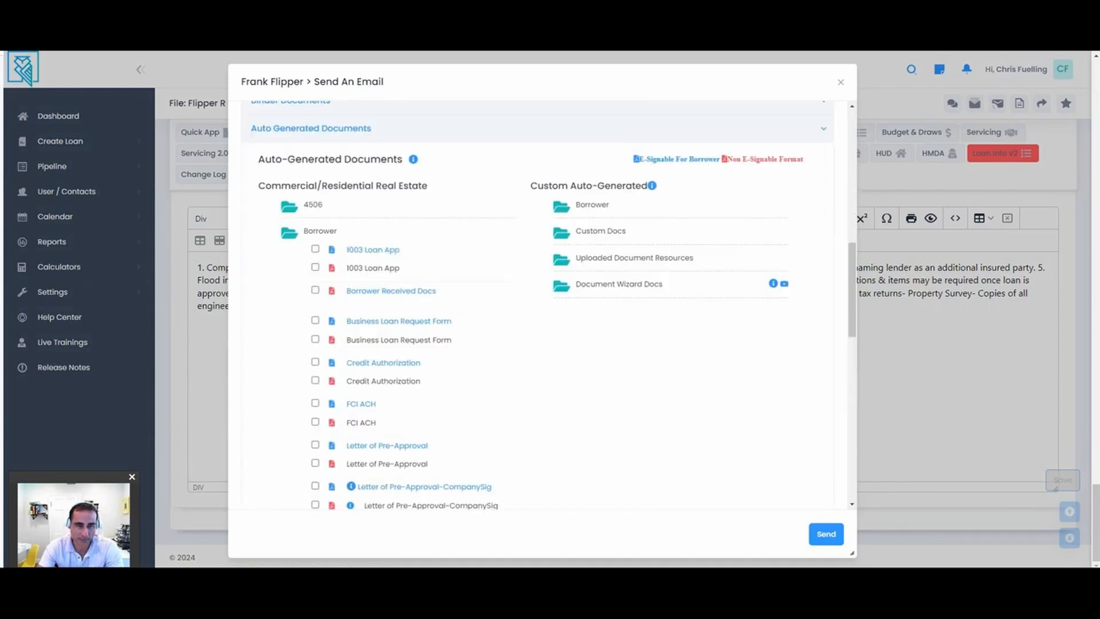
scroll("down", 3)
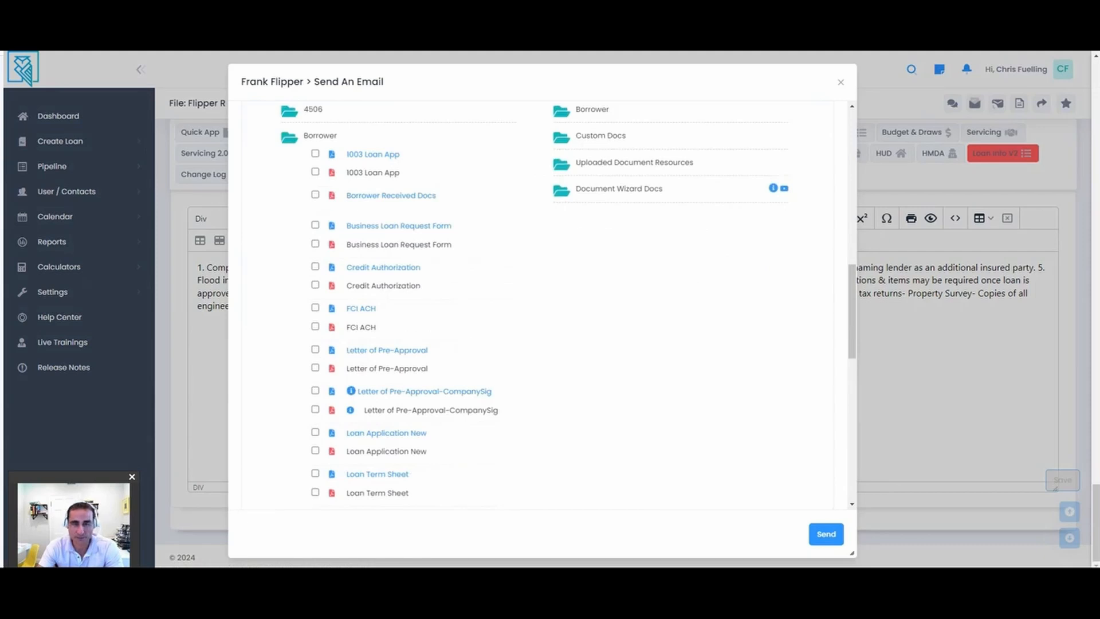
left_click(315, 473)
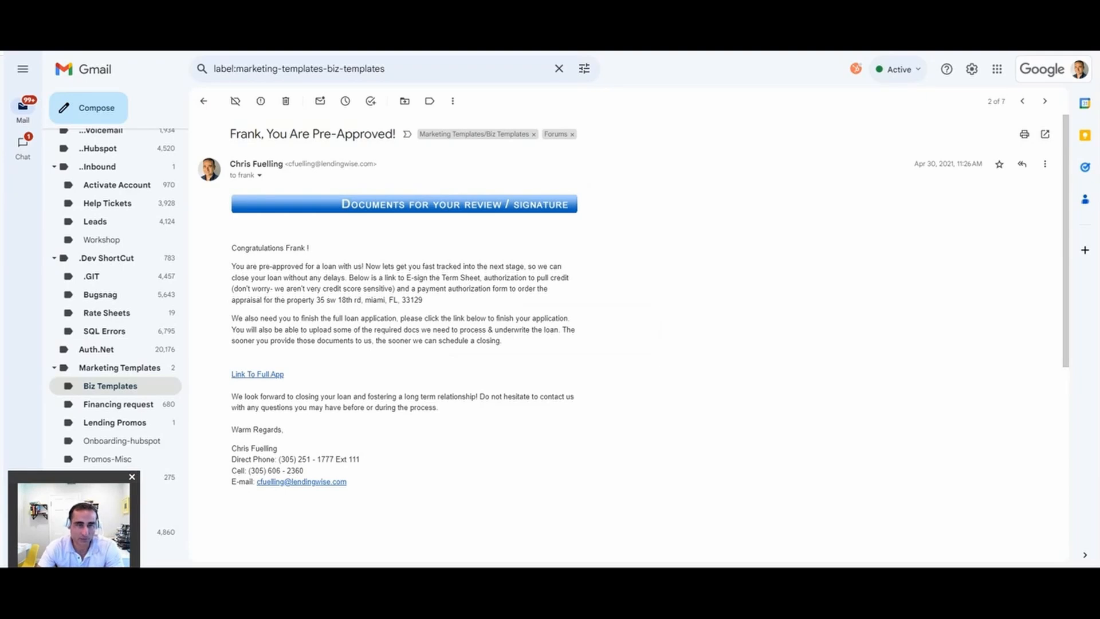
scroll("down", 3)
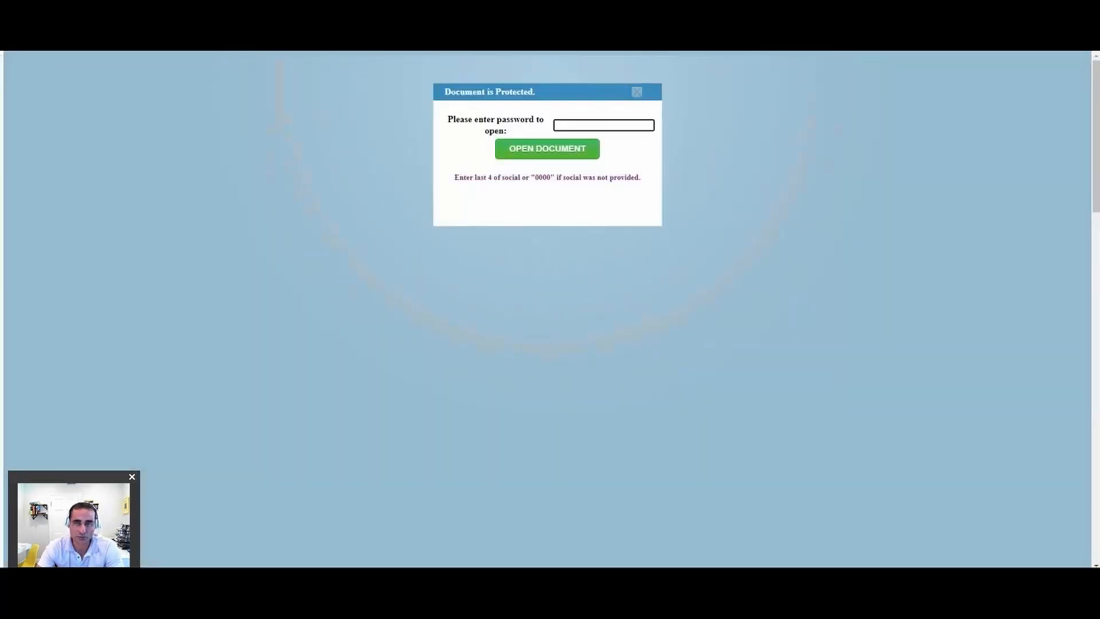
Unlock the protected term sheet link with the borrower password and review Frank's Loan Term Sheet
left_click(546, 149)
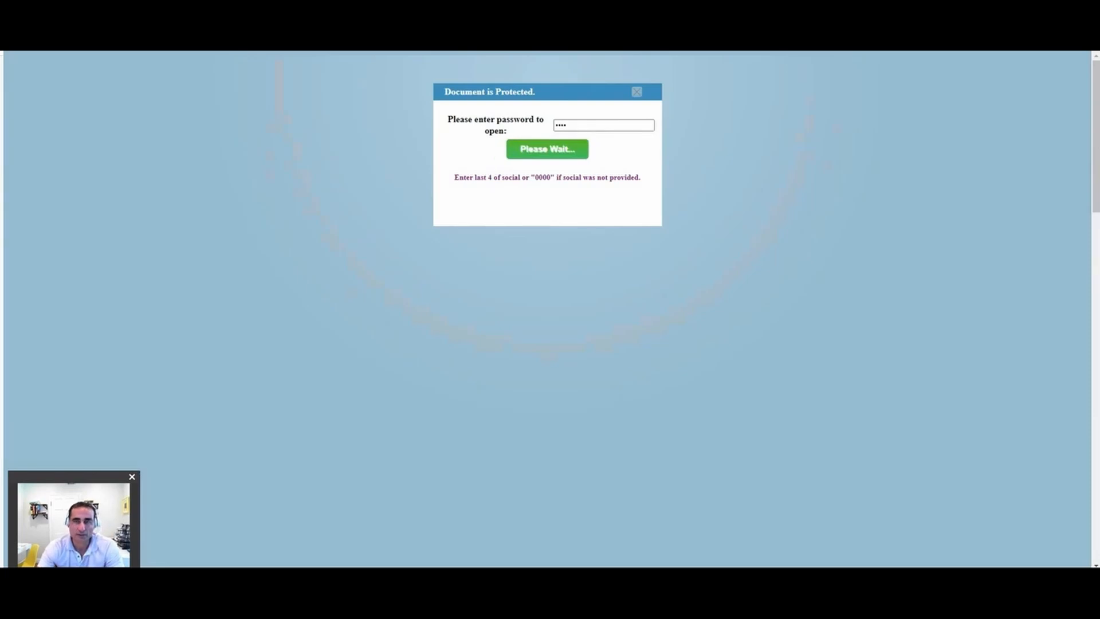
left_click(547, 149)
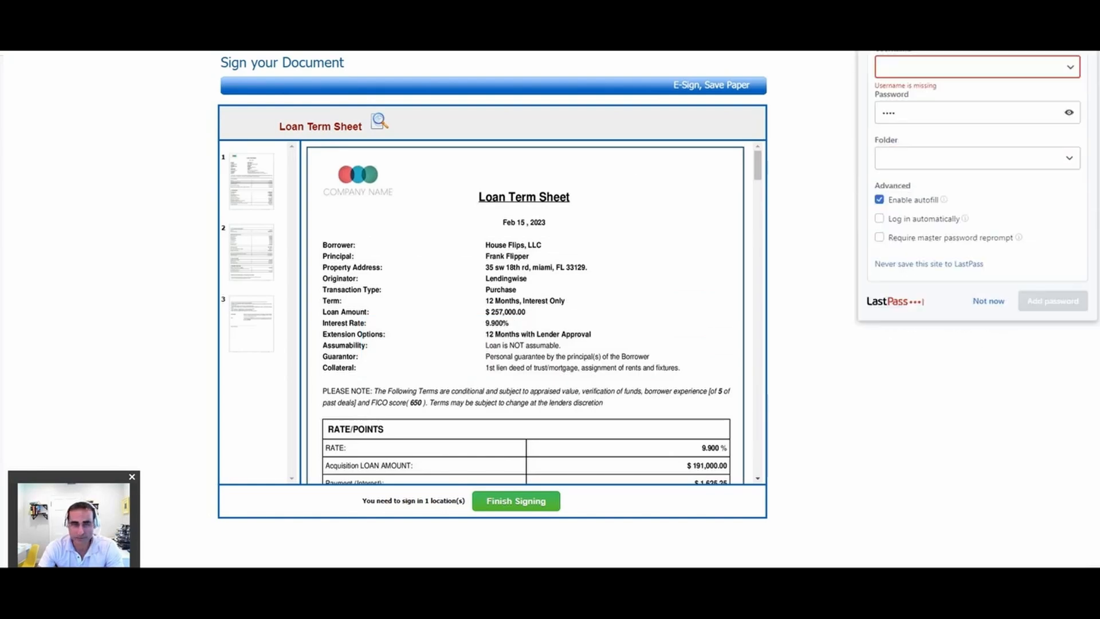
scroll("down", 3)
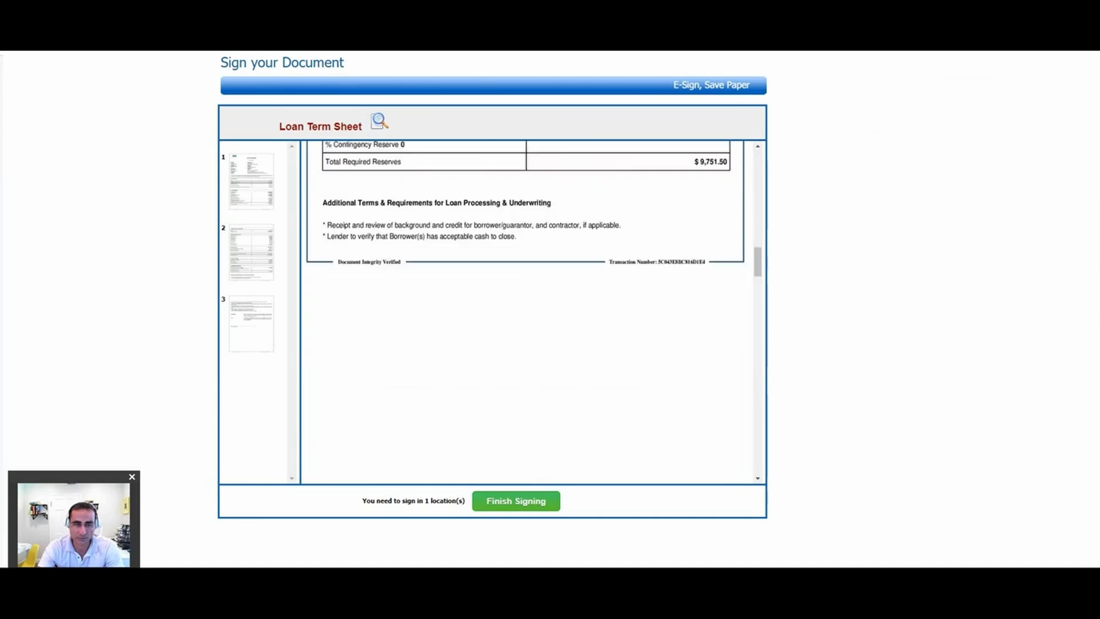
Bring up the Sign Here step on the term sheet, then return to the pre-approval email in Gmail
left_click(515, 501)
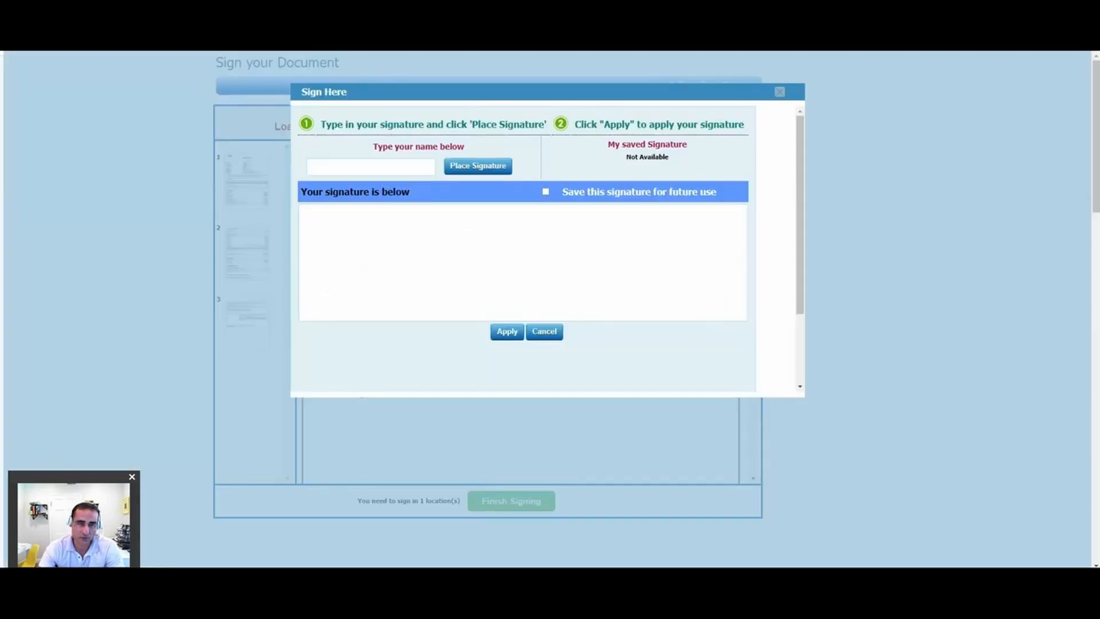
left_click(370, 166)
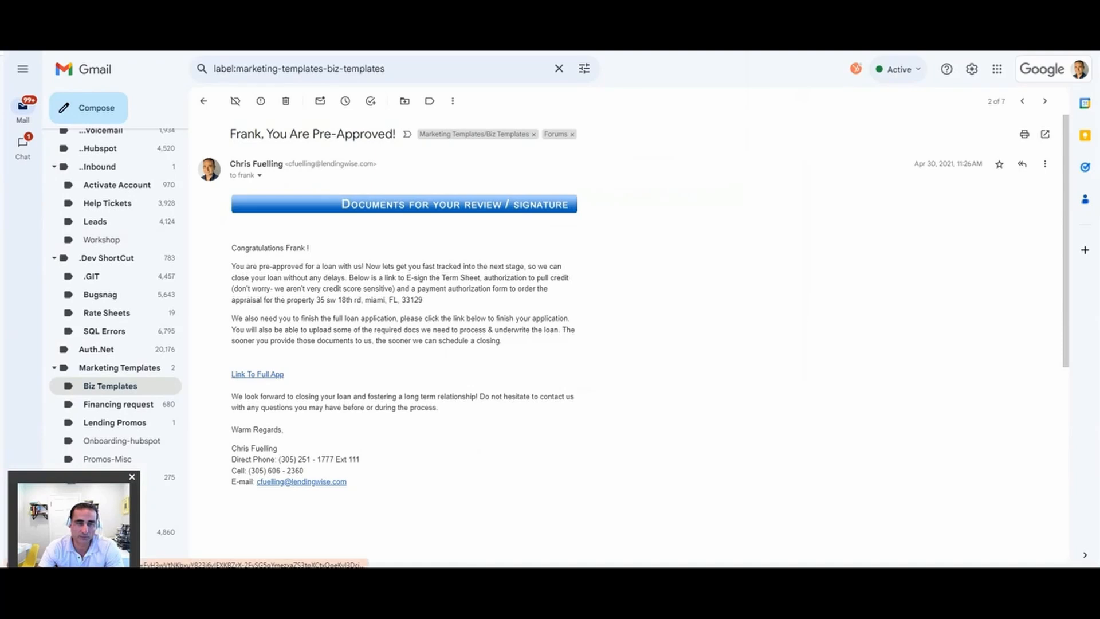
Load the borrower's full loan application and review the co-applicant and ABC Flips entity details
left_click(256, 374)
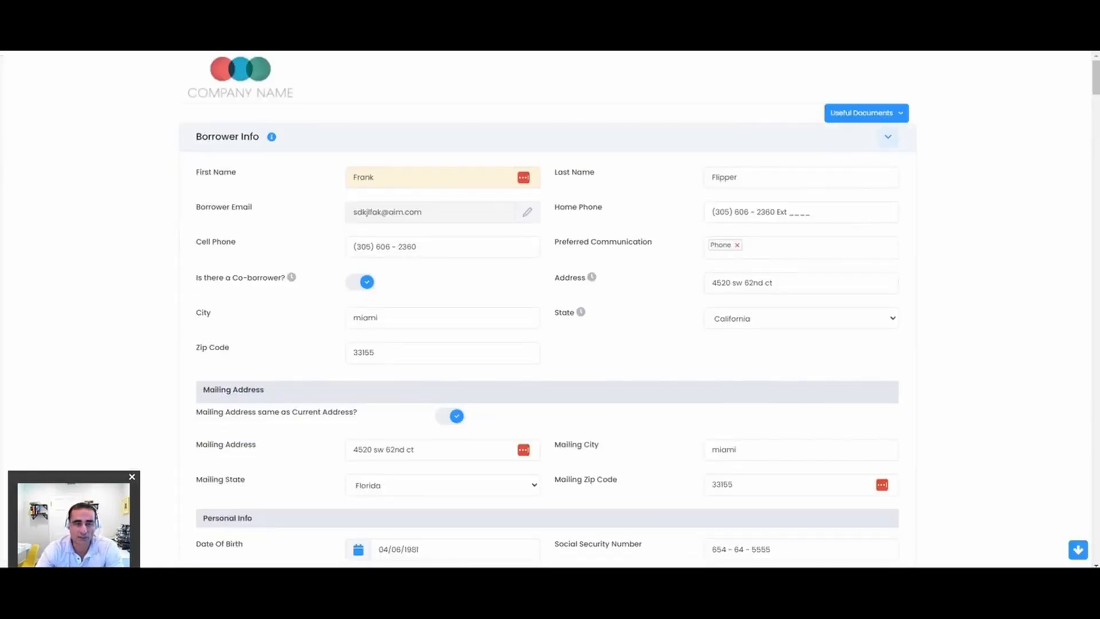
scroll("down", 3)
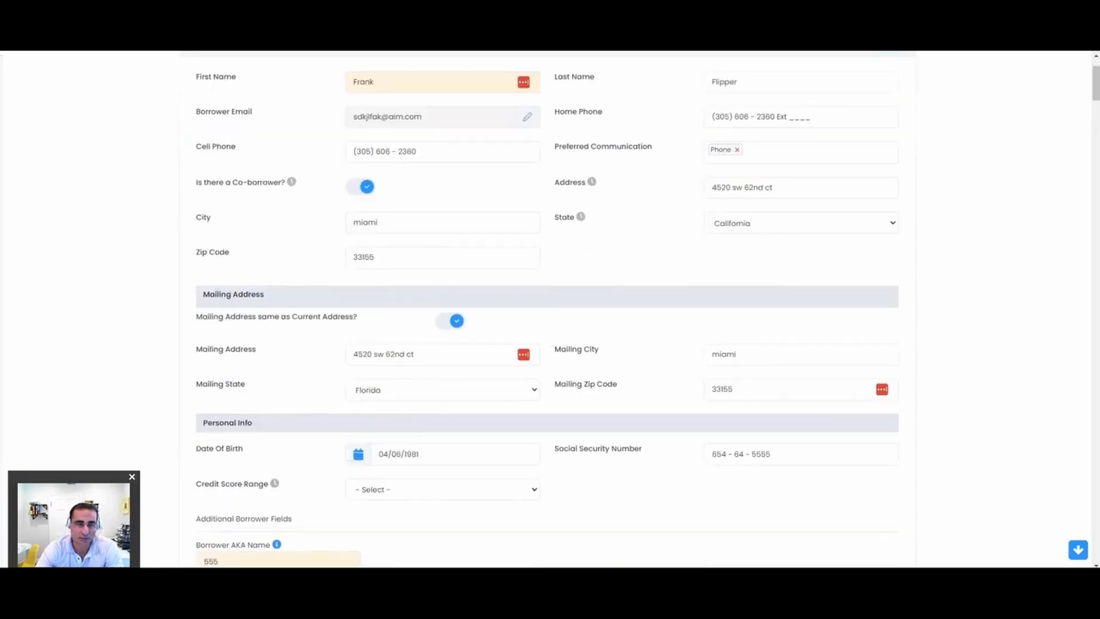
scroll("down", 3)
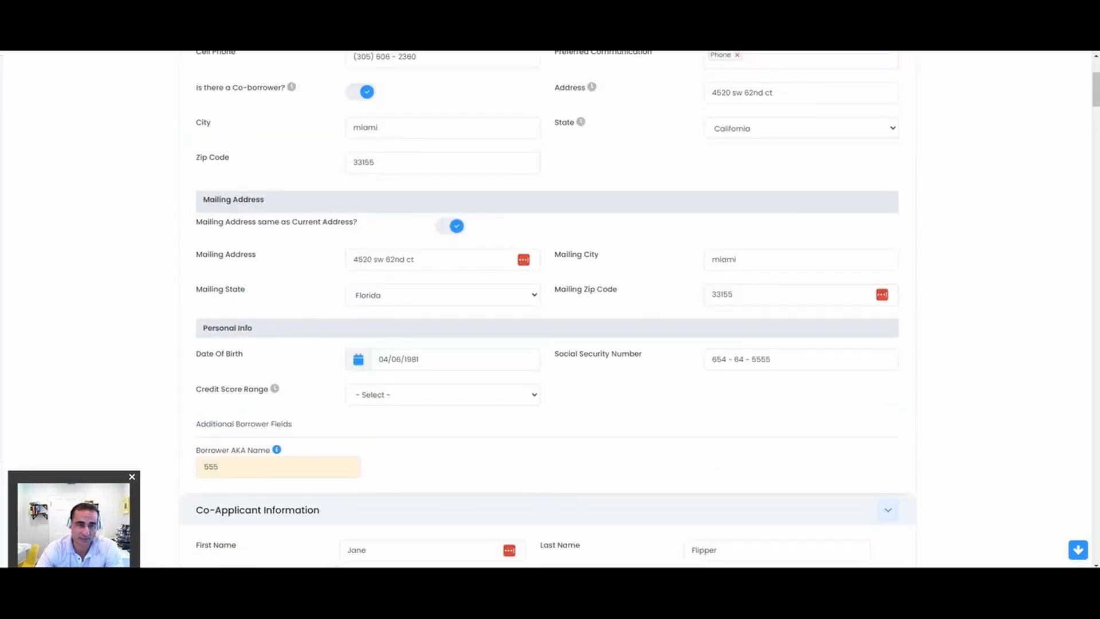
scroll("down", 3)
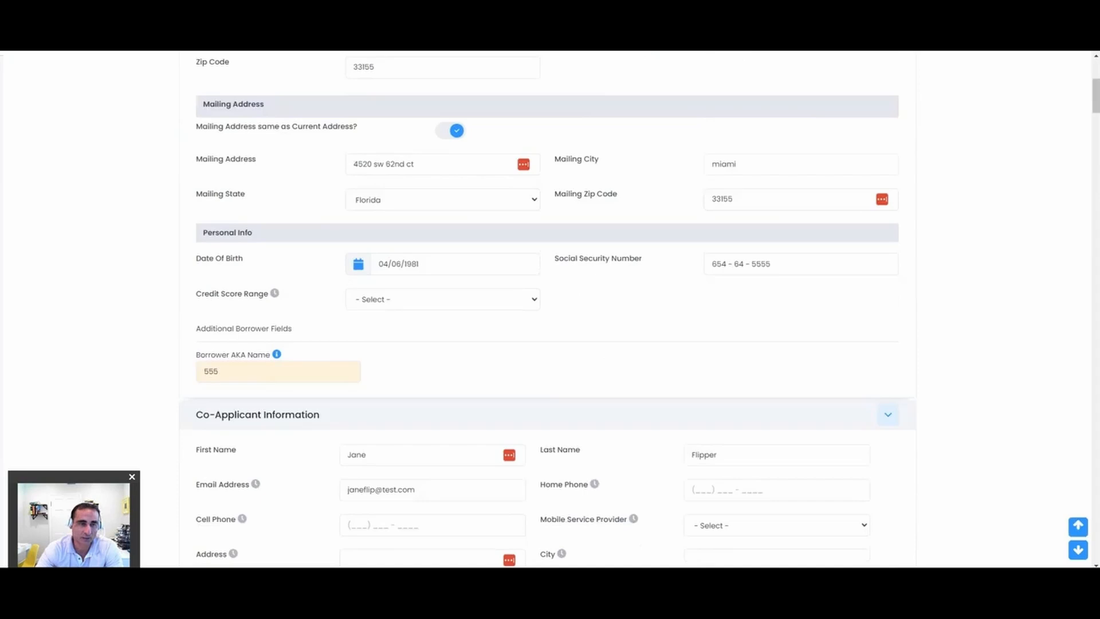
scroll("down", 3)
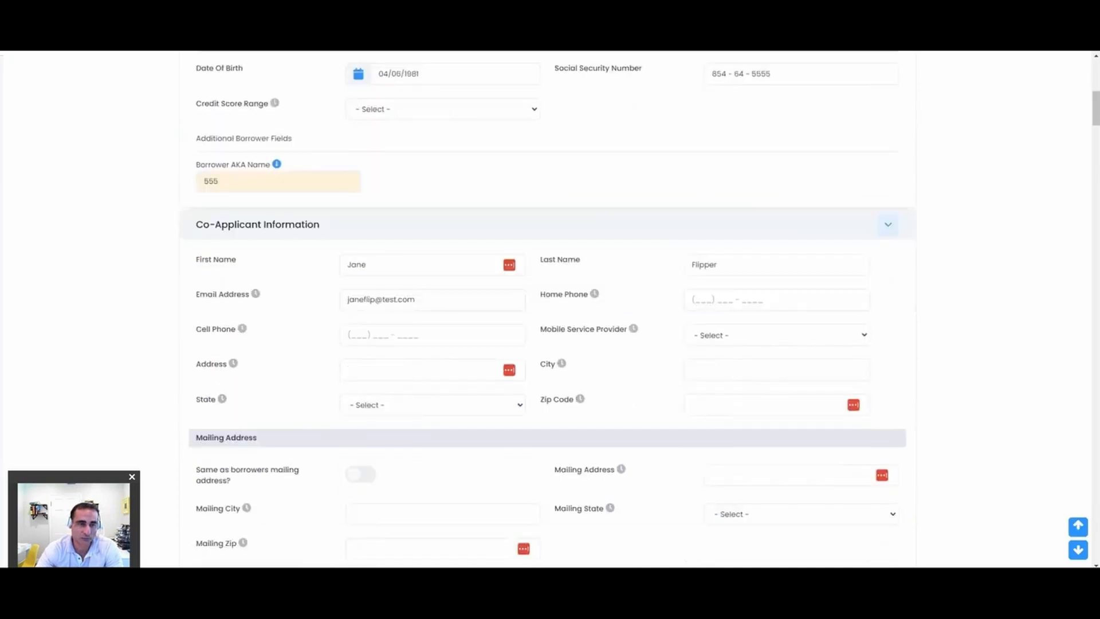
scroll("down", 3)
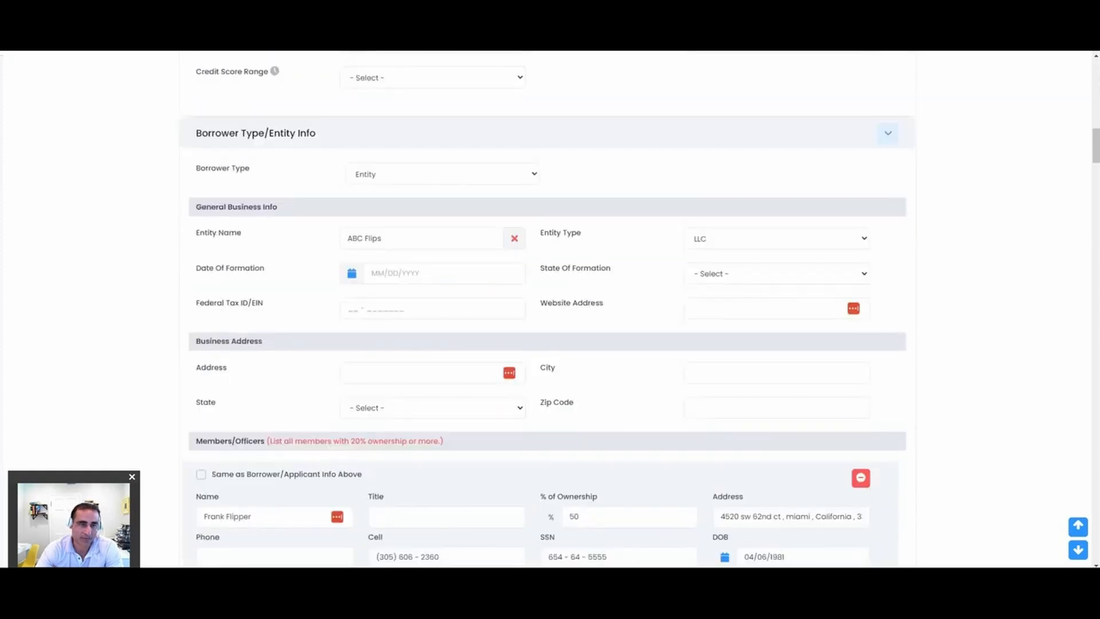
Review the Members/Officers ownership percentages and highlight the 'Authorized signer for making loans' label
scroll("down", 3)
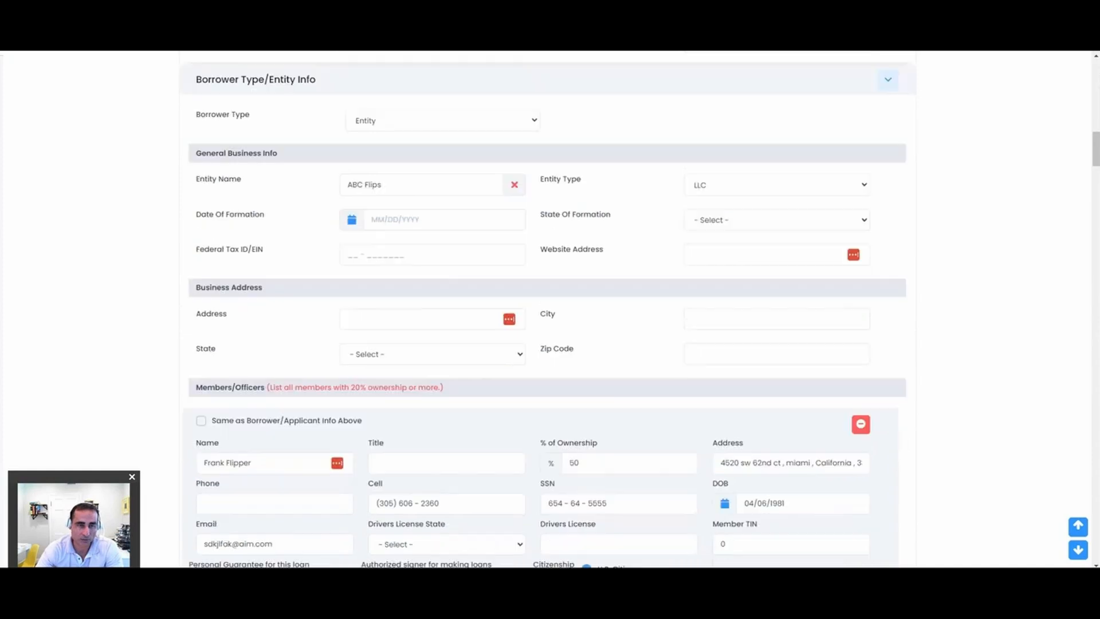
scroll("down", 3)
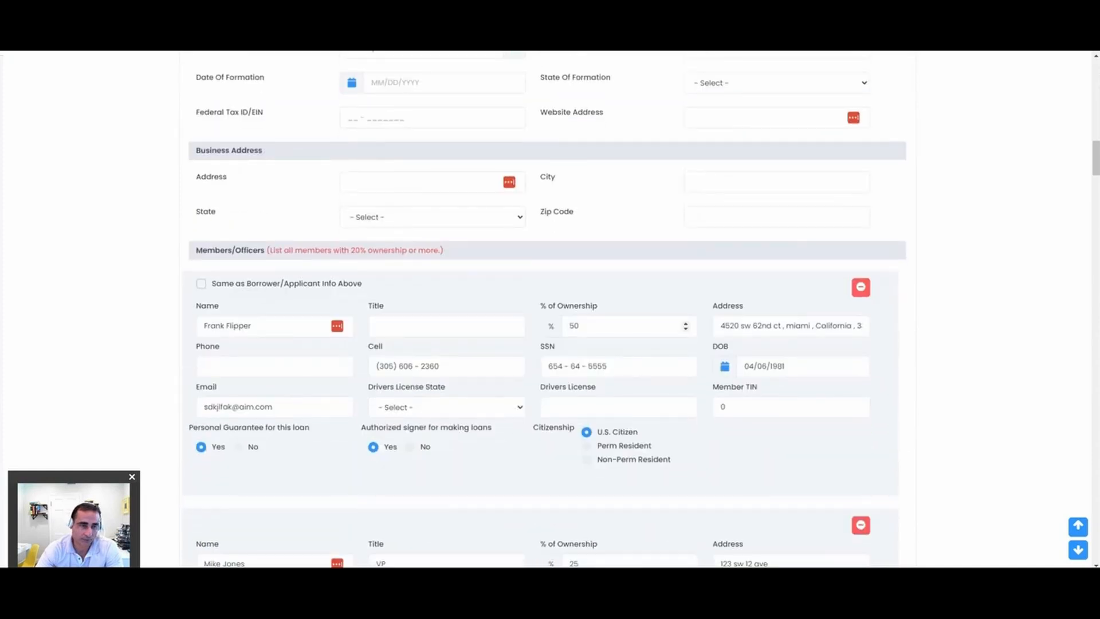
scroll("down", 3)
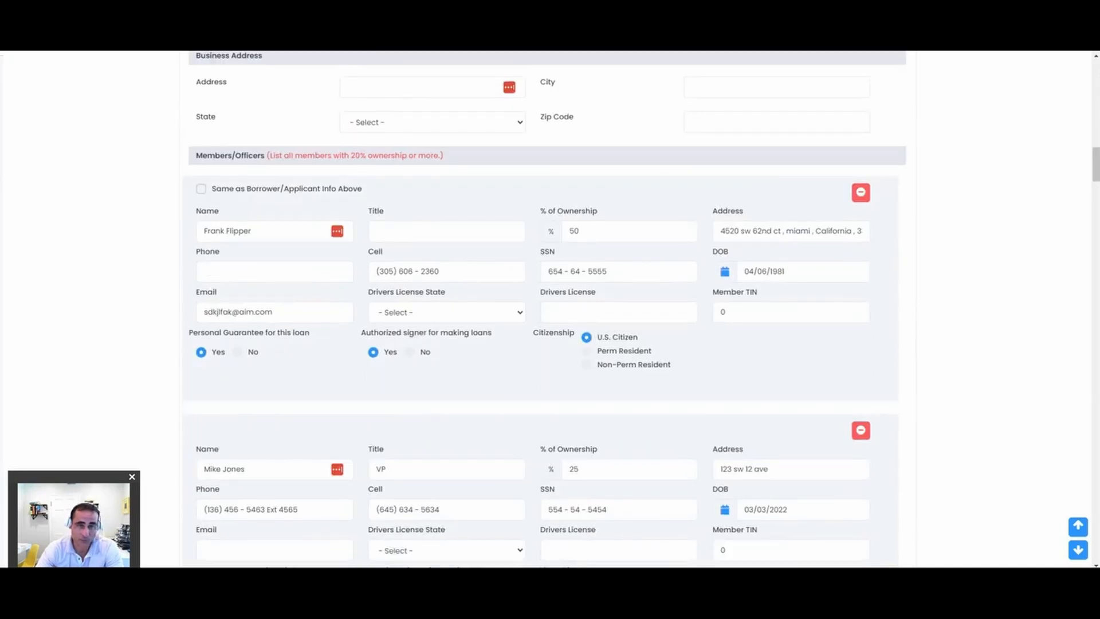
scroll("down", 3)
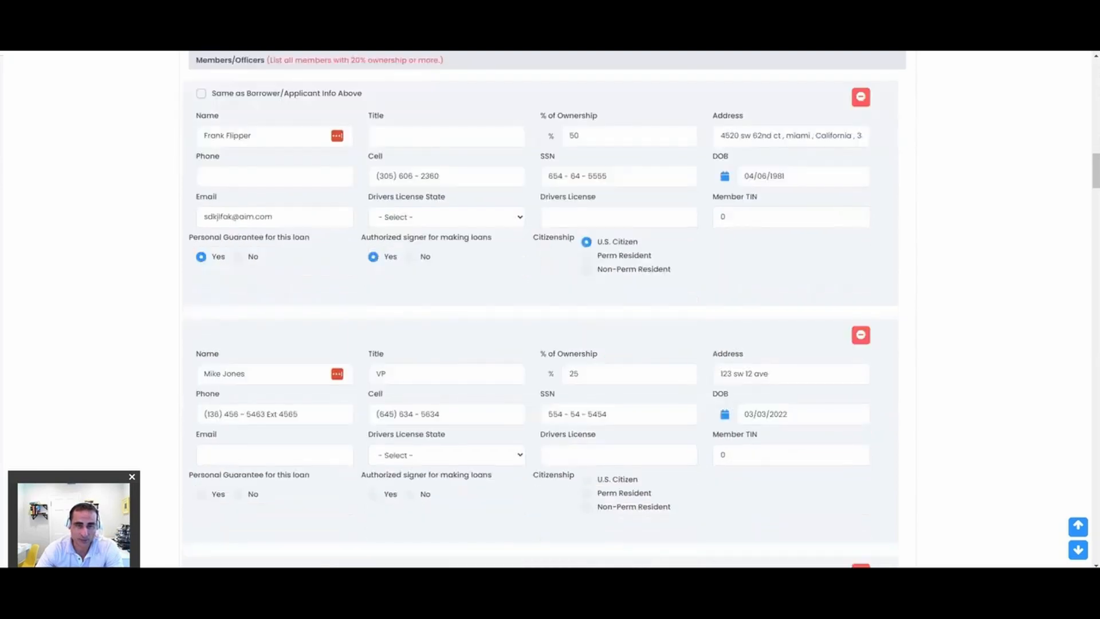
scroll("down", 3)
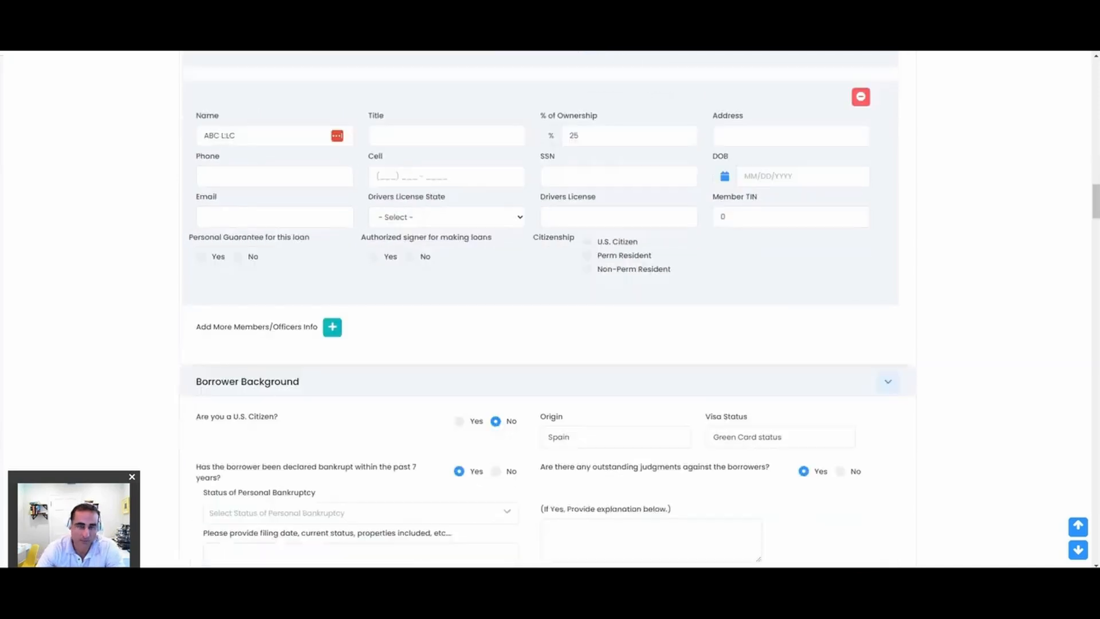
left_click_drag(361, 236, 469, 236)
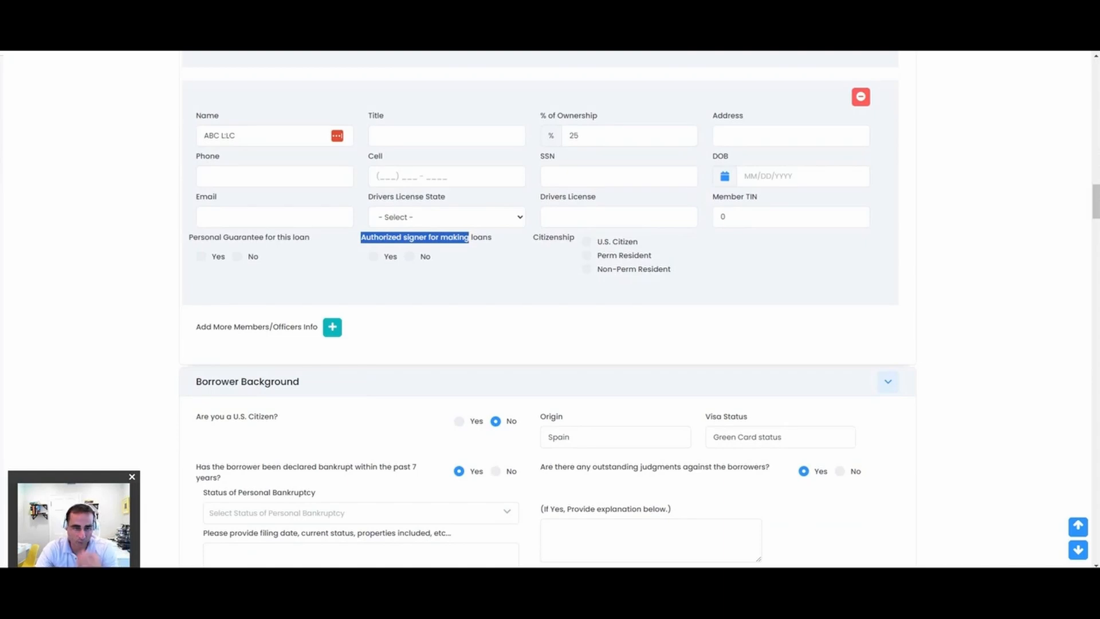
Review the Borrower and Co-borrower Background answers down to Borrower Experience showing 5 years and 10 properties
scroll("down", 3)
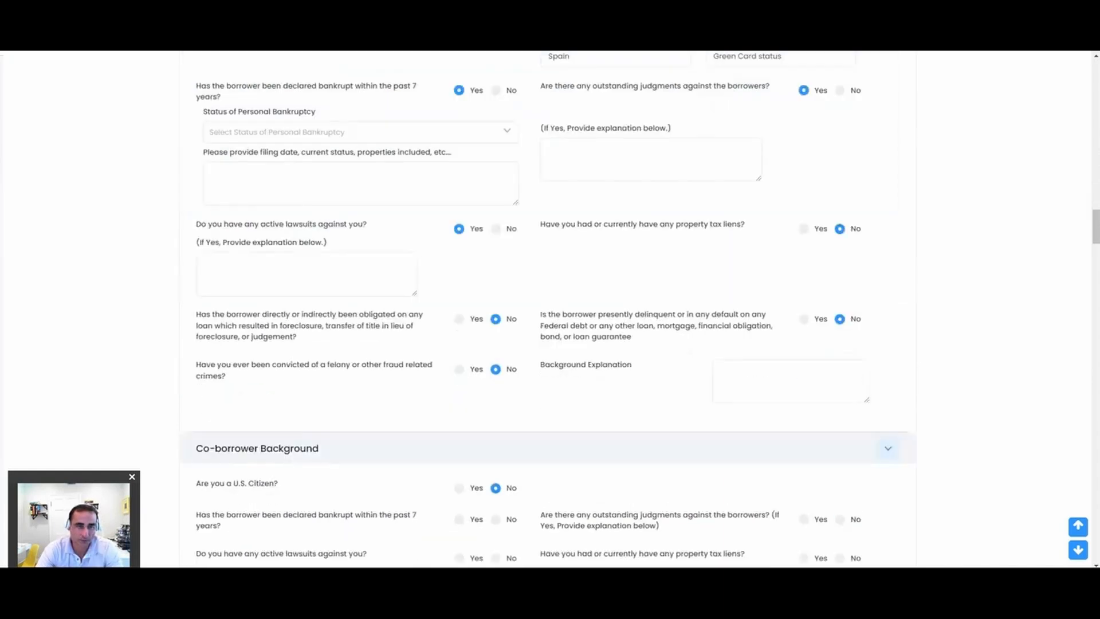
scroll("up", 3)
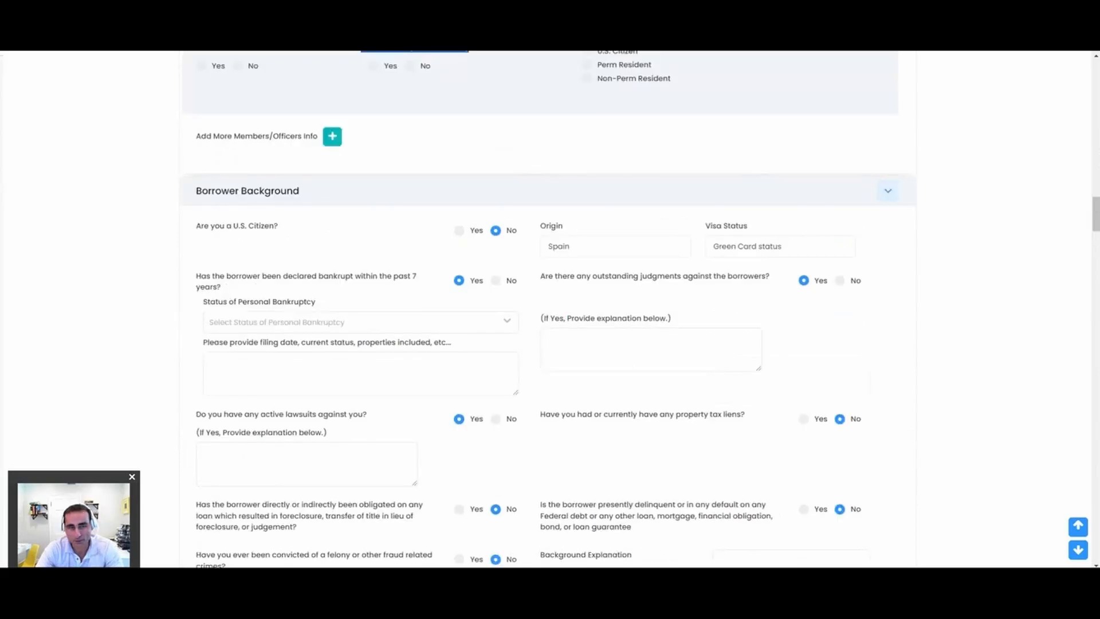
scroll("down", 3)
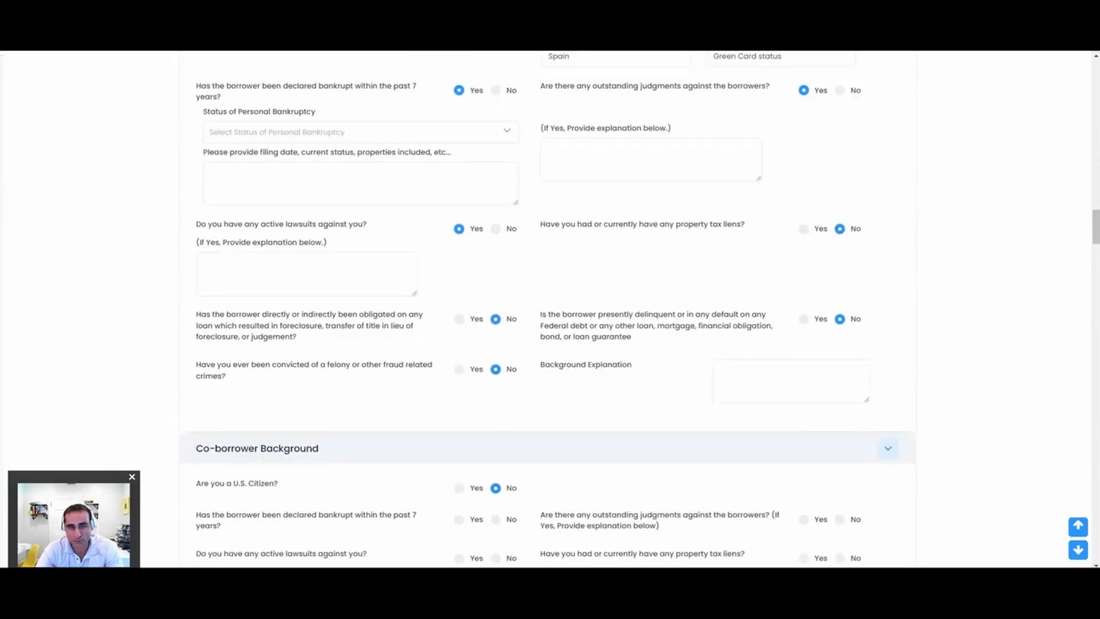
scroll("down", 3)
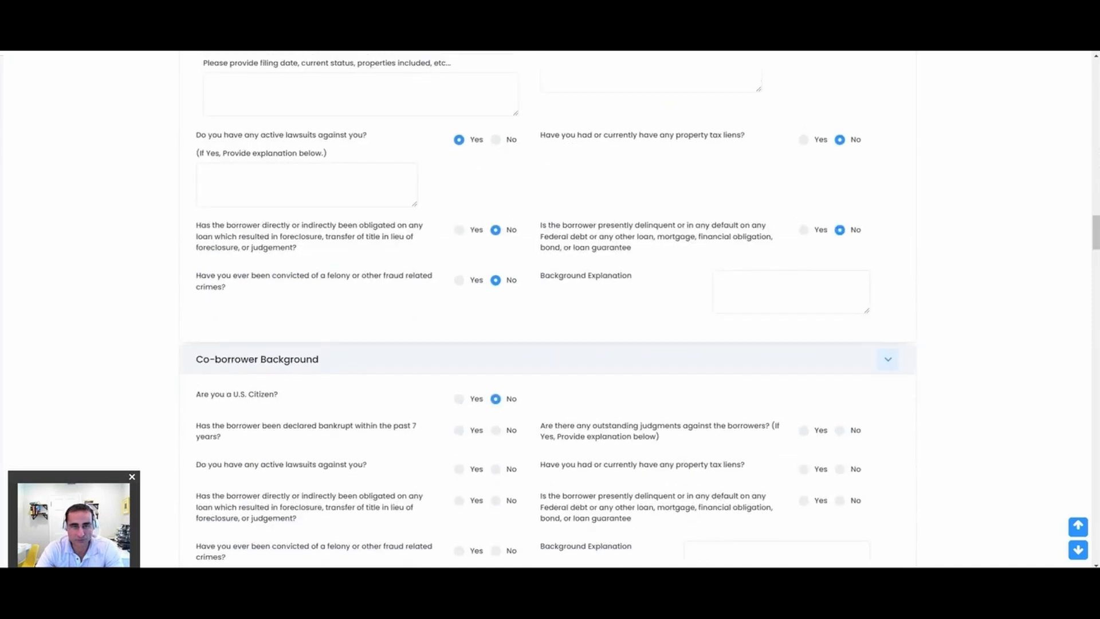
scroll("down", 3)
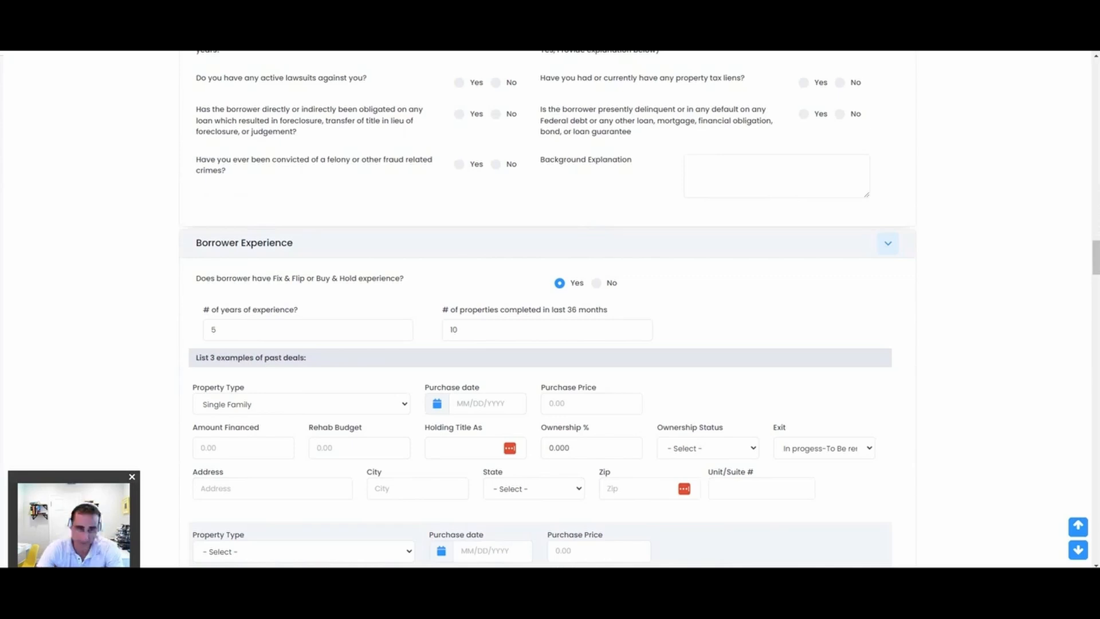
Review past deals, 5 projects in progress and 2 investment properties, highlighting the professional licenses question
scroll("down", 3)
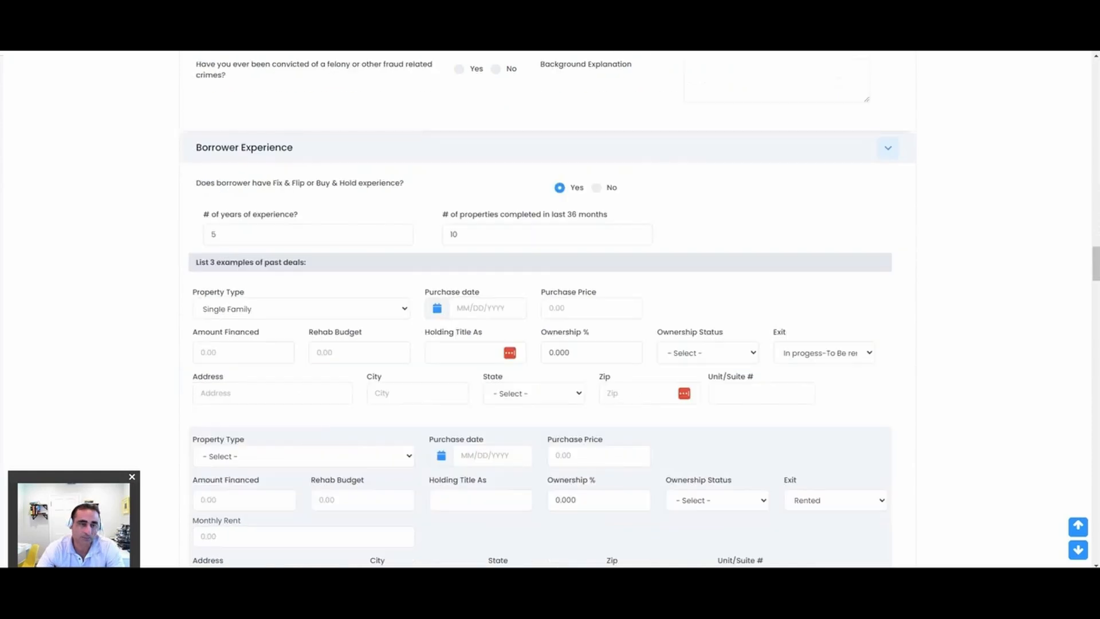
scroll("down", 3)
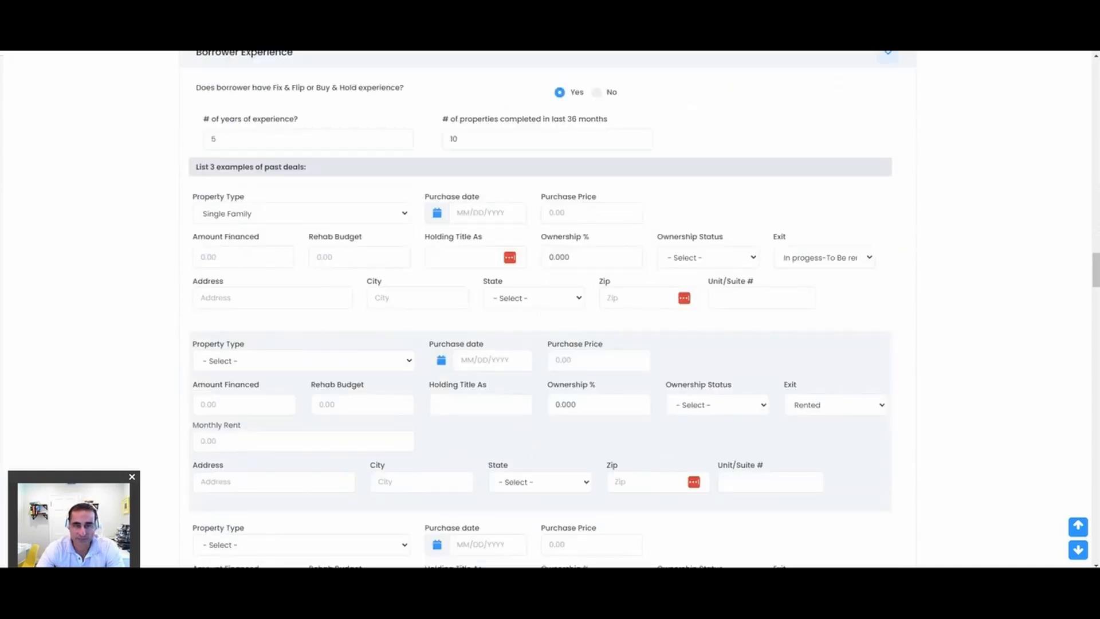
scroll("down", 3)
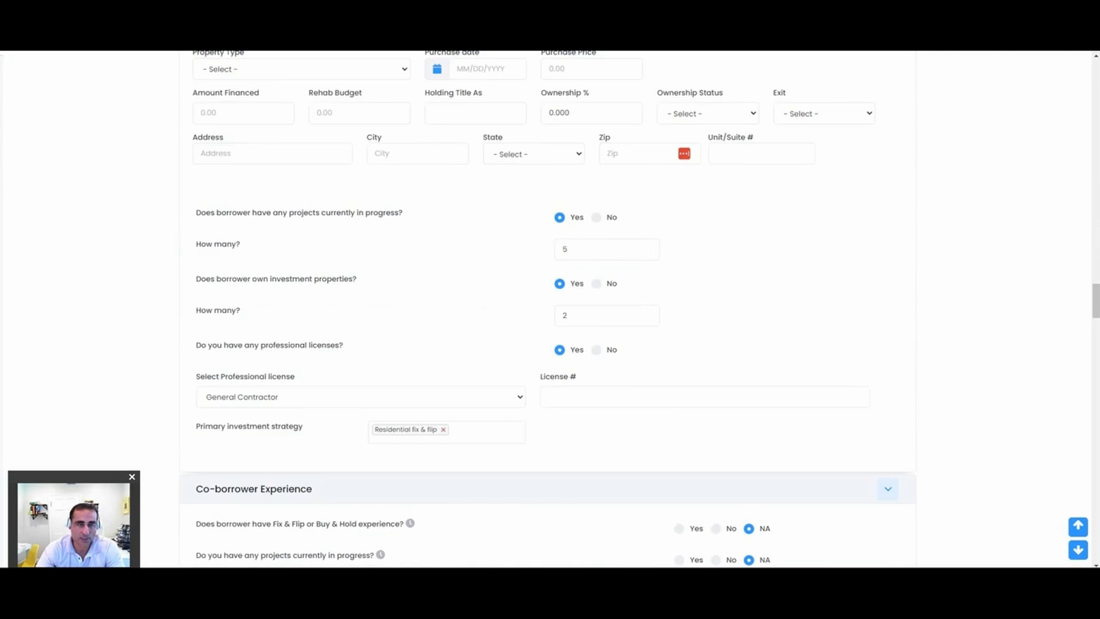
left_click_drag(255, 345, 342, 345)
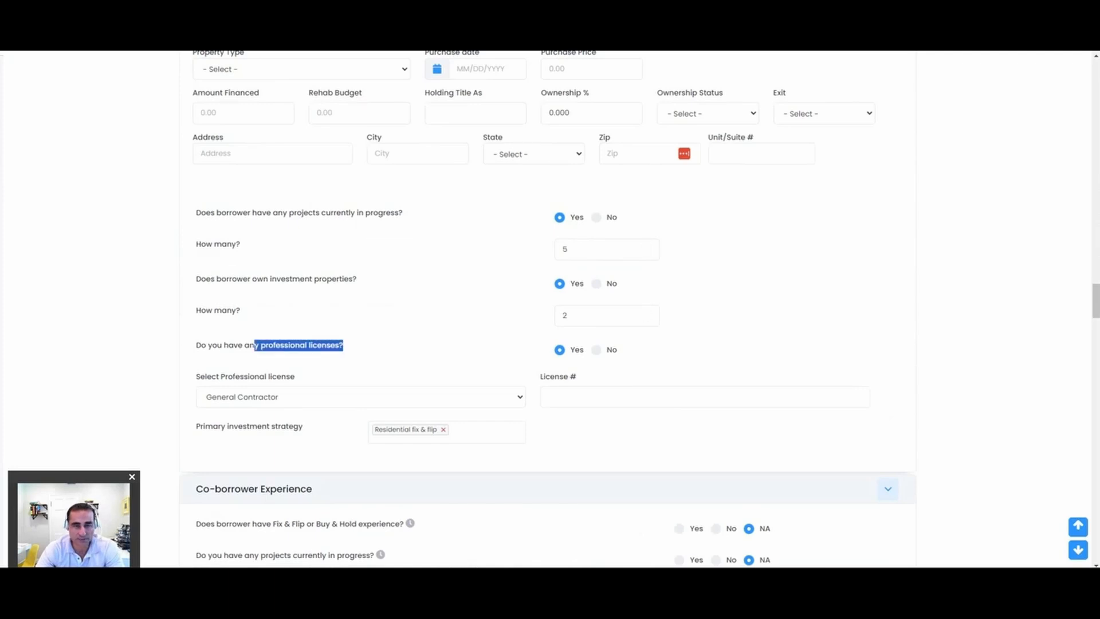
Show the Primary investment strategy choices, leaving Residential fix & flip selected
left_click(446, 429)
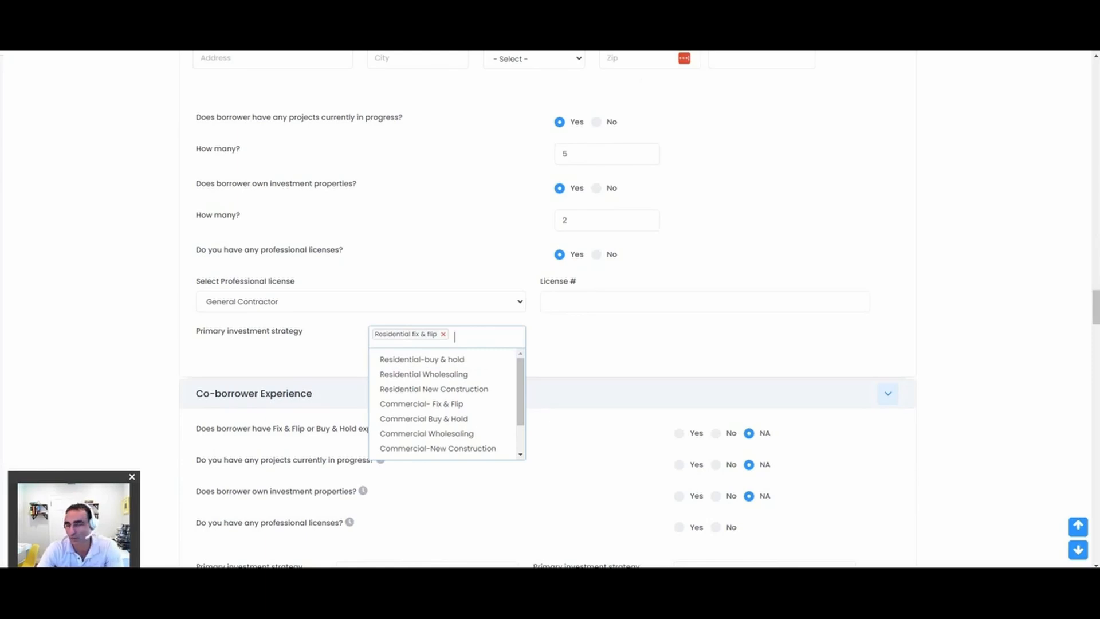
left_click(447, 336)
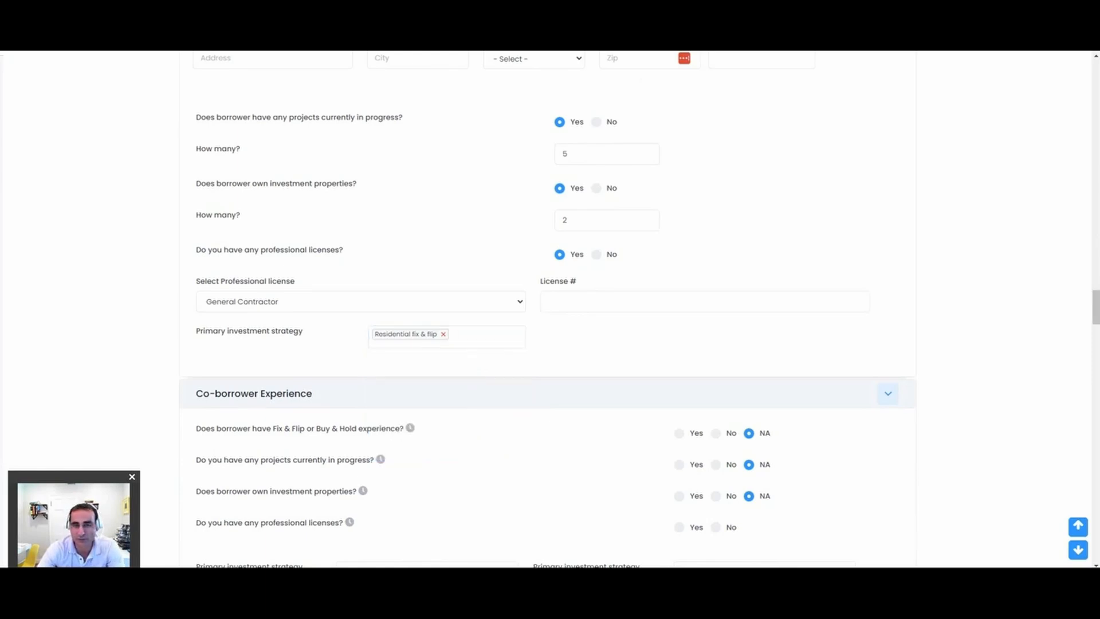
scroll("down", 3)
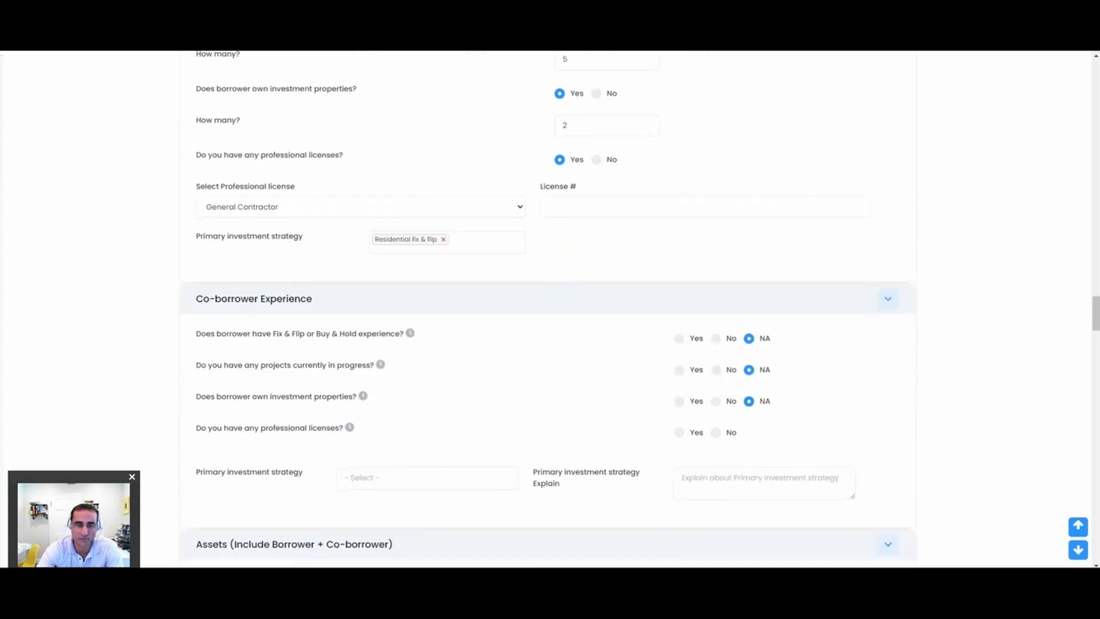
Review assets totaling $1,250,000 against $650,000 owed and the resulting net worth
scroll("down", 3)
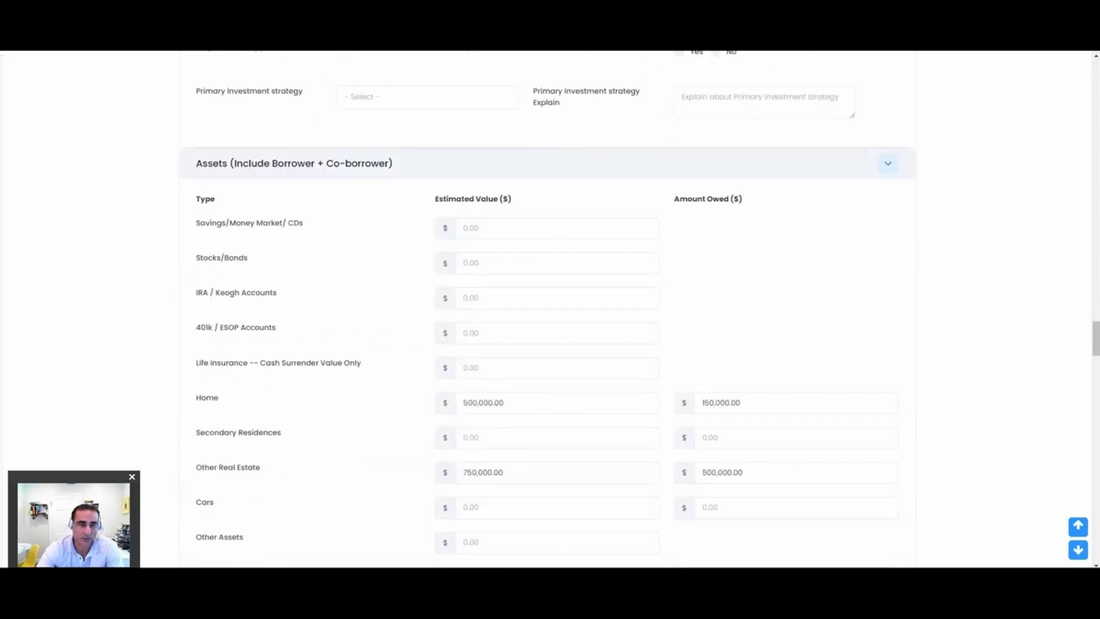
scroll("down", 3)
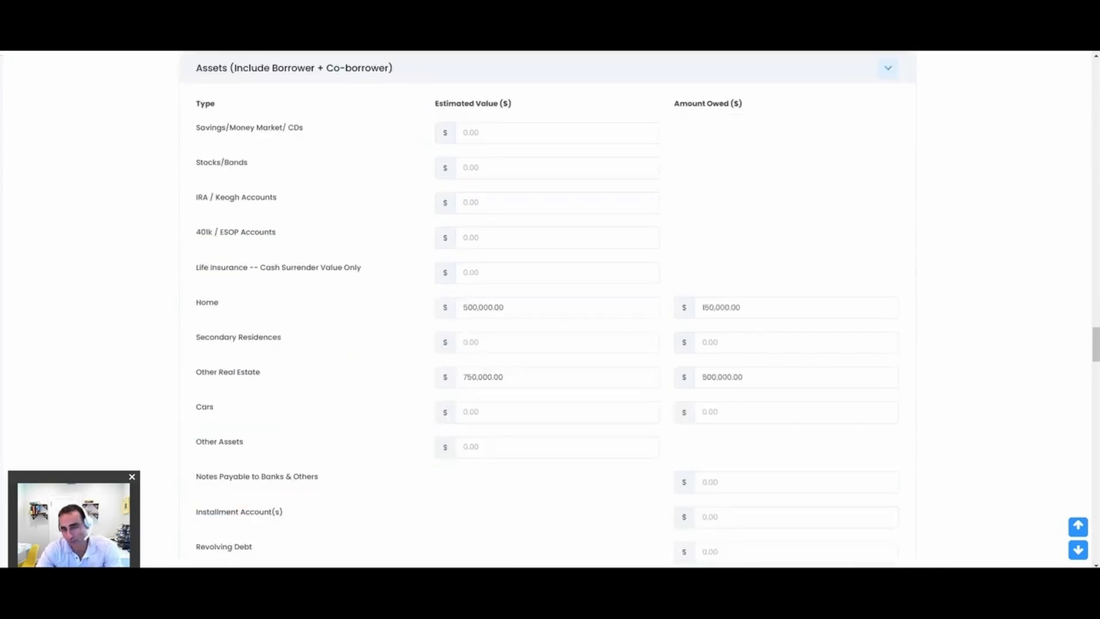
scroll("down", 3)
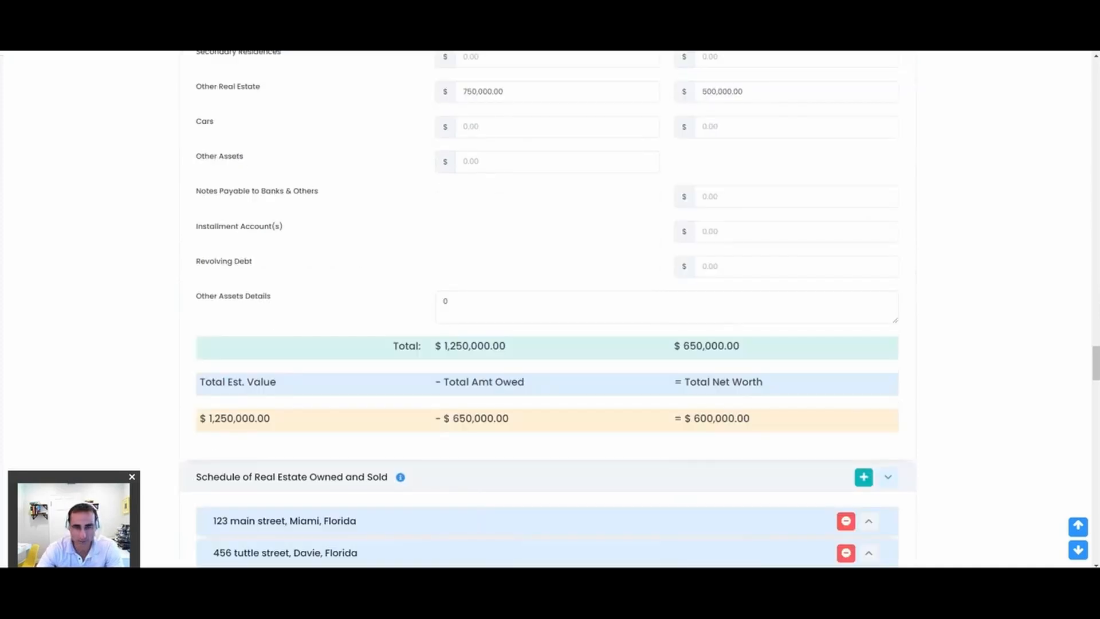
scroll("down", 3)
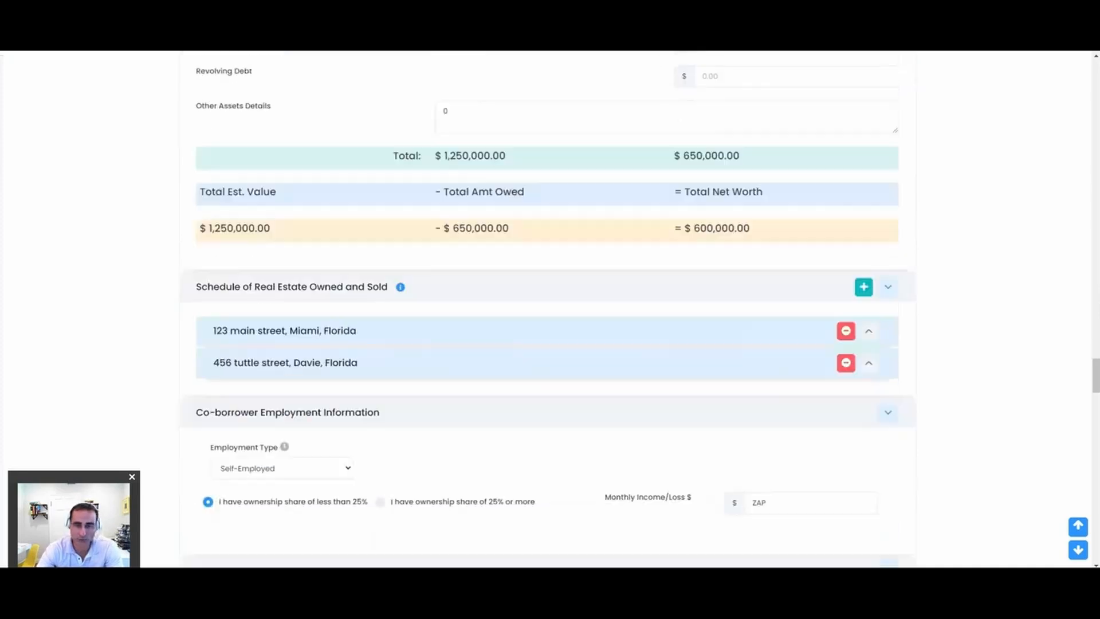
Expand the 123 main street, Miami, Florida property row to show its full details, ARV and LTV figures
left_click(867, 330)
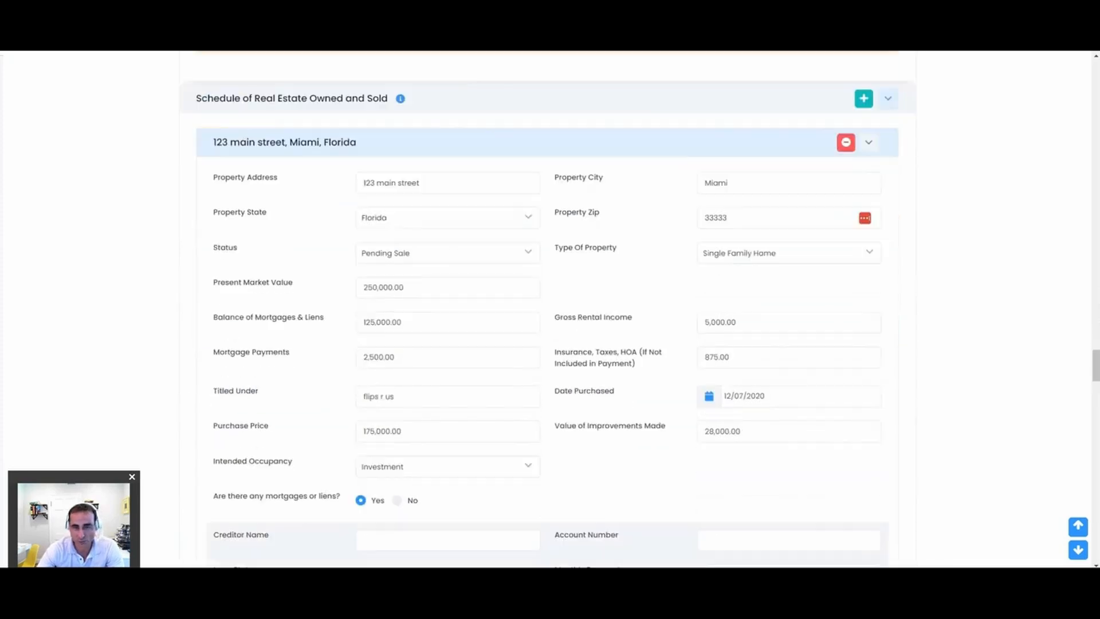
scroll("down", 3)
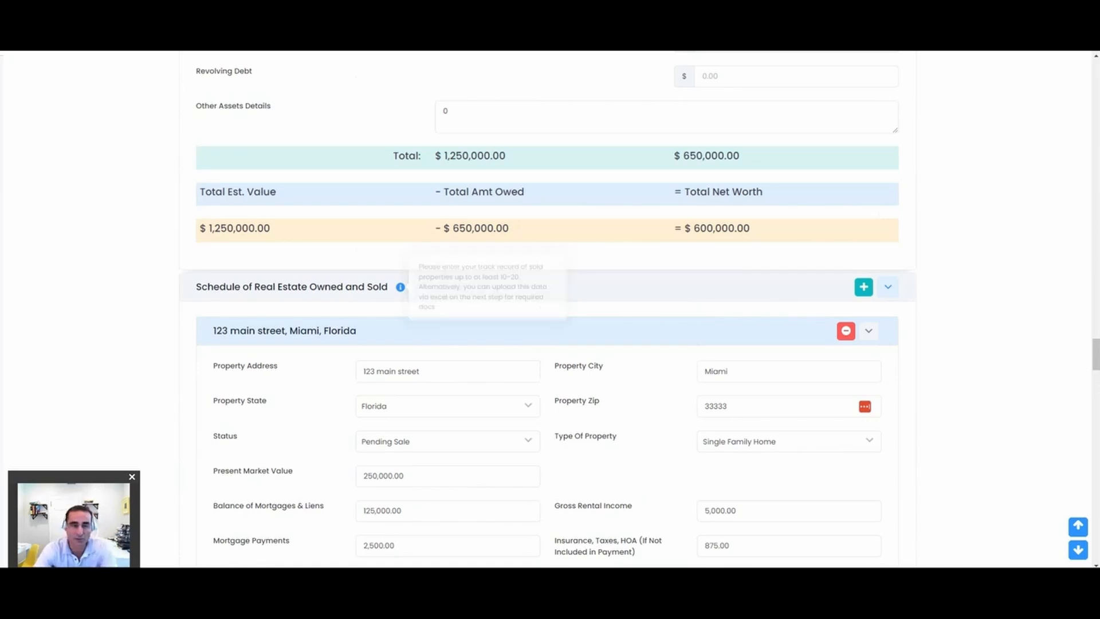
scroll("down", 3)
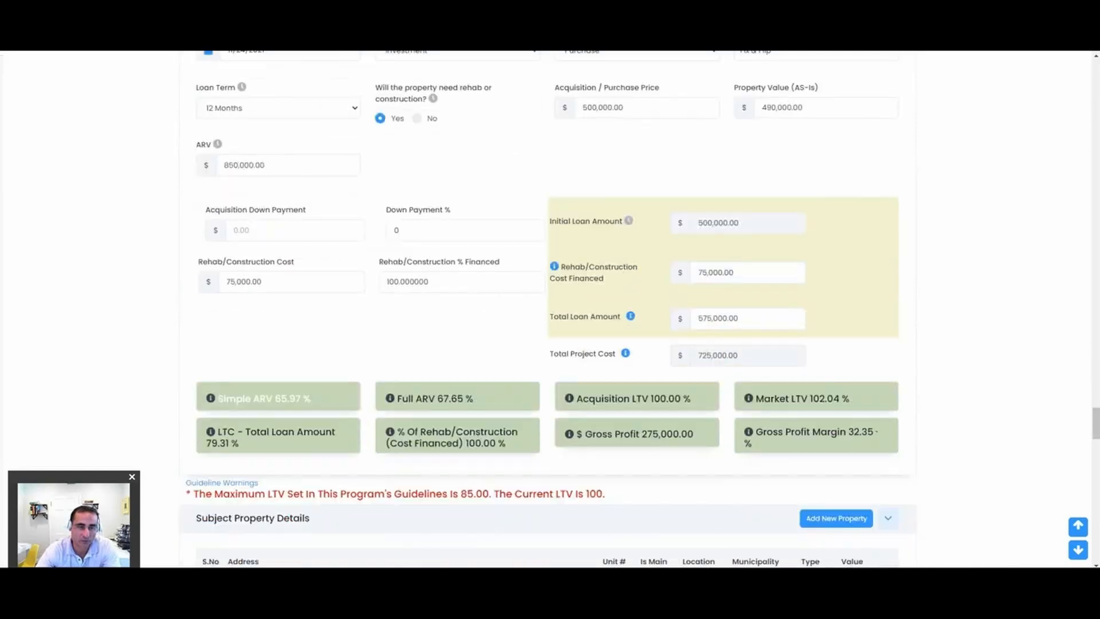
scroll("down", 3)
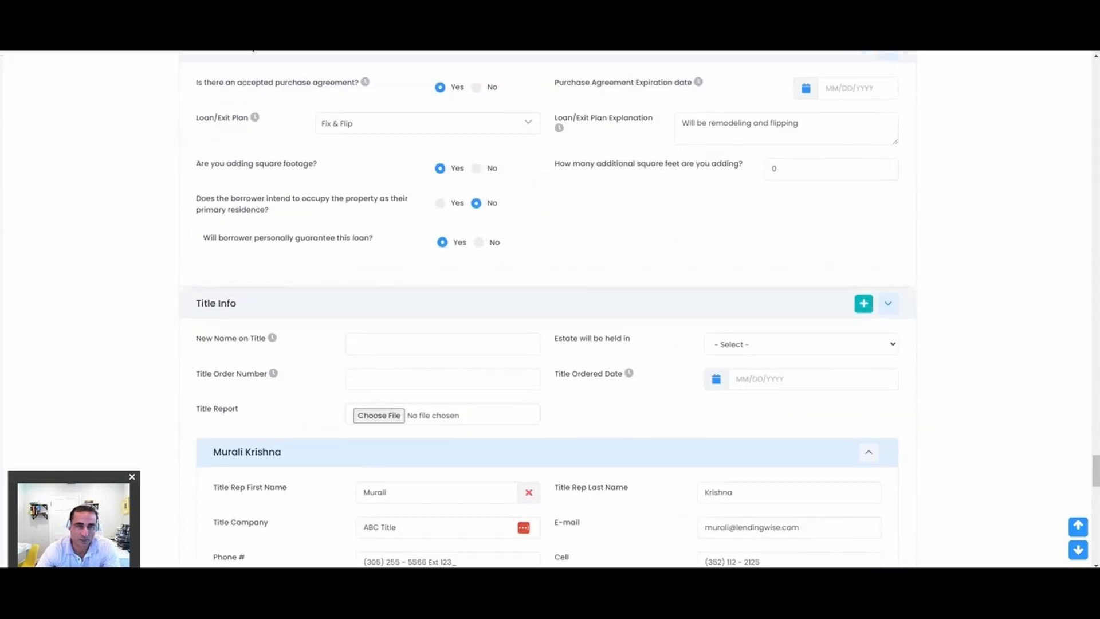
scroll("down", 3)
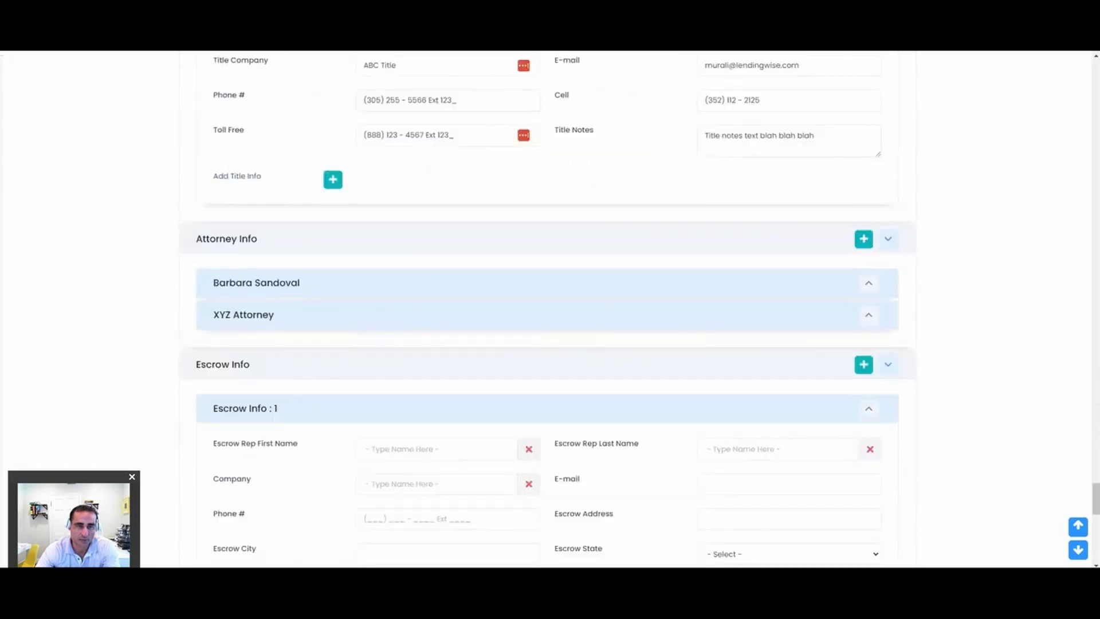
scroll("down", 3)
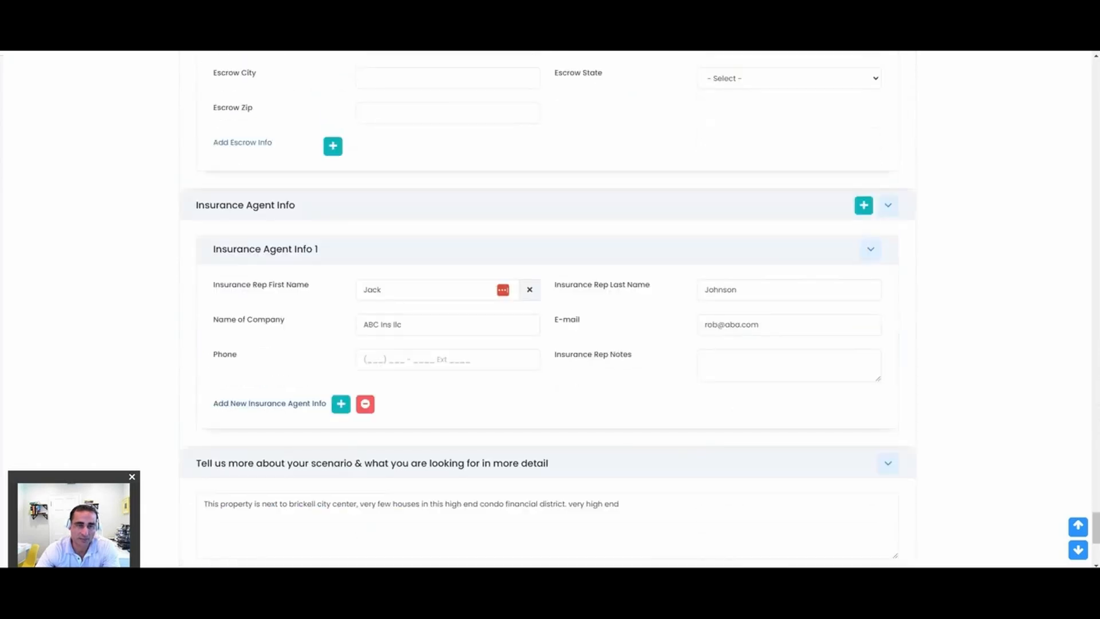
scroll("down", 3)
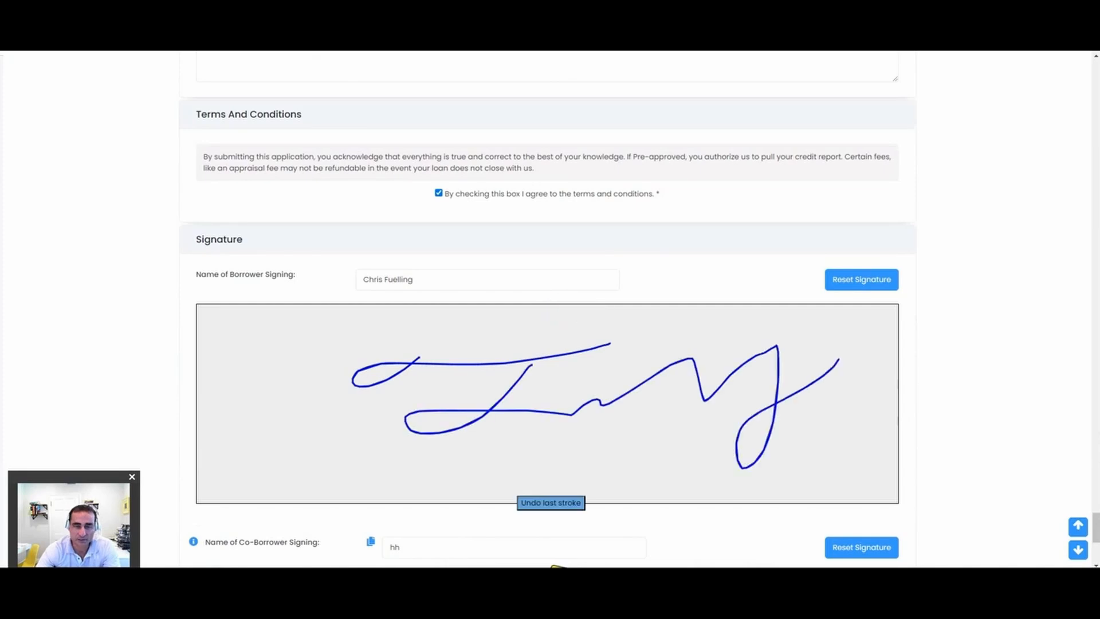
Highlight the accepted terms and conditions, confirm the reCAPTCHA below the signature pads and submit the signed application
scroll("down", 3)
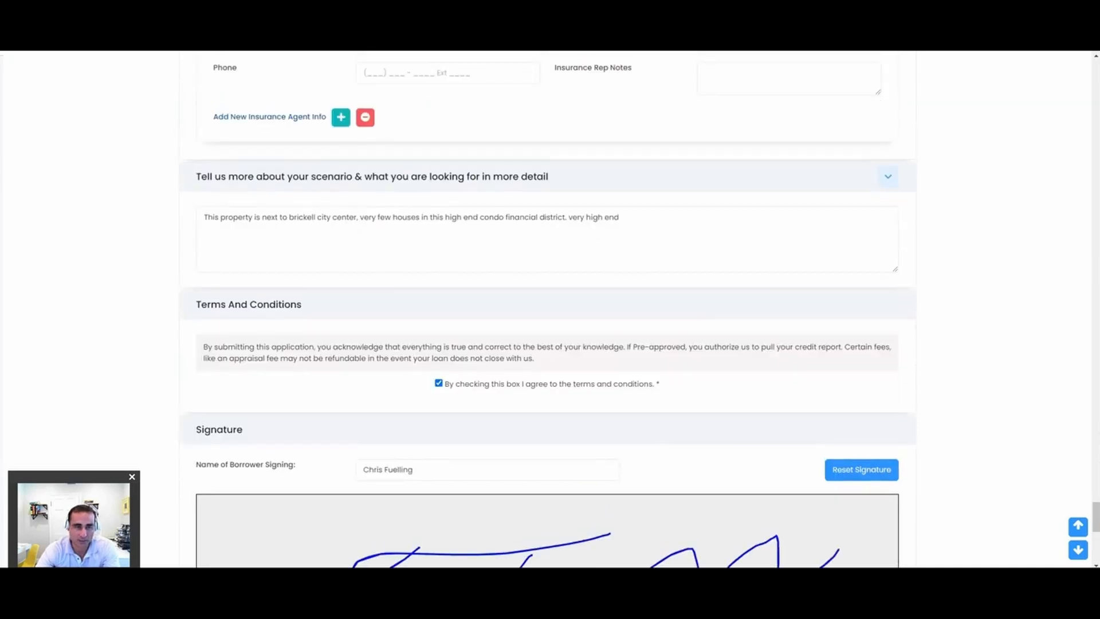
left_click_drag(203, 346, 532, 357)
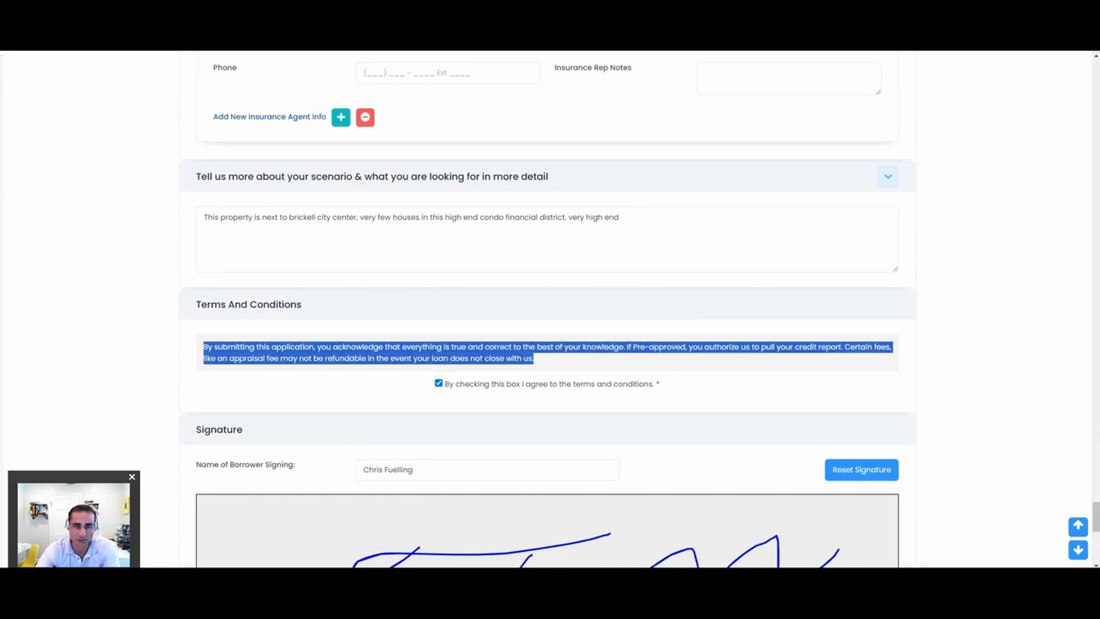
scroll("down", 3)
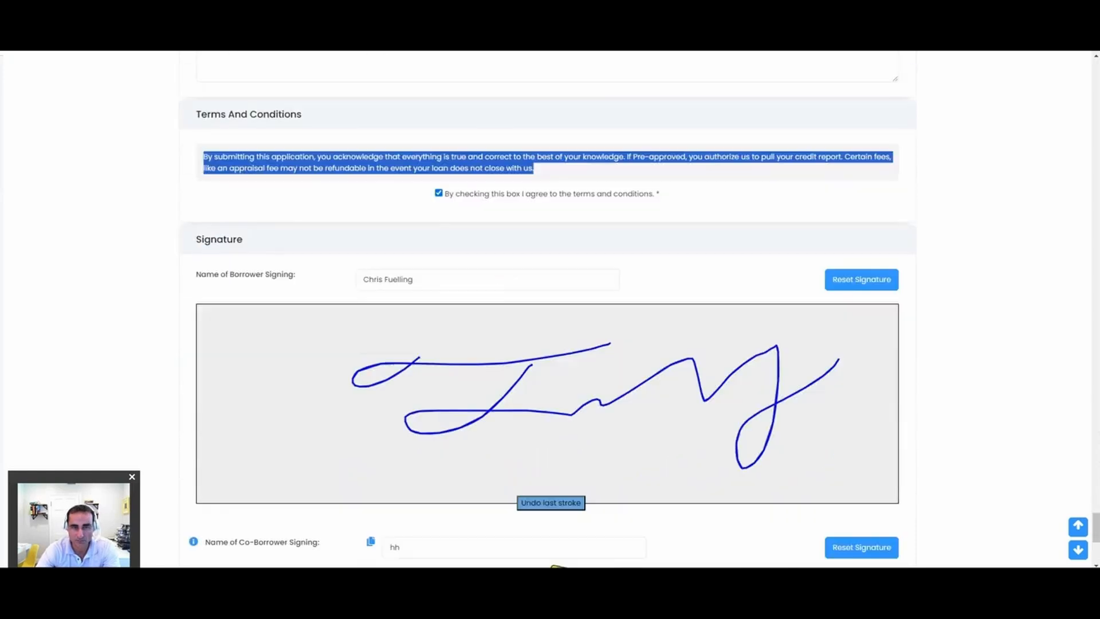
scroll("down", 3)
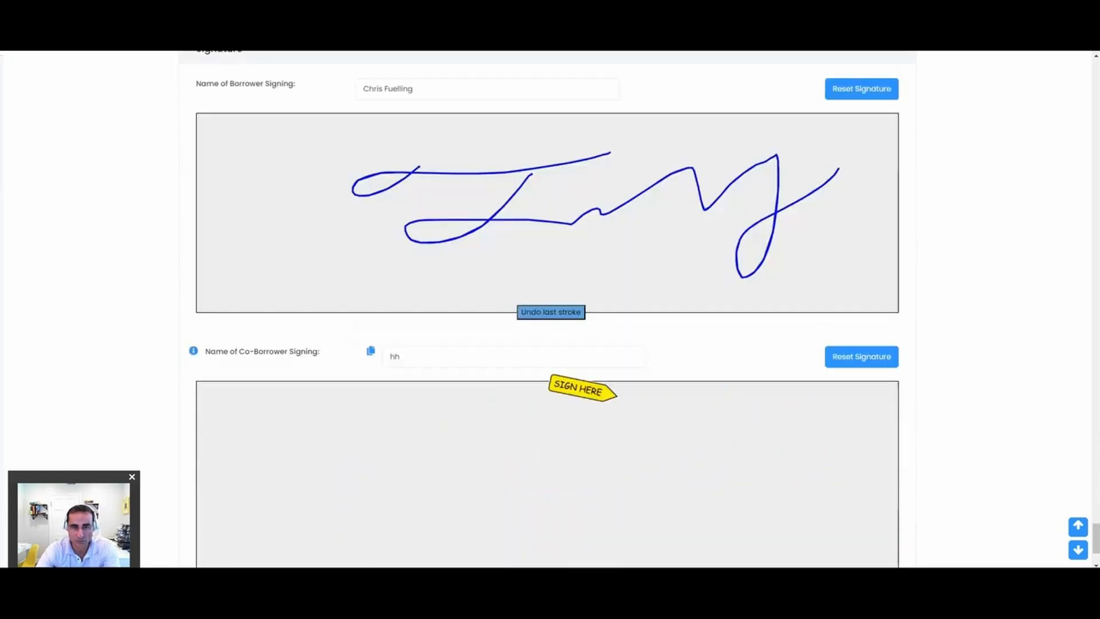
scroll("down", 3)
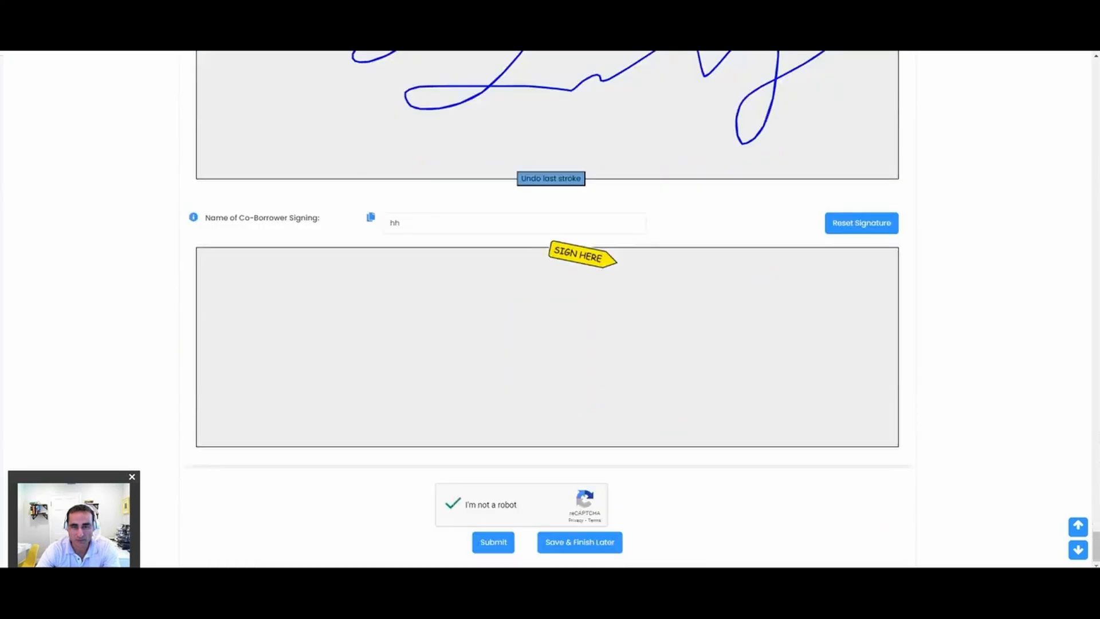
left_click(493, 542)
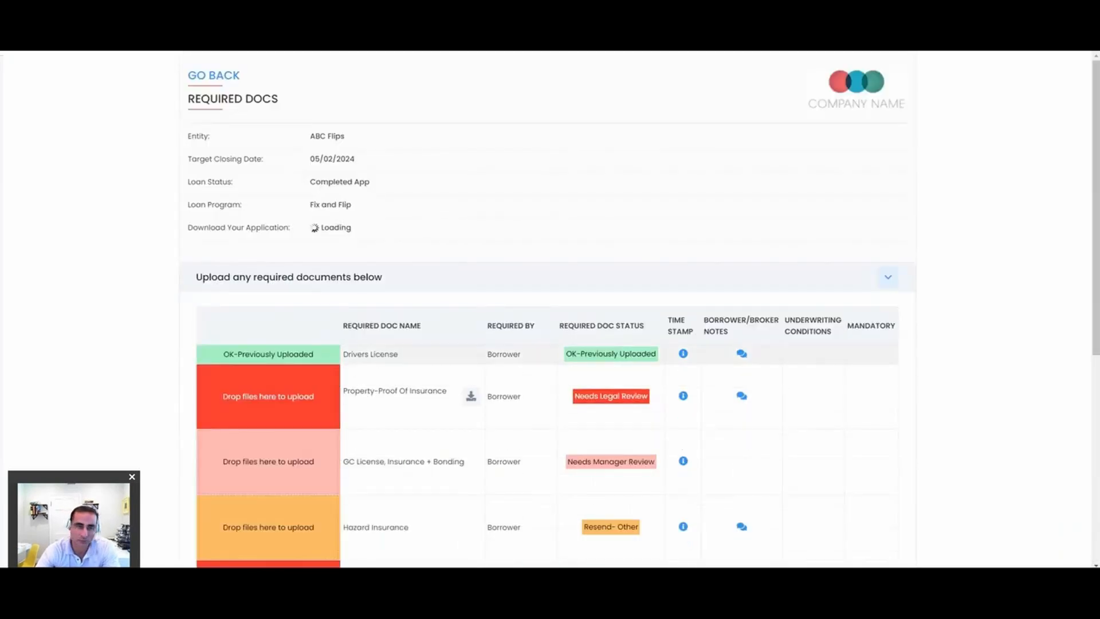
scroll("down", 3)
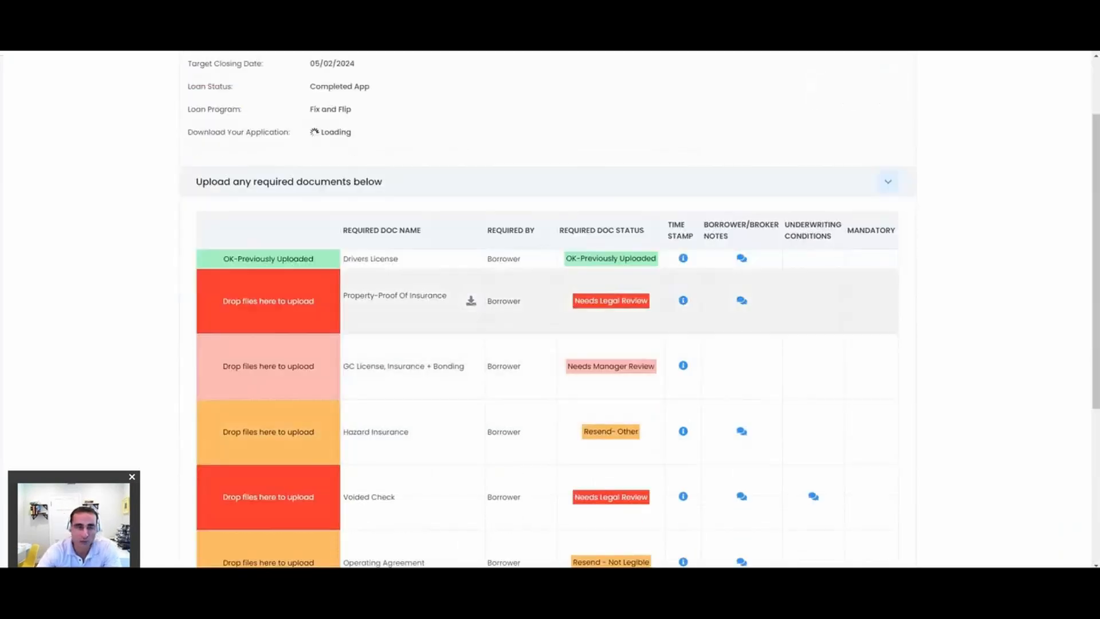
double_click(394, 296)
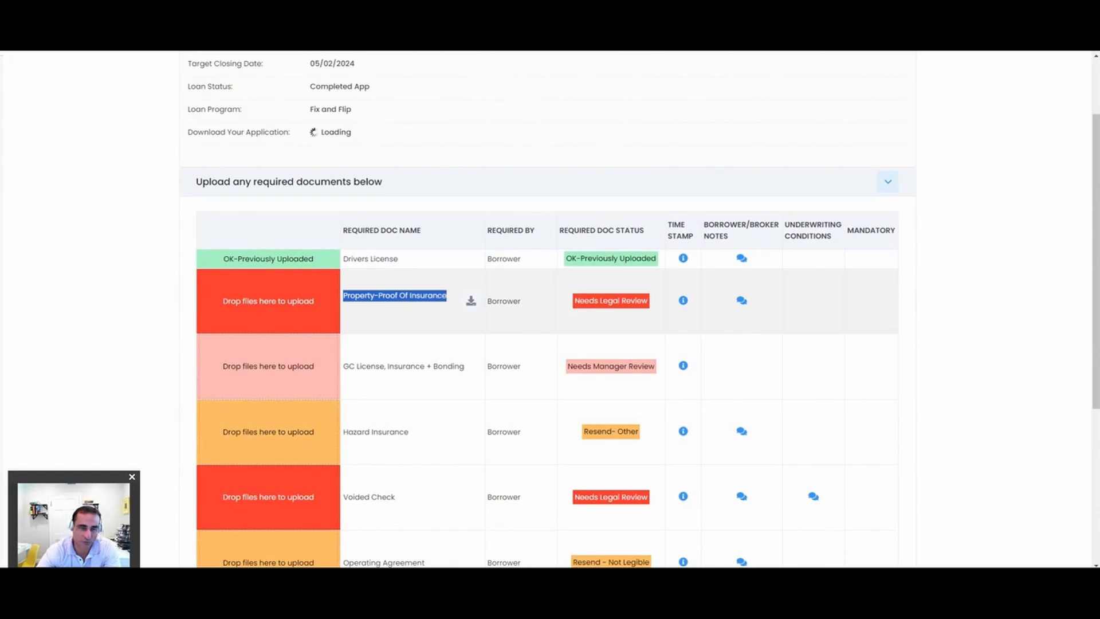
scroll("down", 3)
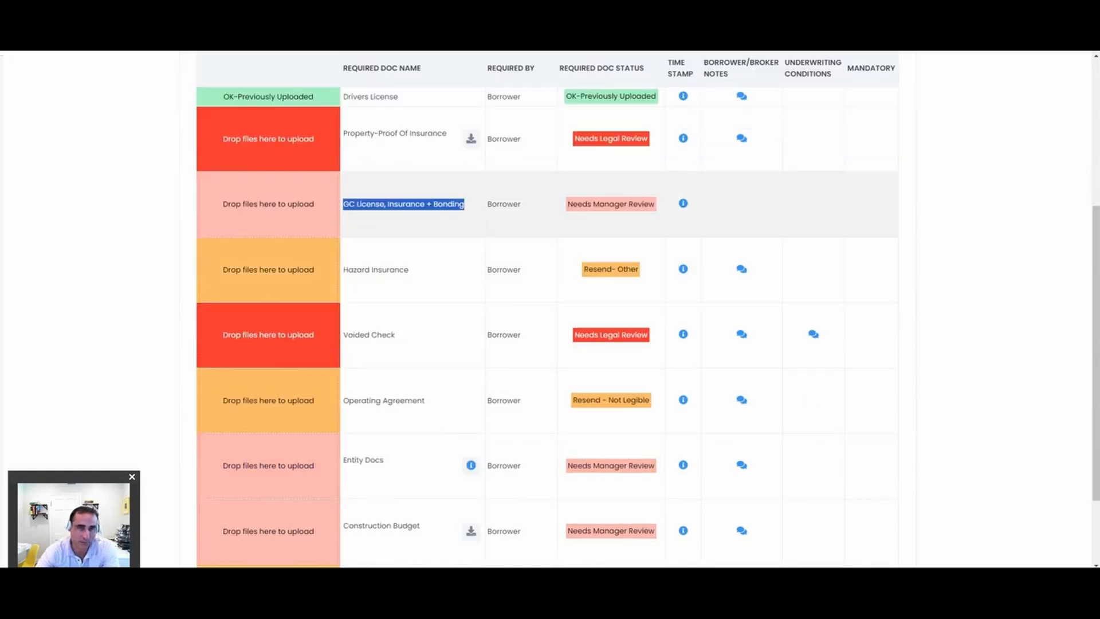
scroll("down", 3)
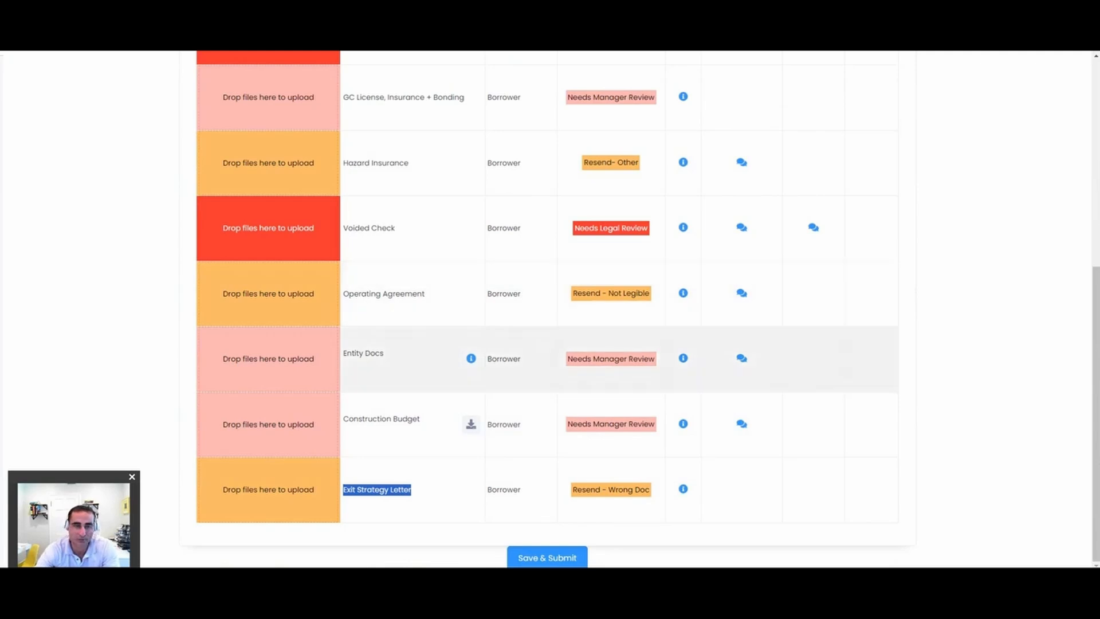
scroll("down", 3)
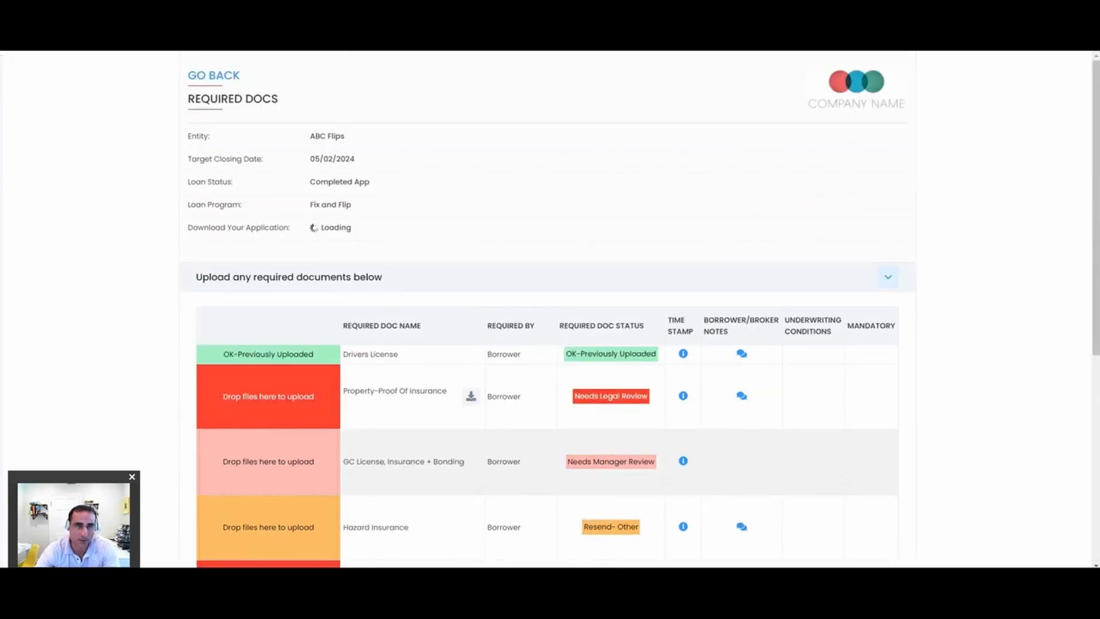
scroll("down", 3)
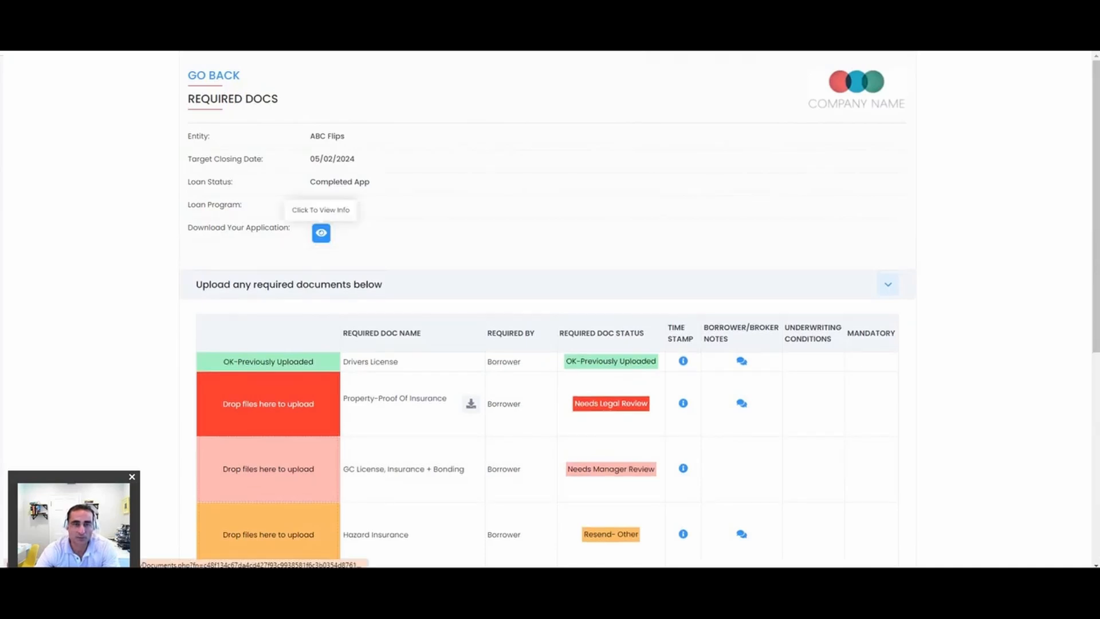
View the downloaded full application PDF in Adobe Acrobat and review its borrower and entity sections
left_click(321, 233)
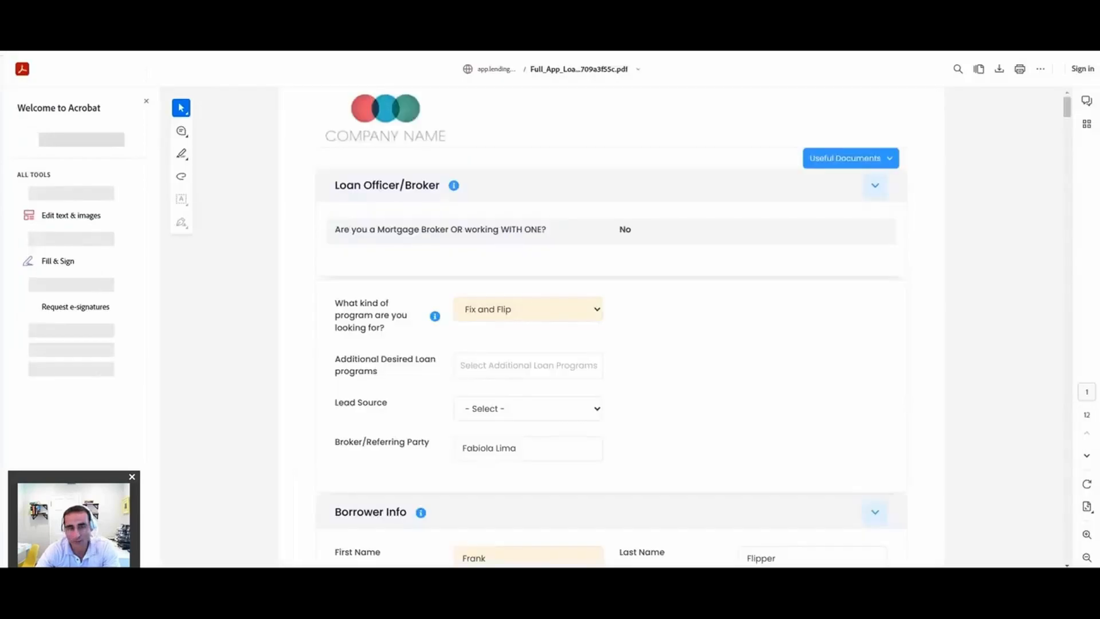
scroll("down", 3)
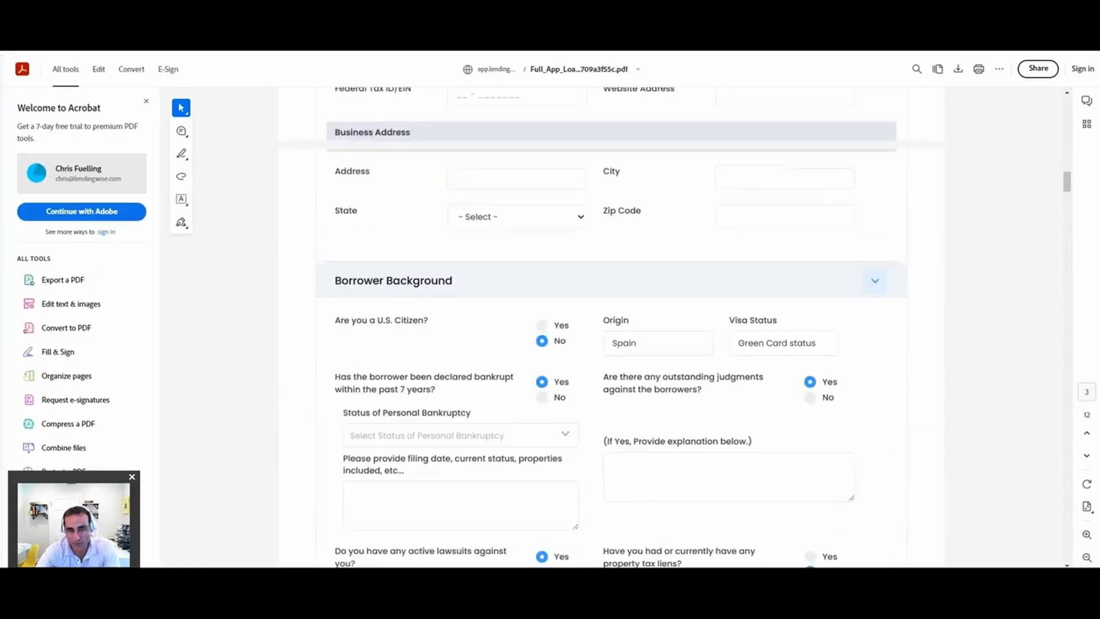
scroll("down", 3)
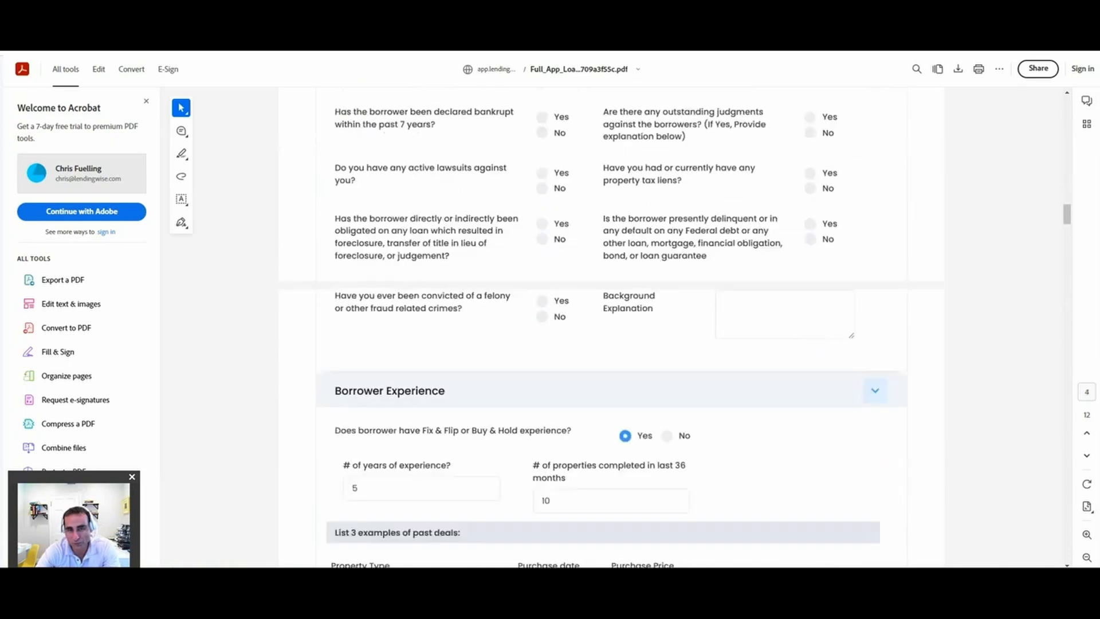
scroll("down", 3)
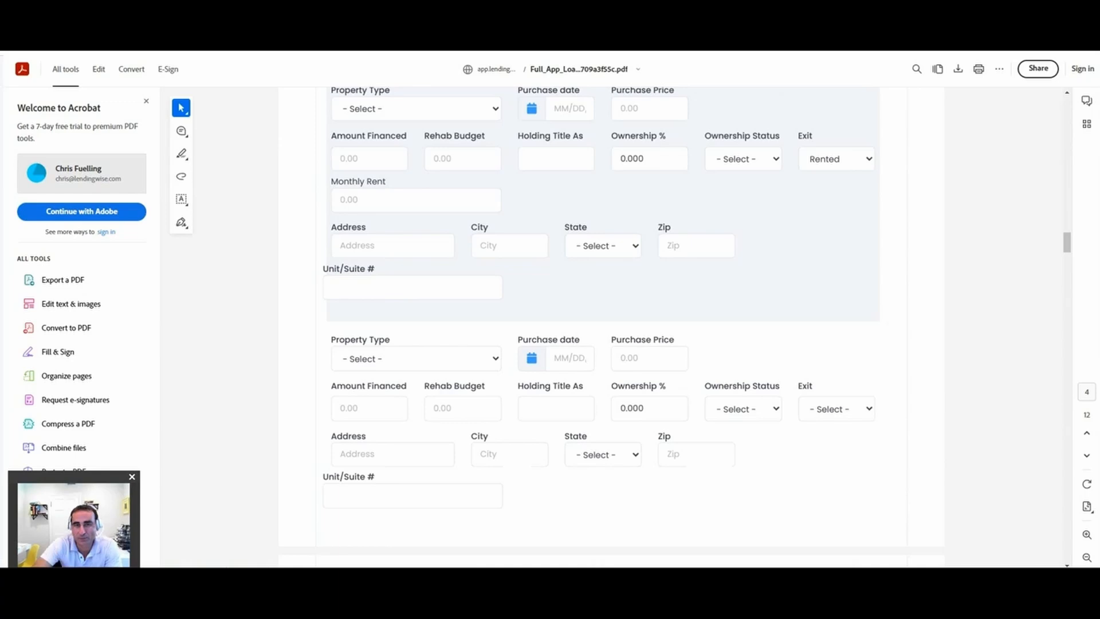
scroll("down", 3)
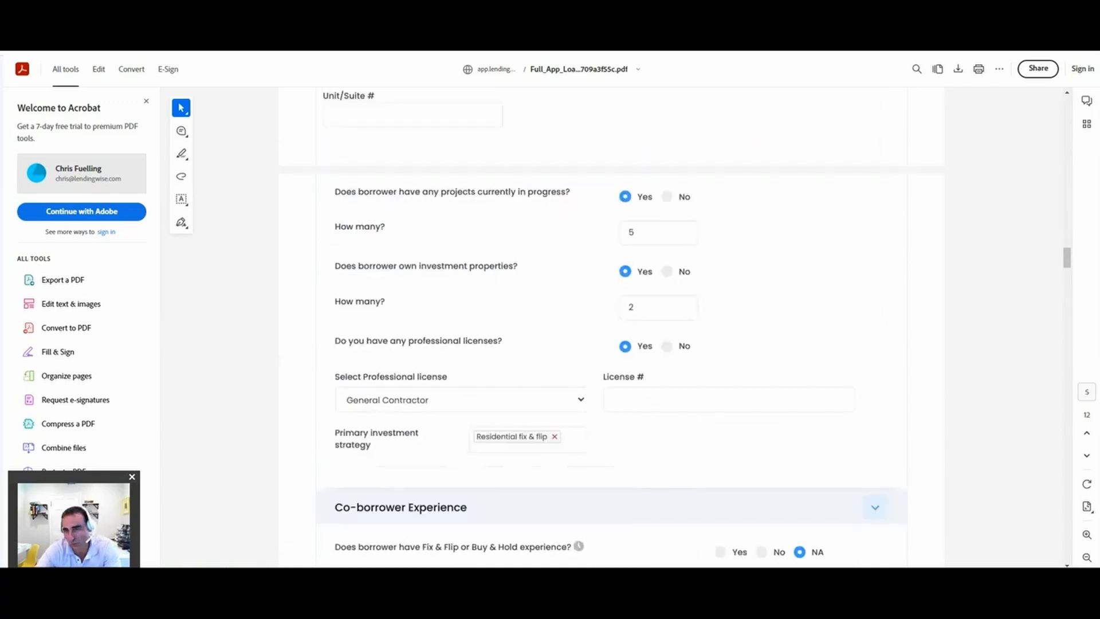
scroll("down", 3)
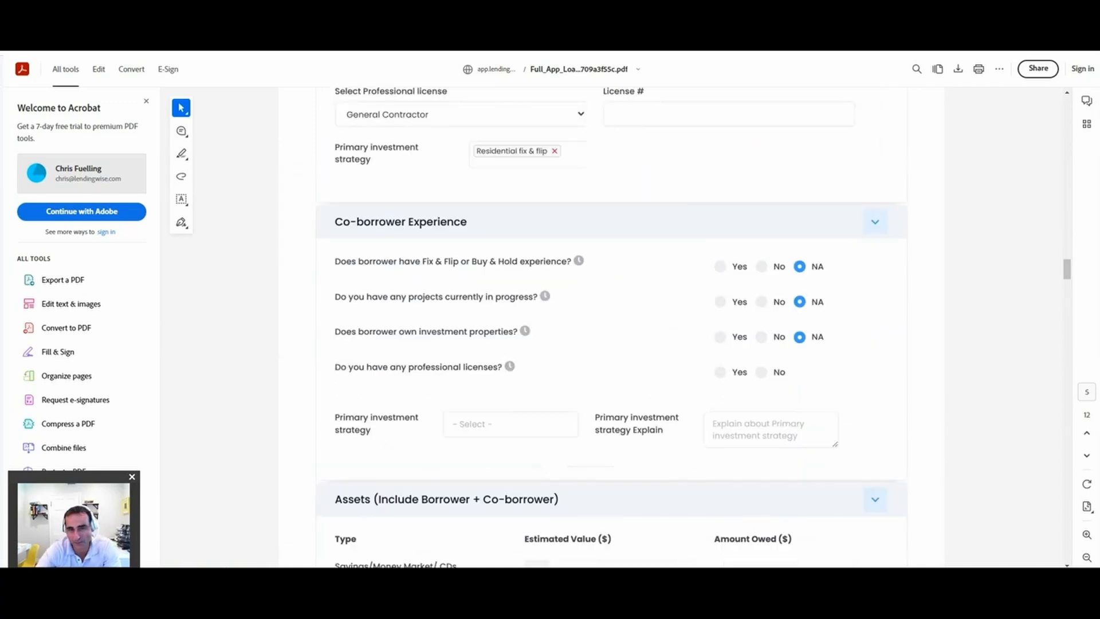
scroll("down", 3)
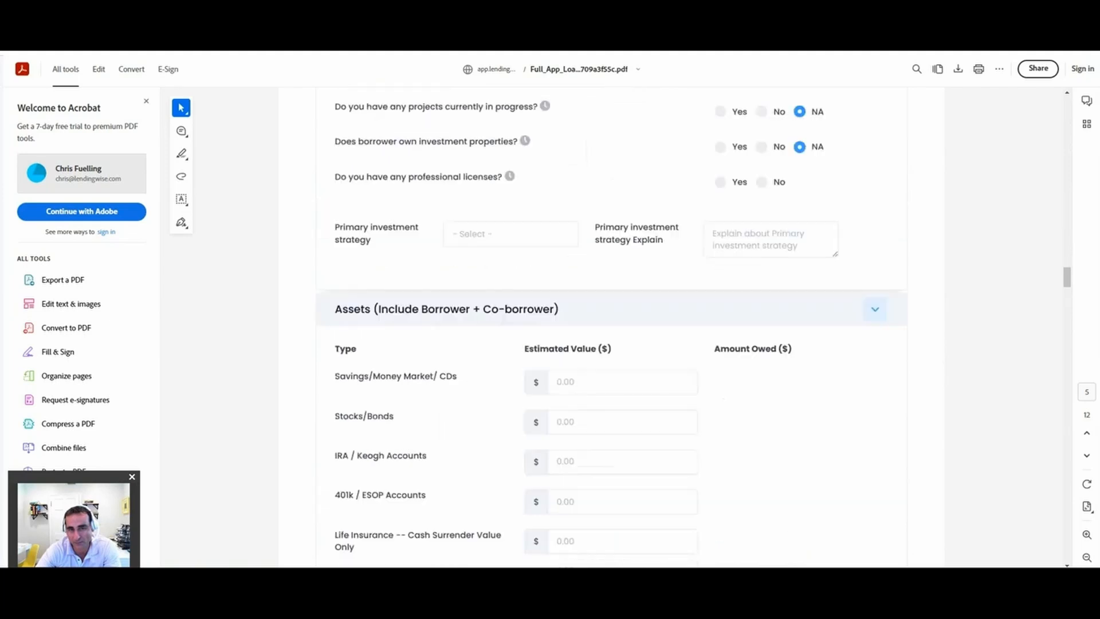
Continue through the PDF to both signatures, then return to the Flipper R Us Loan Info page
scroll("down", 3)
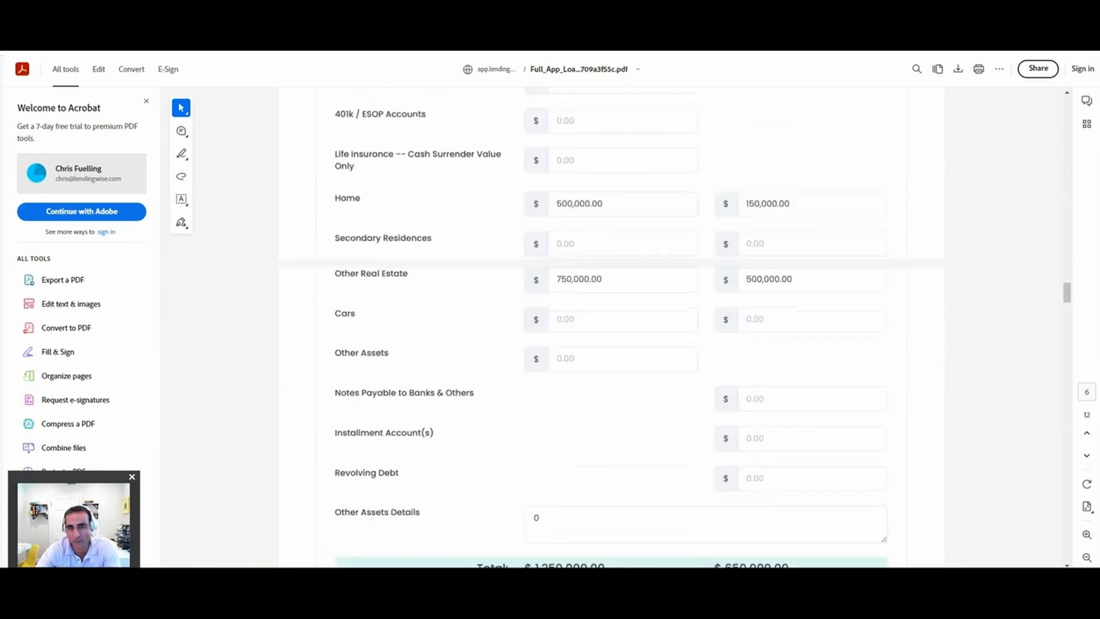
scroll("down", 3)
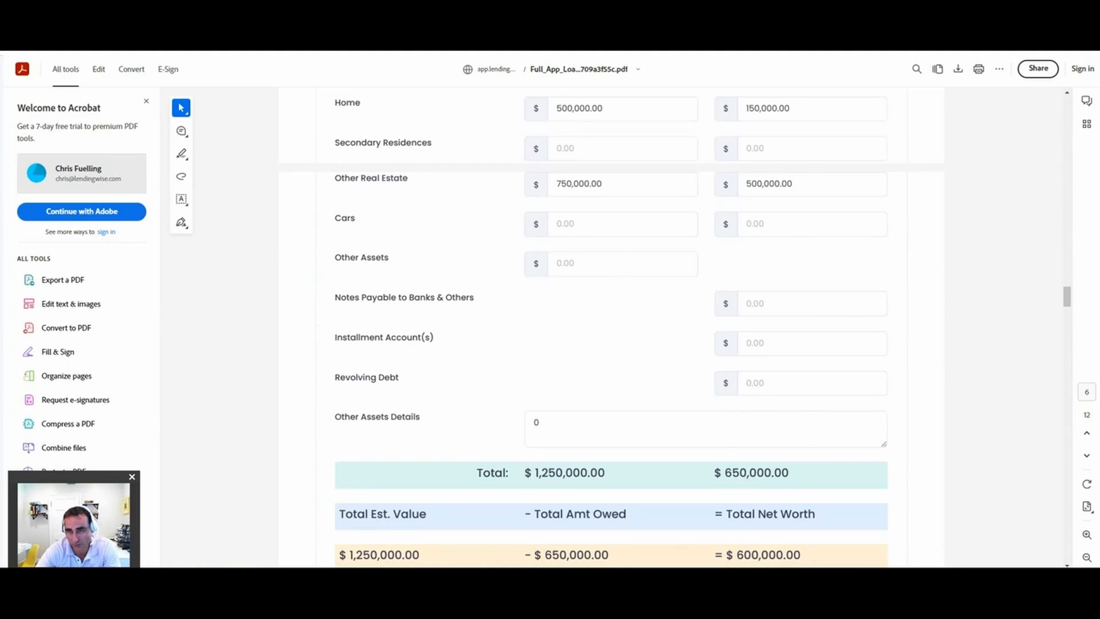
scroll("down", 3)
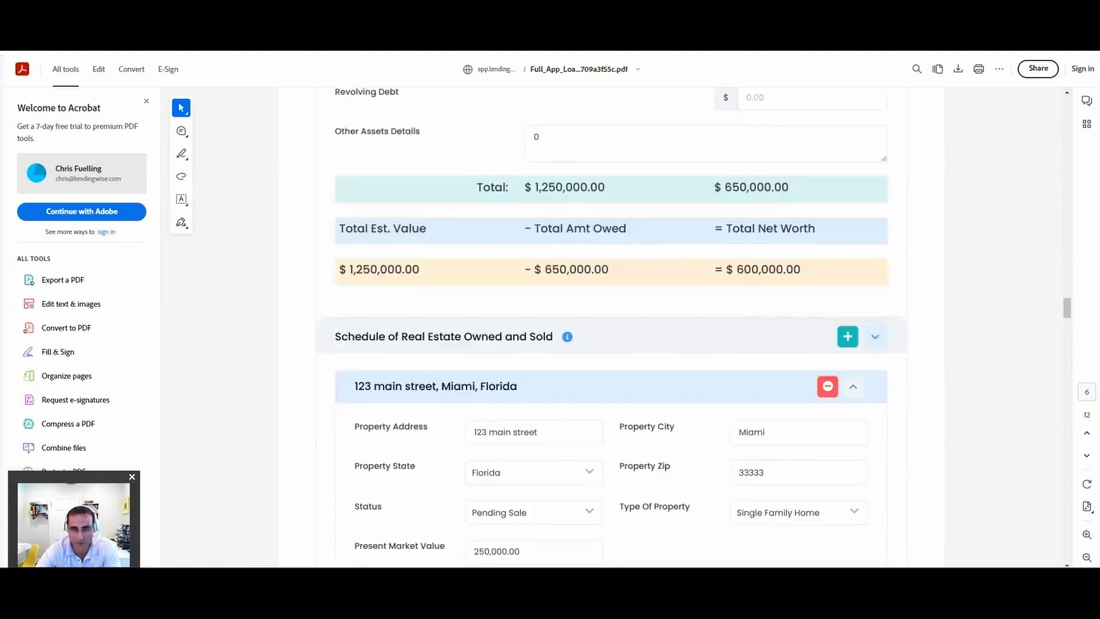
scroll("down", 3)
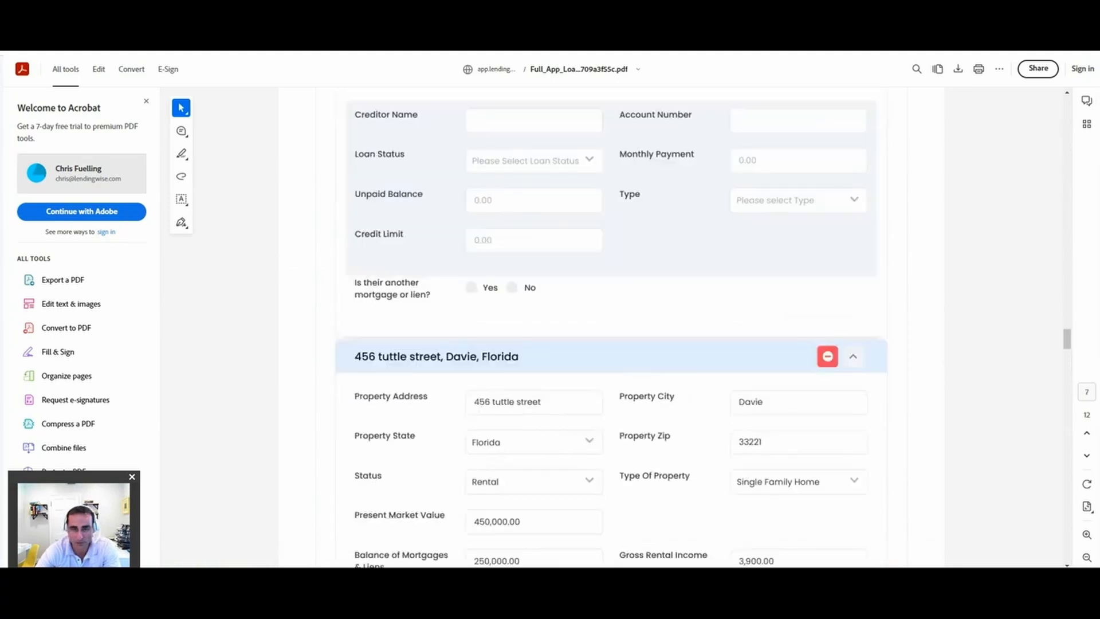
scroll("down", 3)
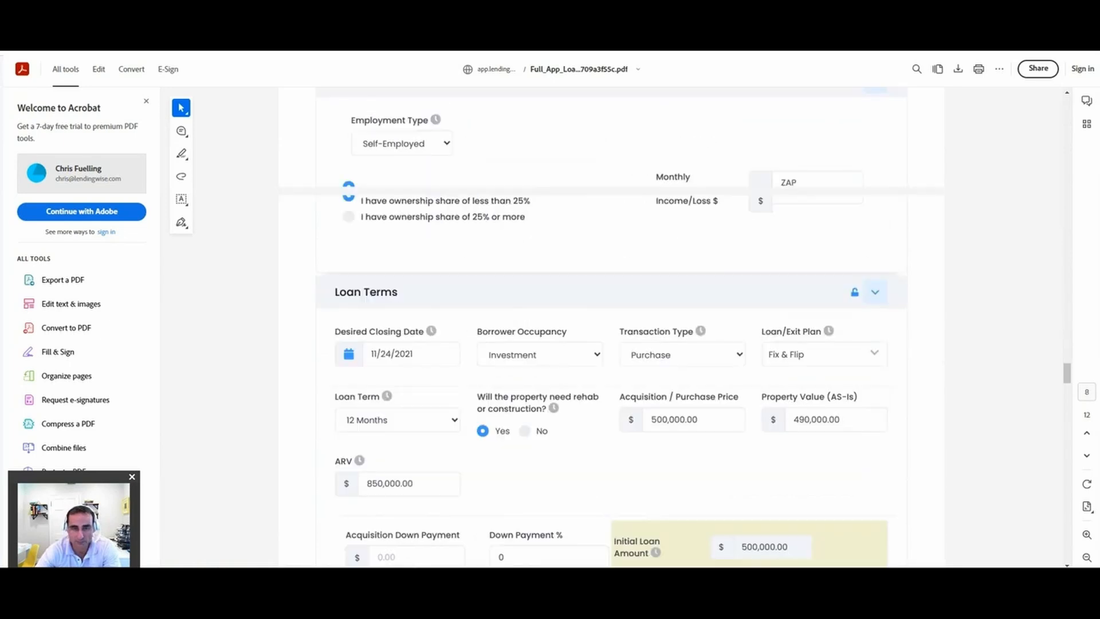
scroll("down", 3)
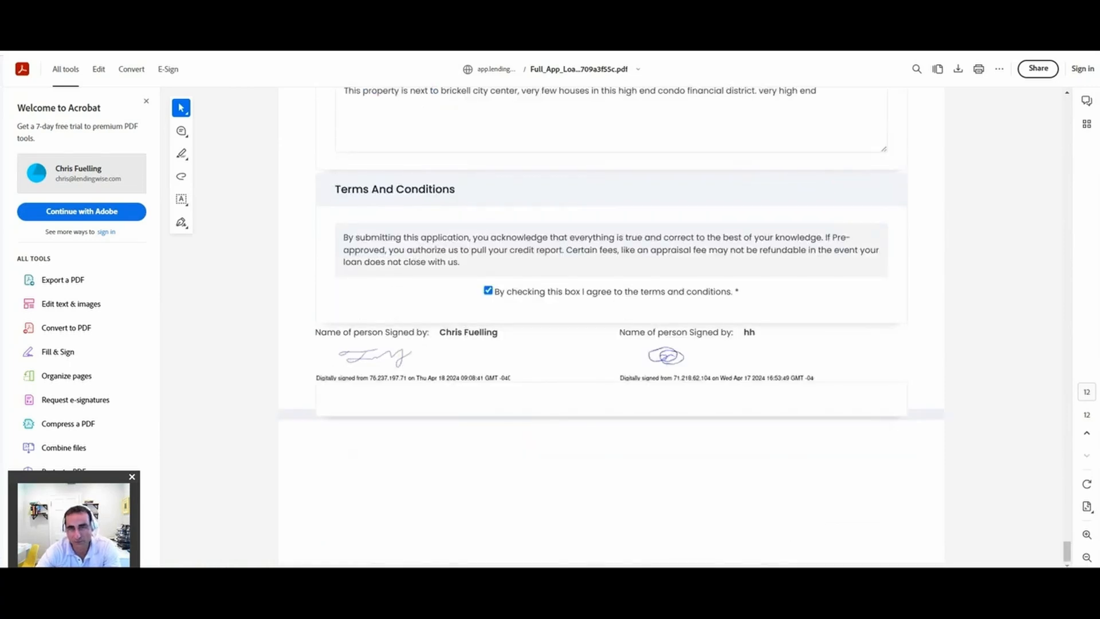
scroll("down", 3)
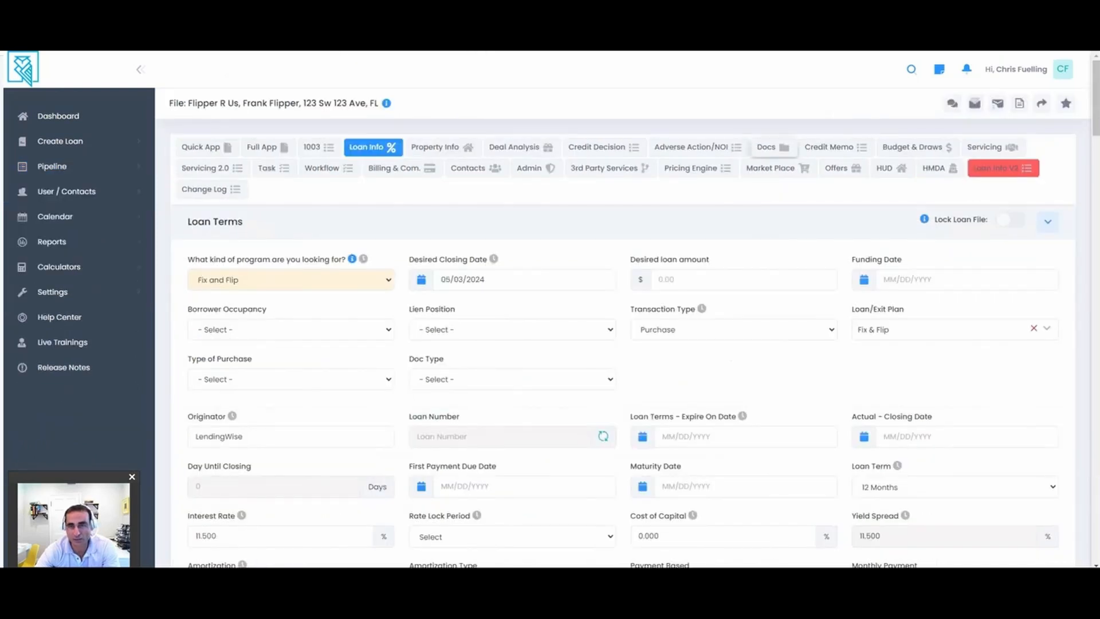
Show the ABC Flips file's Required Docs checklist on the Docs tab with each document's status
left_click(767, 146)
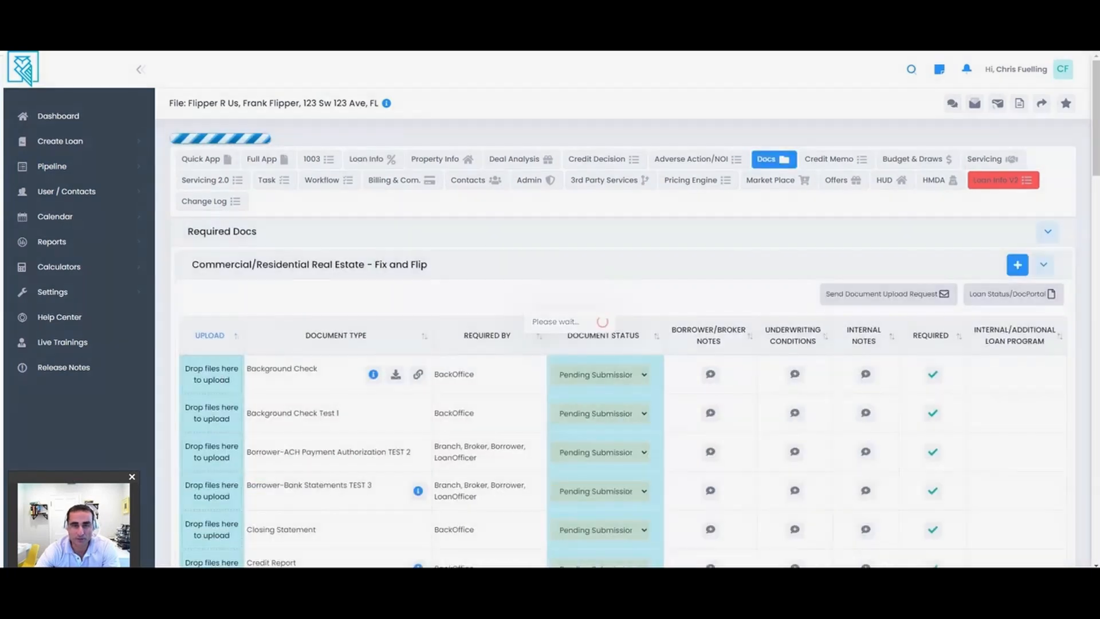
left_click(842, 158)
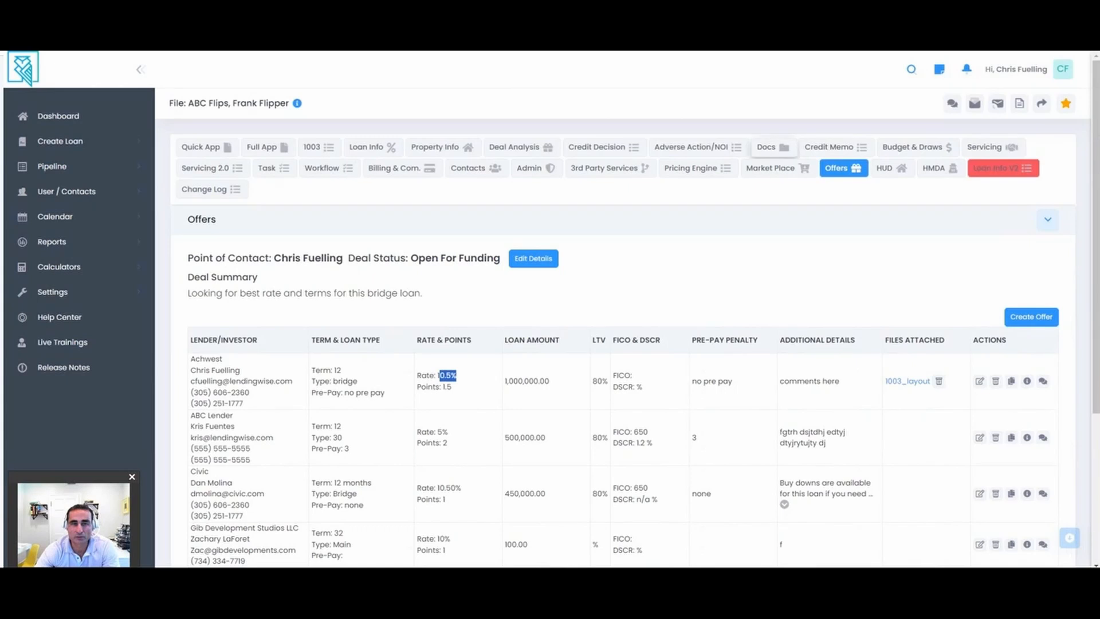
scroll("down", 3)
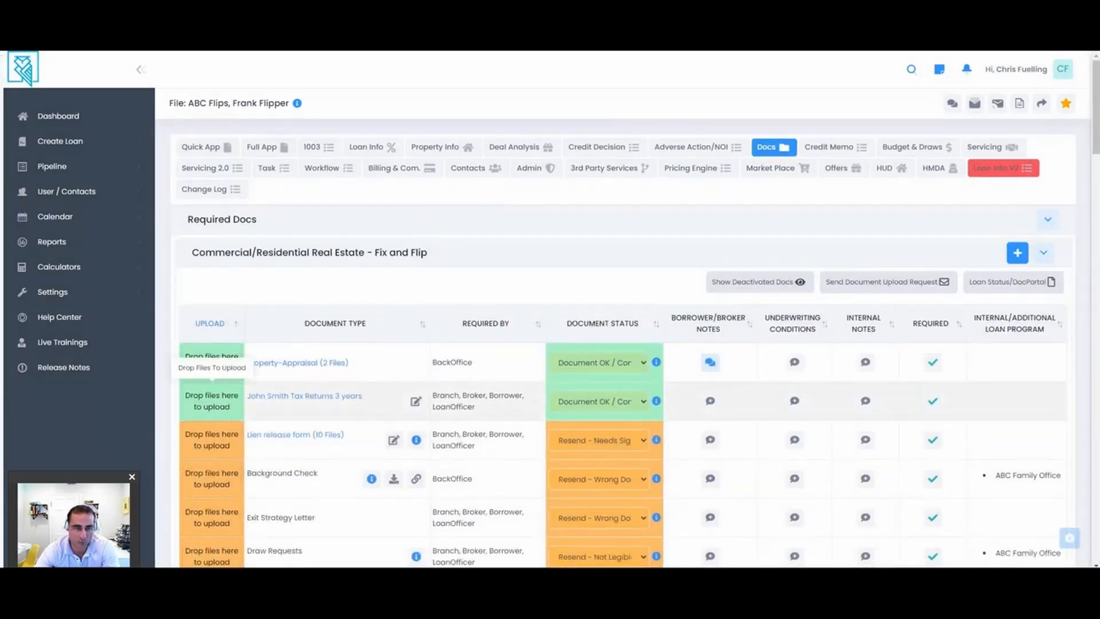
scroll("down", 3)
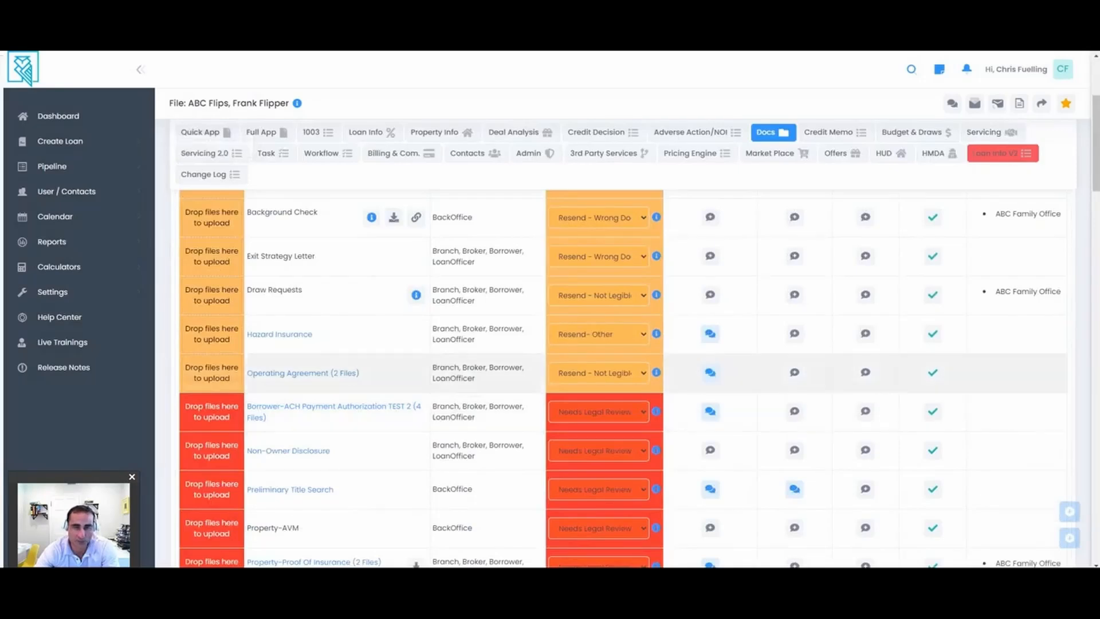
mouse_move(656, 217)
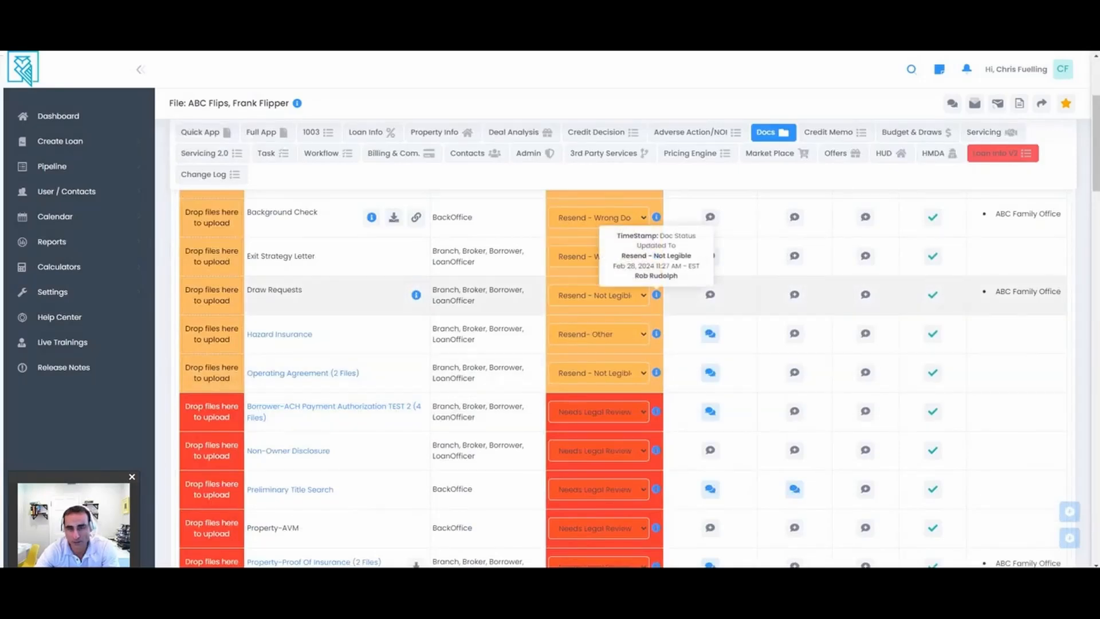
Review the remaining required docs, leave the GC License status unchanged and show the Entity Docs notes
scroll("down", 3)
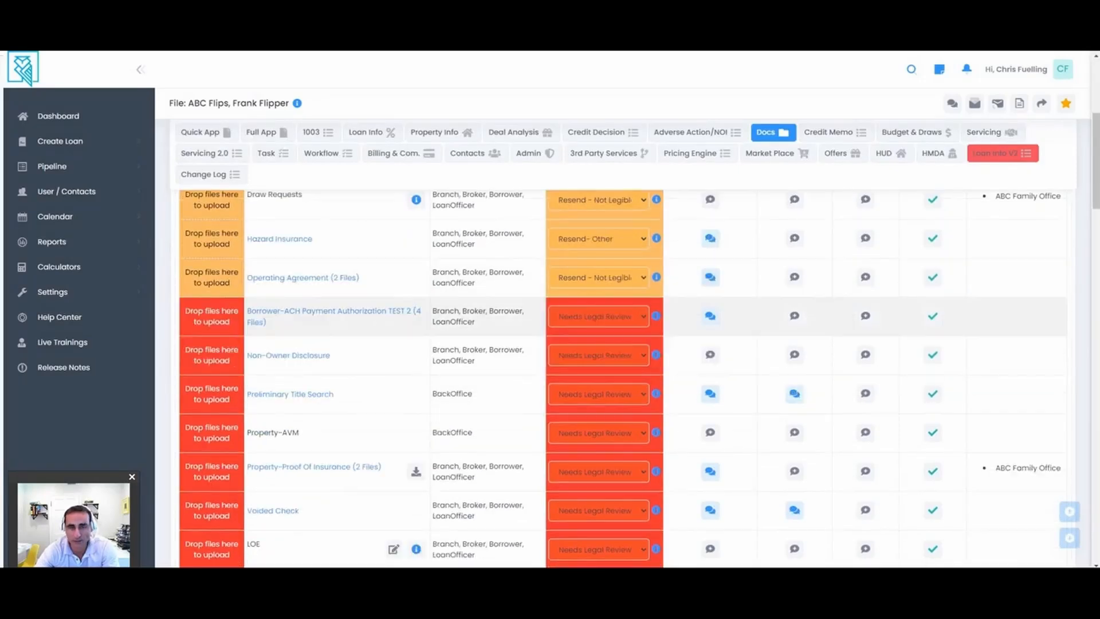
scroll("down", 3)
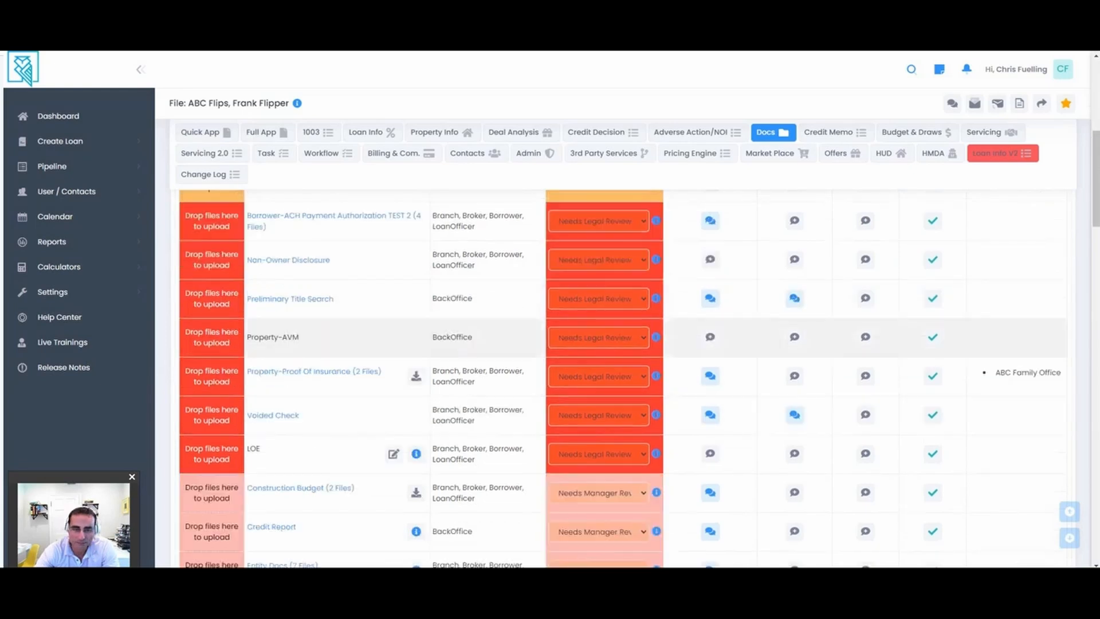
scroll("down", 3)
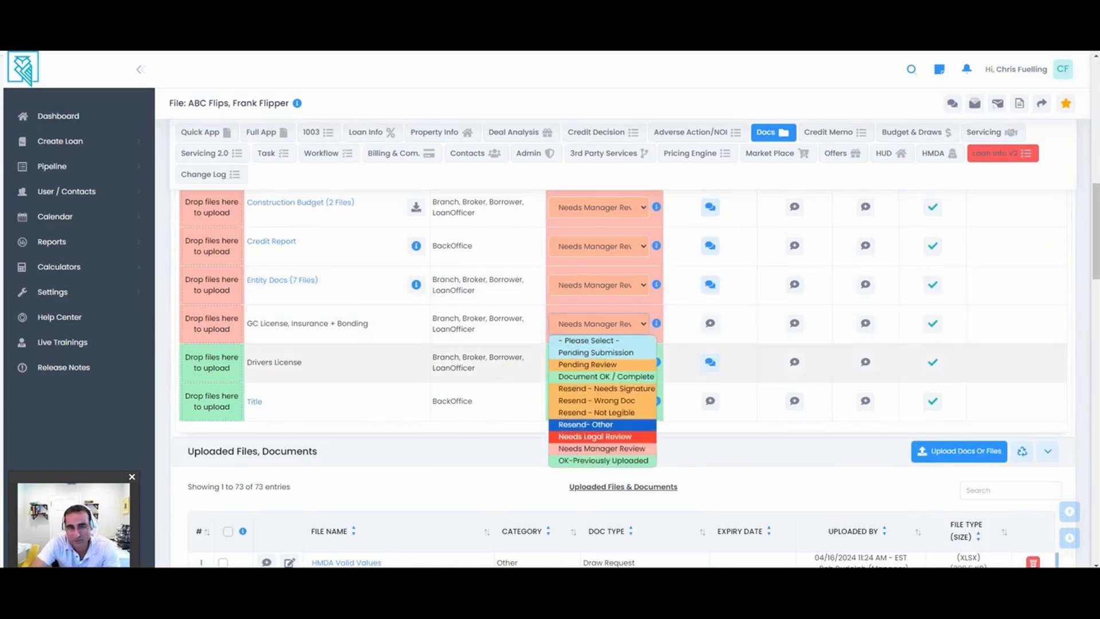
left_click(709, 362)
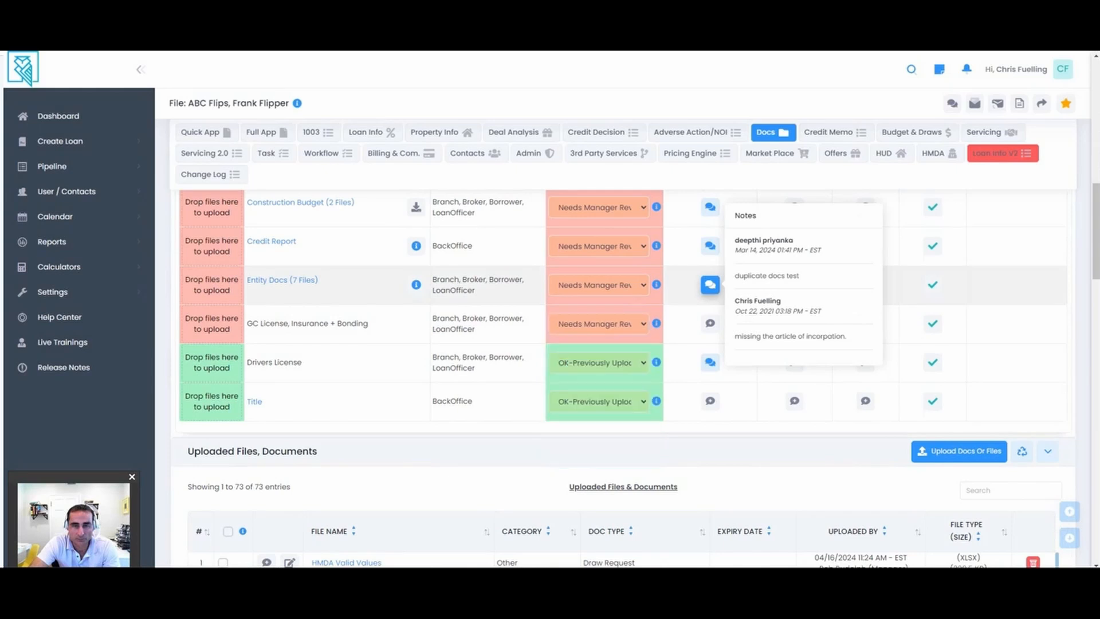
Set the Entity Docs borrower/broker note status to Resend - Wrong Doc
left_click(709, 285)
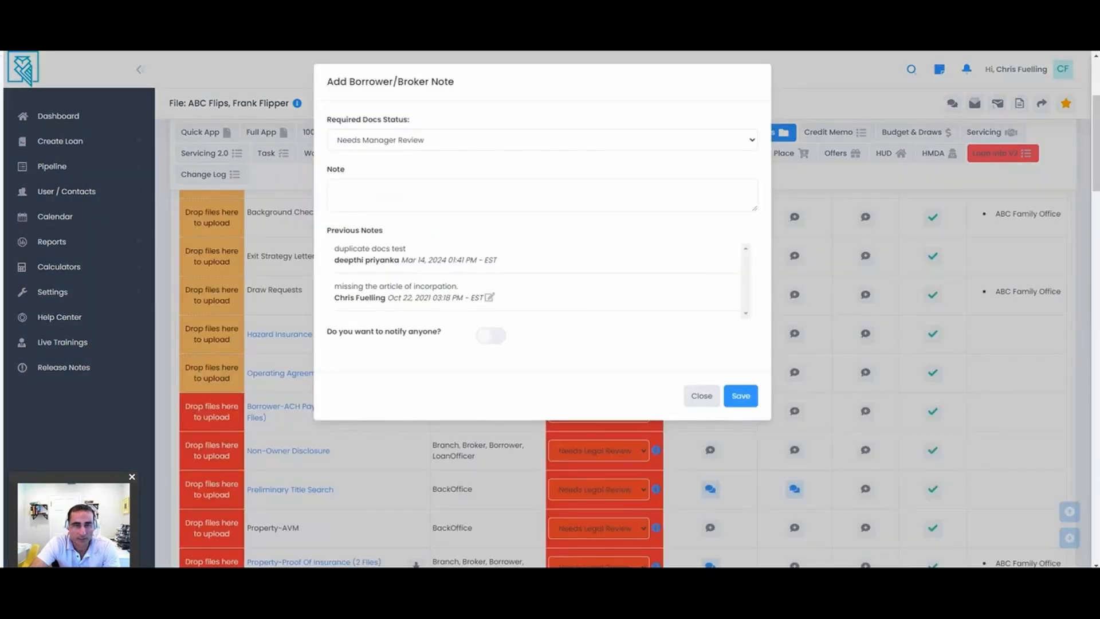
left_click(540, 140)
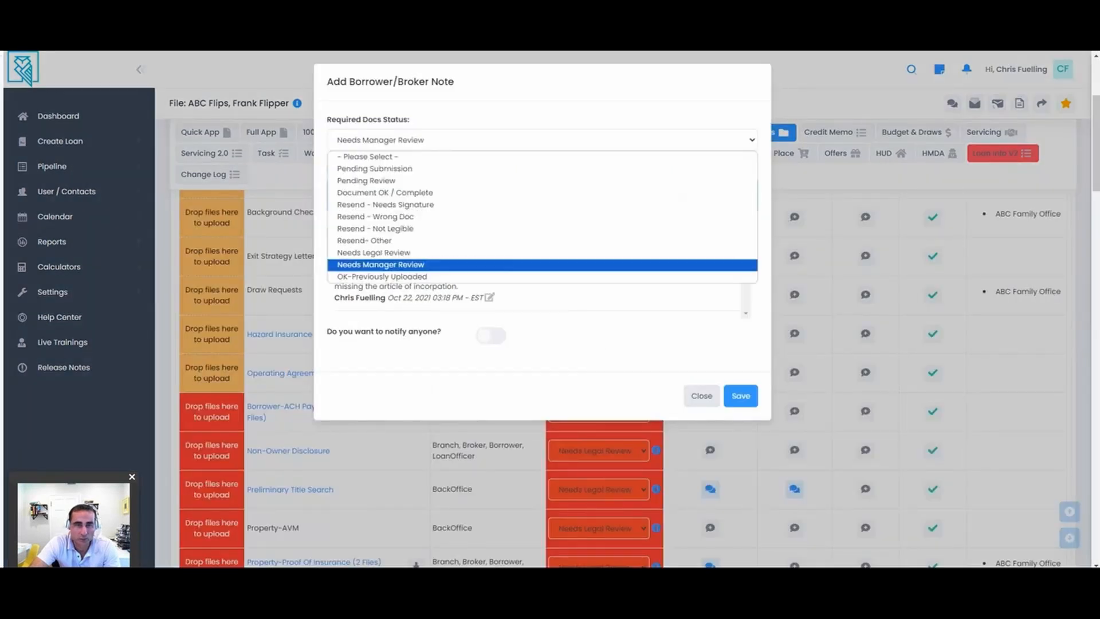
left_click(376, 217)
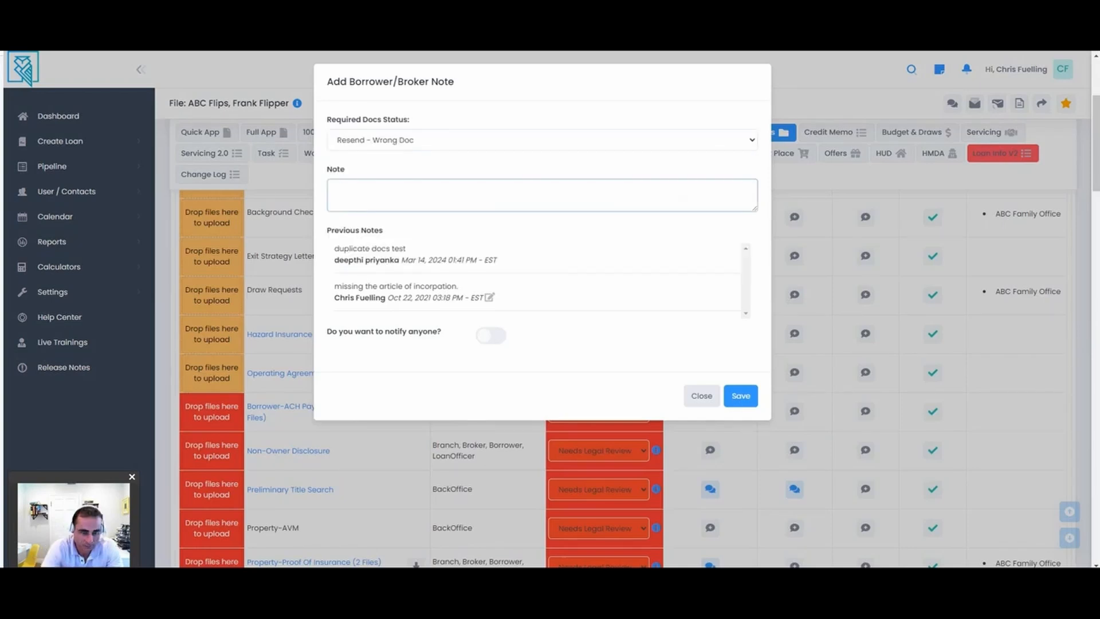
Write the note requesting the operating agreement signed by all partners, fixing the misspelled word
type("Resend teh opertya")
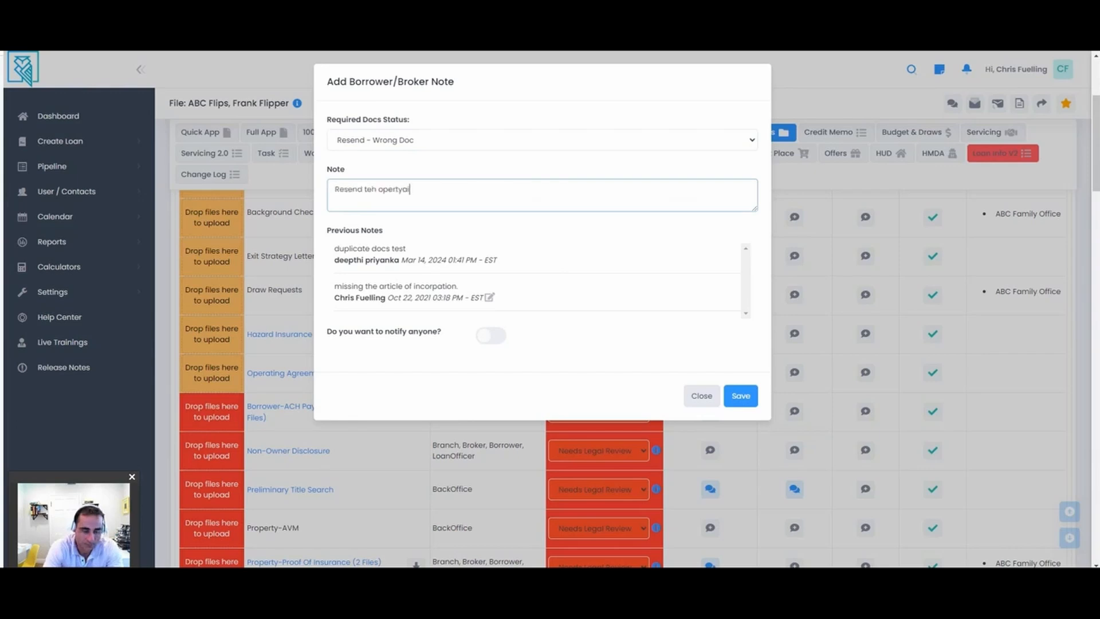
type("ing agrement signed by all parytn")
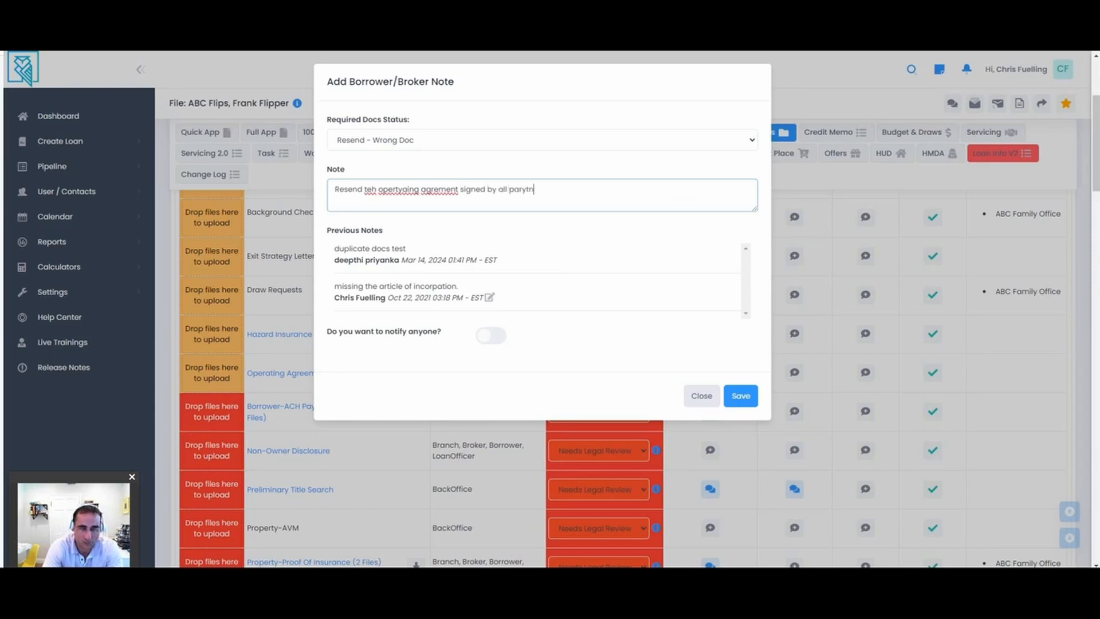
type("partners")
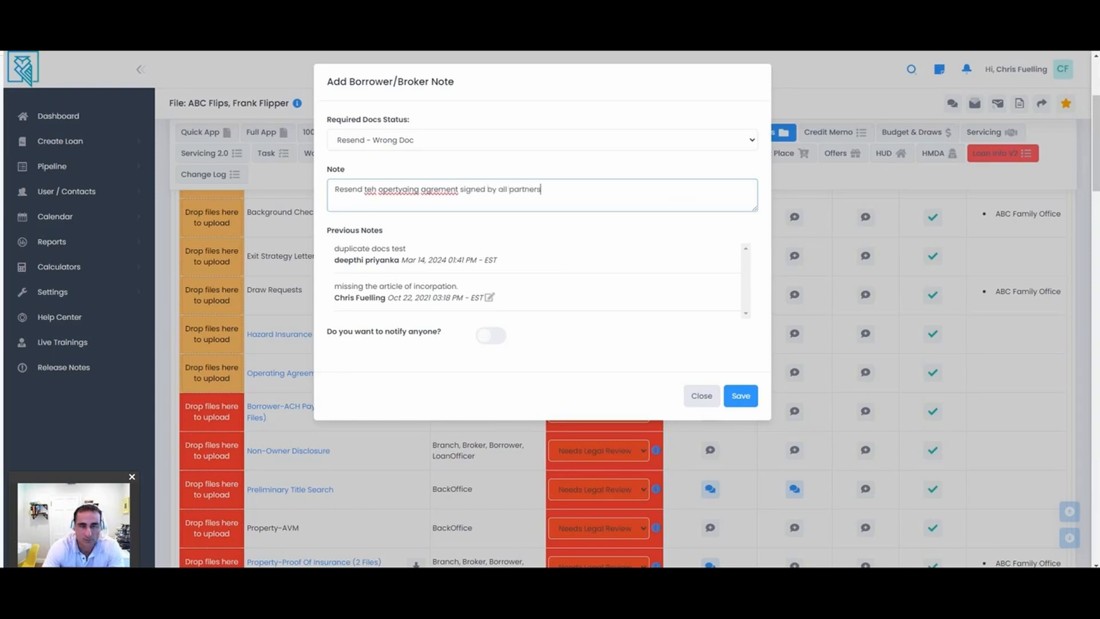
double_click(398, 189)
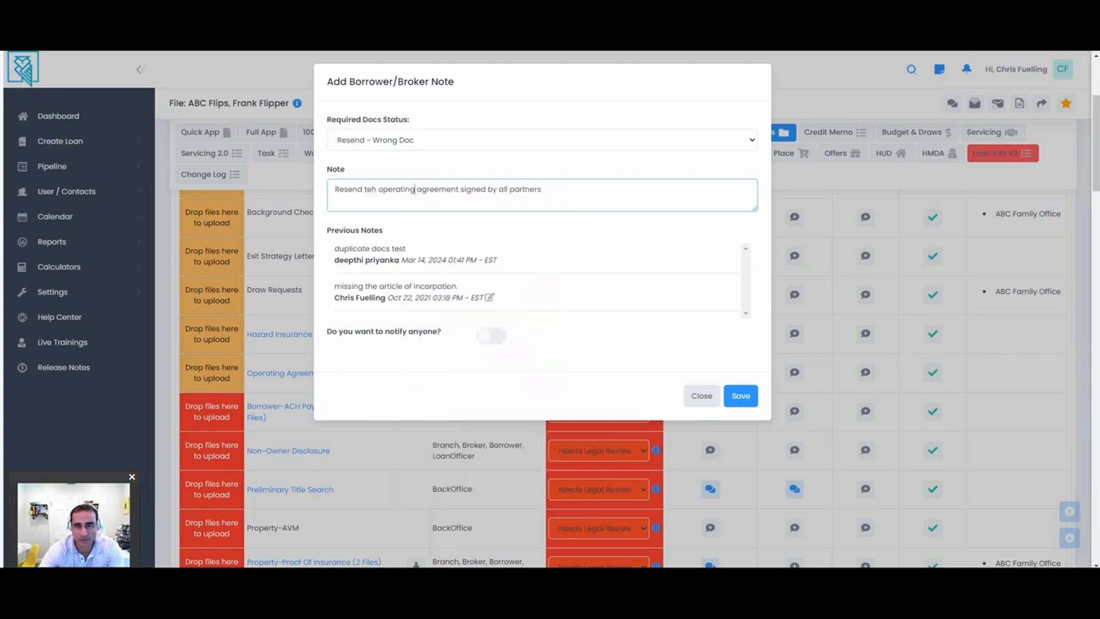
Turn on notifications so the borrower, co-borrower and broker are alerted about the update
left_click(490, 336)
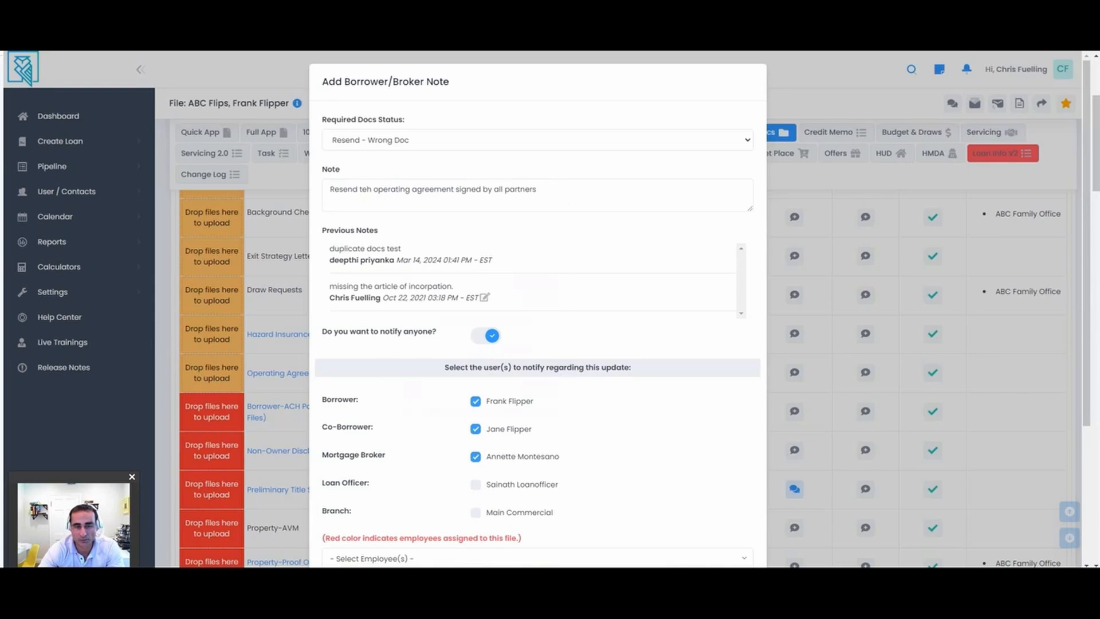
scroll("down", 3)
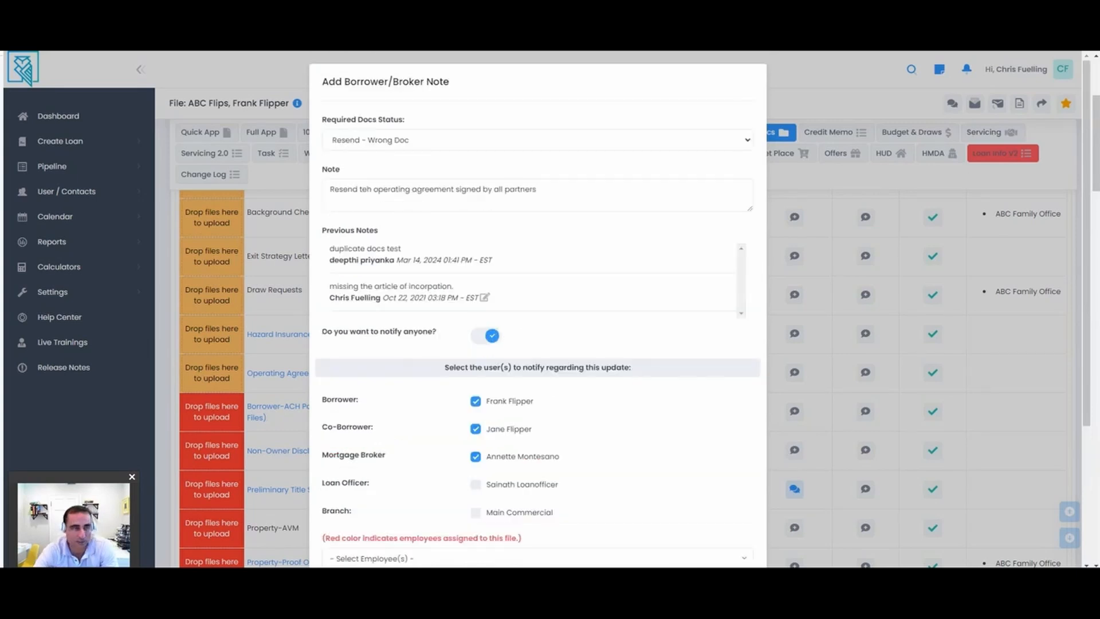
scroll("down", 3)
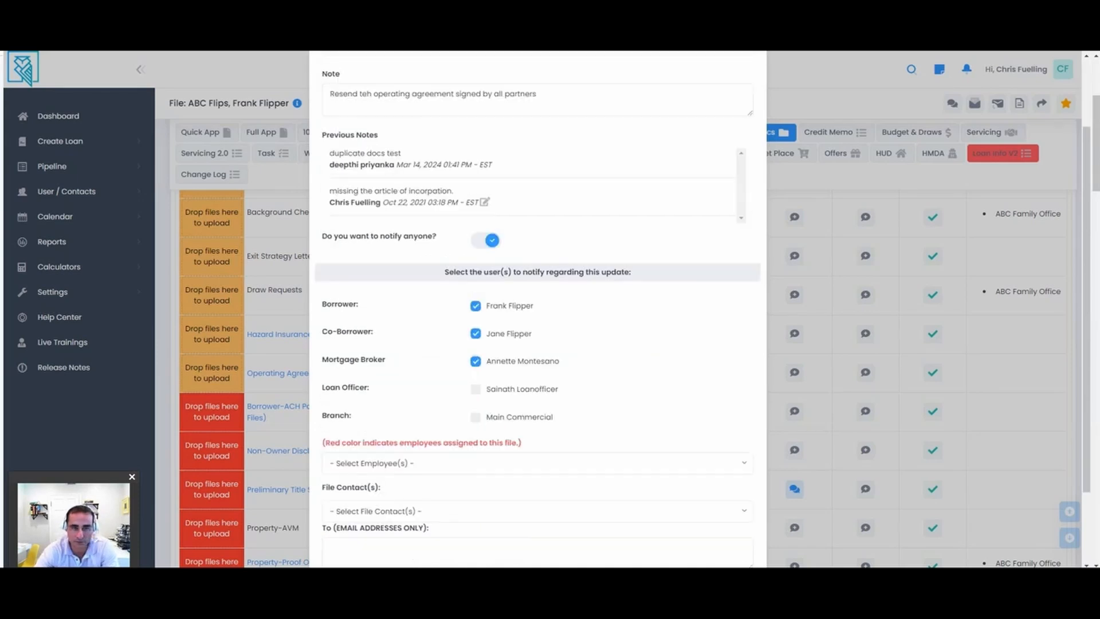
scroll("down", 3)
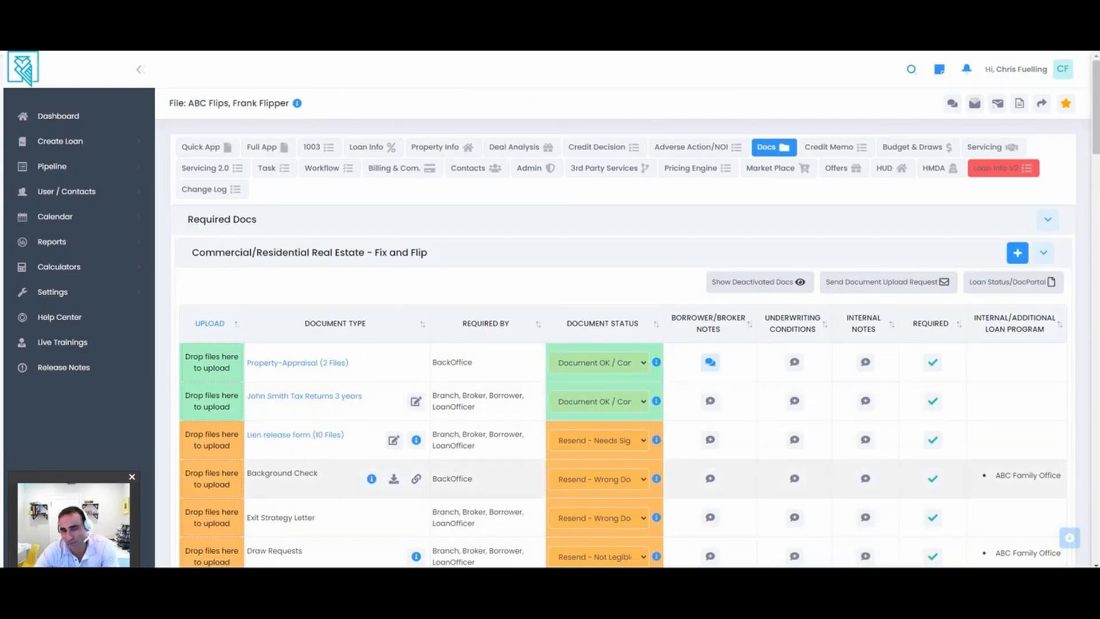
Start a new email from Frank Flipper's ABC Flips loan file header
scroll("down", 3)
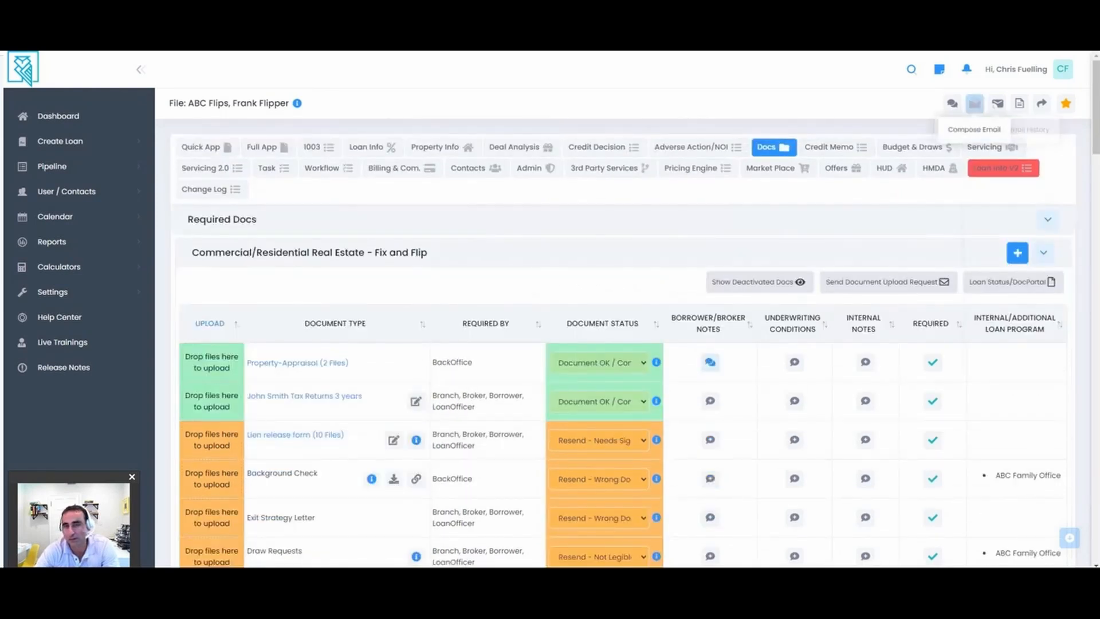
left_click(974, 104)
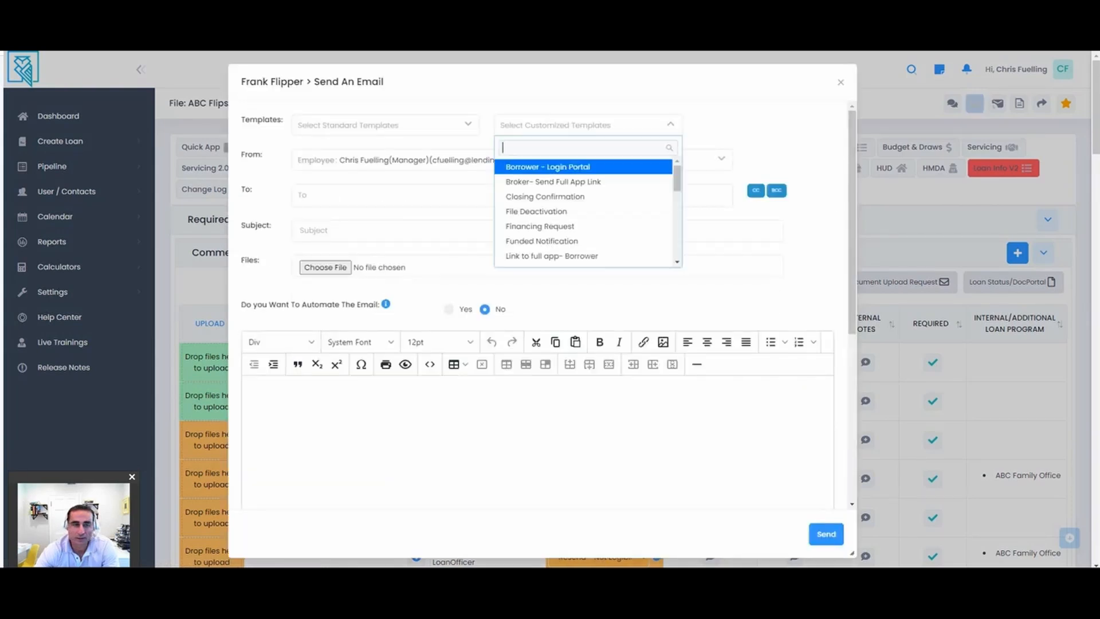
Apply the Loan Status -Required Docs template, addressed to borrower Frank with broker Annette copied
type("loan")
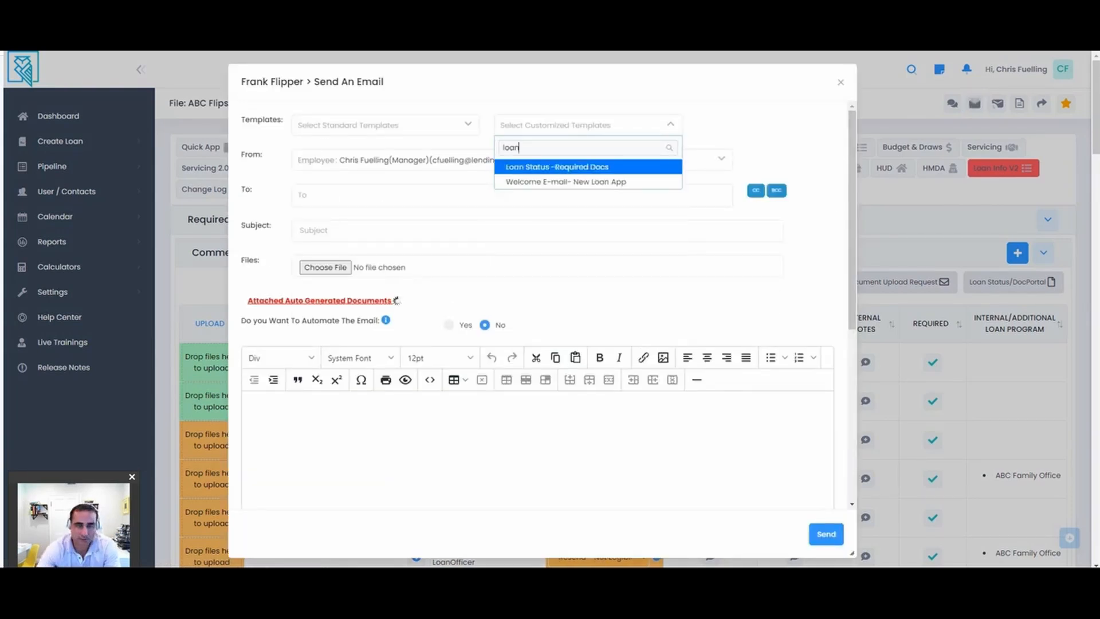
left_click(557, 166)
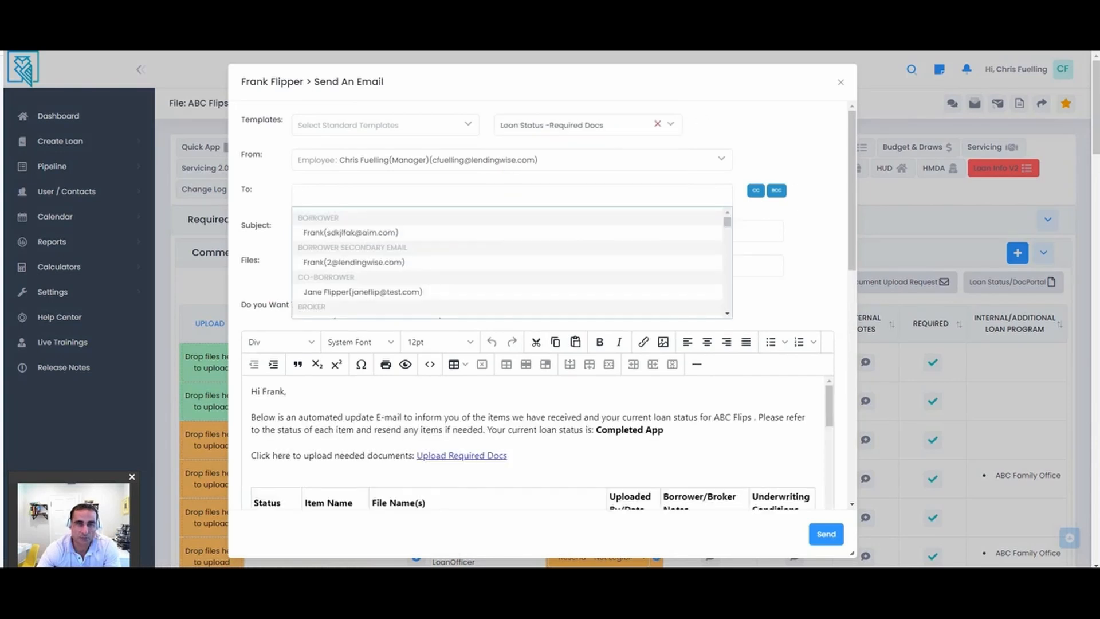
left_click(351, 232)
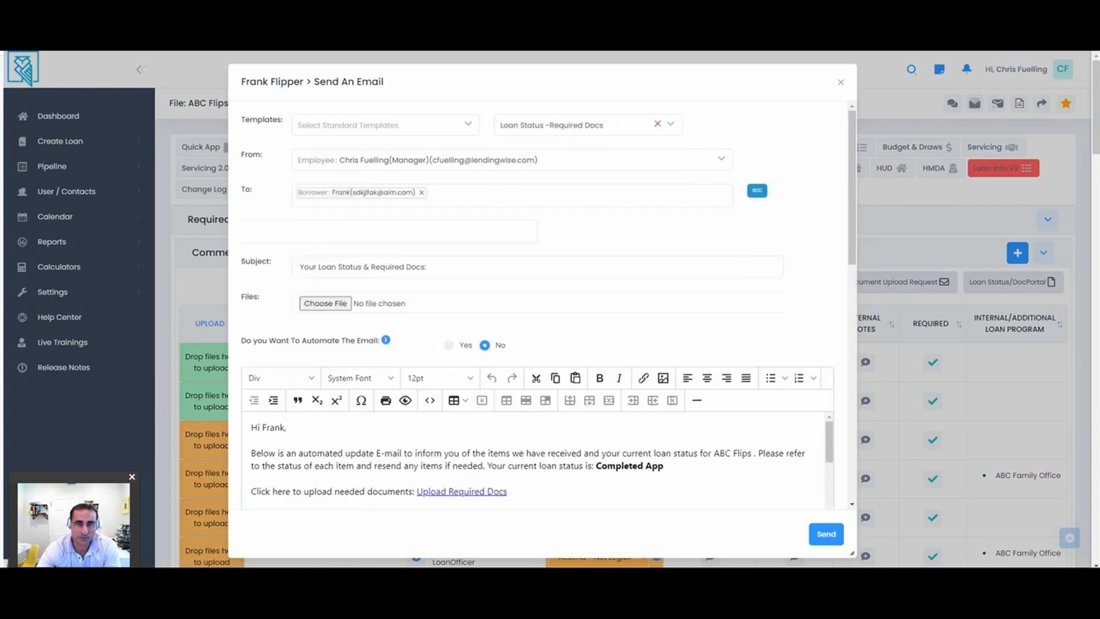
left_click(389, 230)
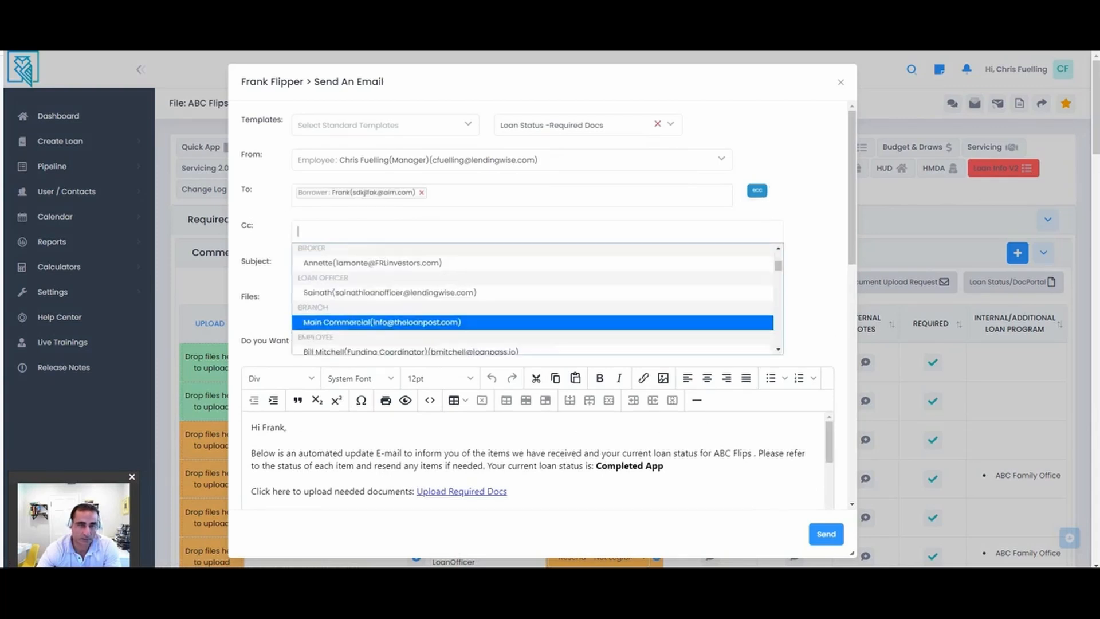
left_click(371, 262)
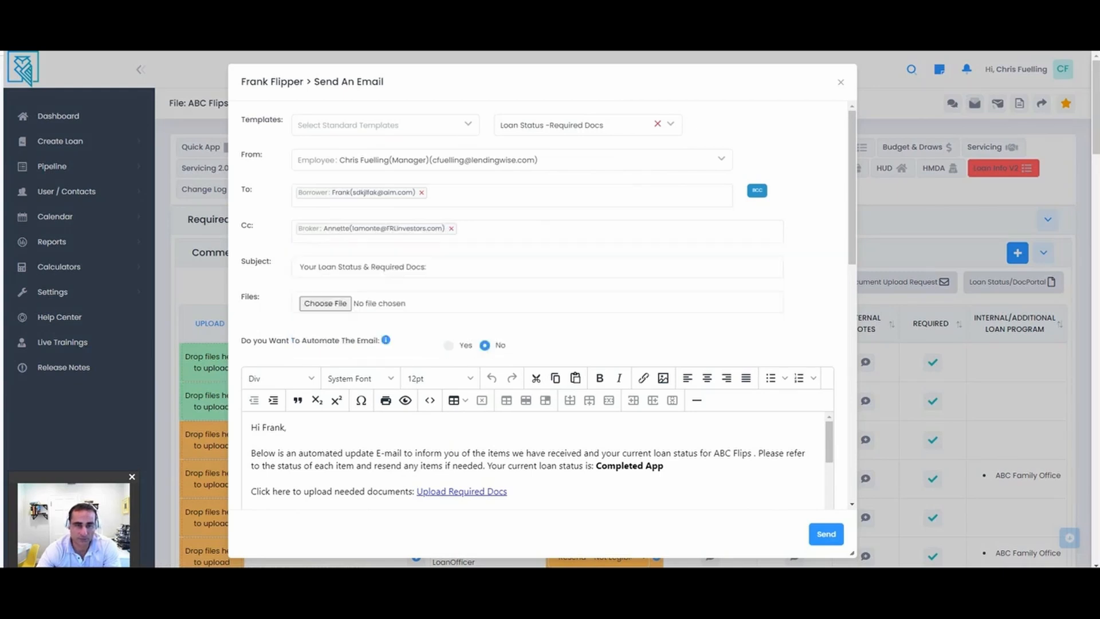
scroll("down", 3)
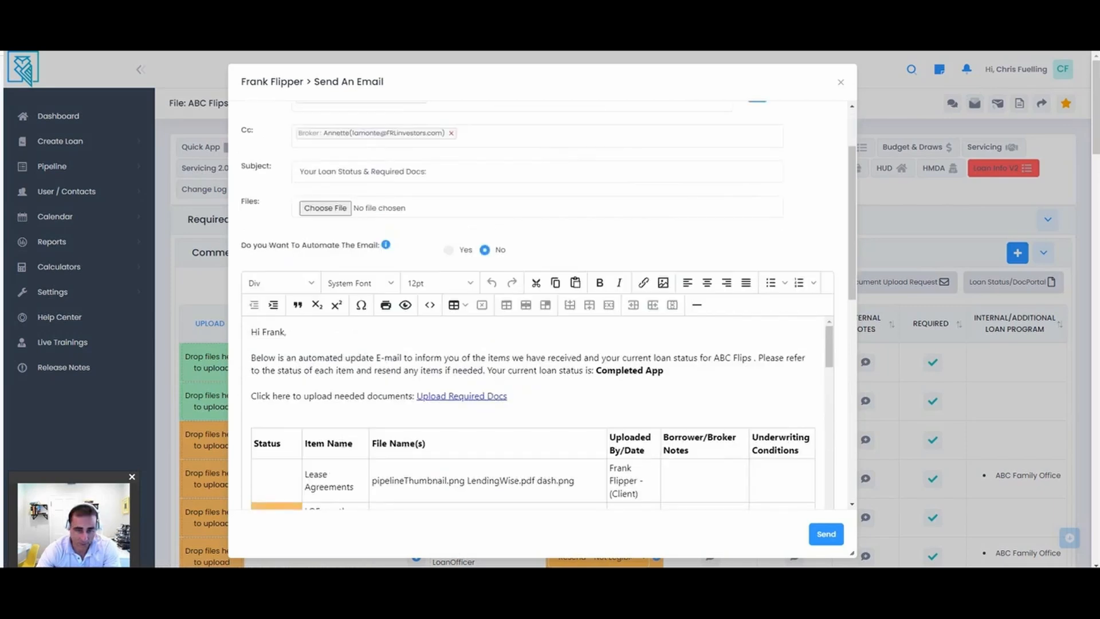
scroll("down", 3)
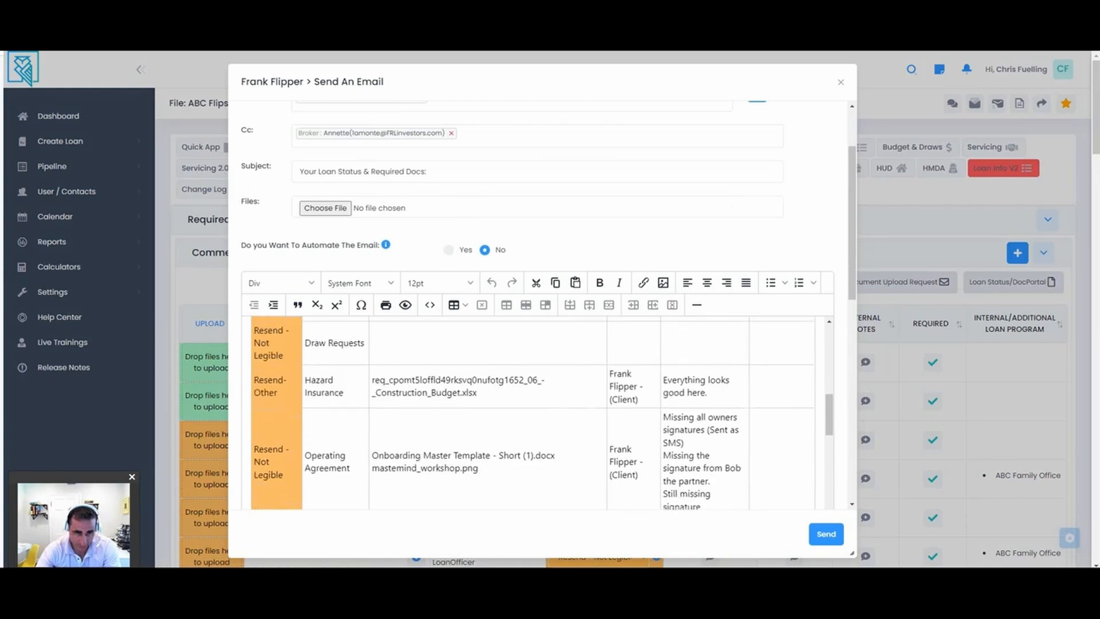
scroll("down", 3)
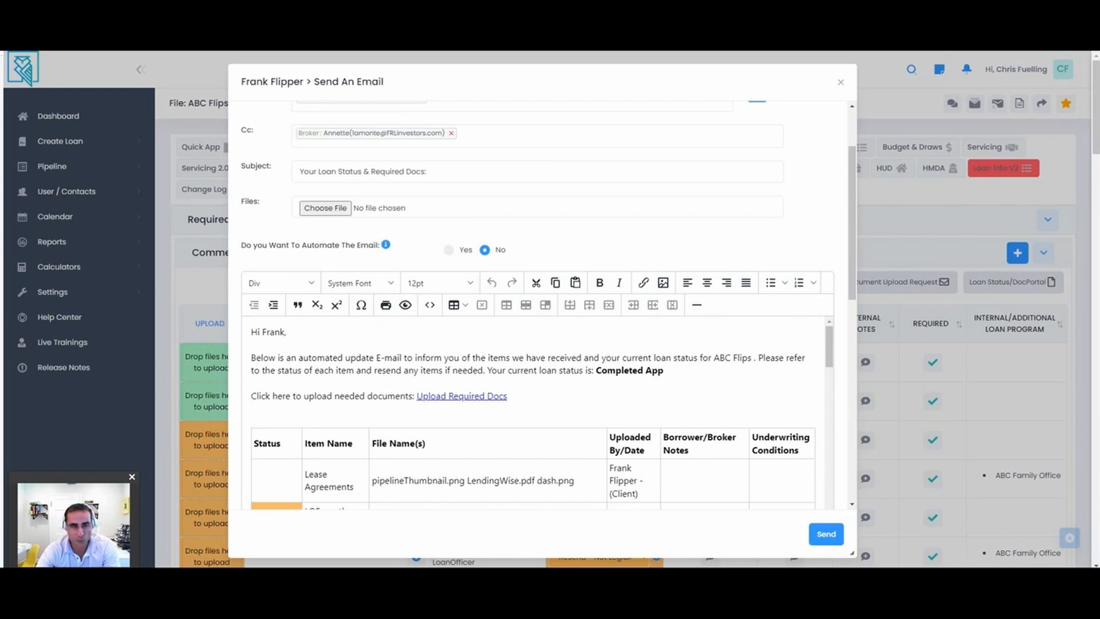
Make the email send automatically every weekday, after trying other frequencies
left_click(448, 250)
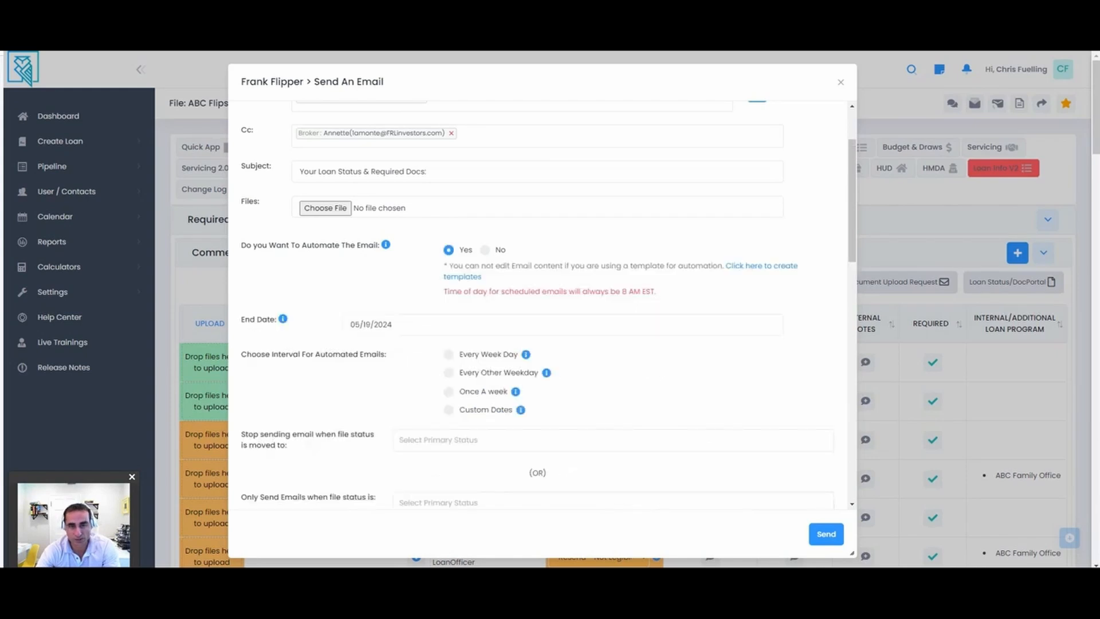
left_click(448, 354)
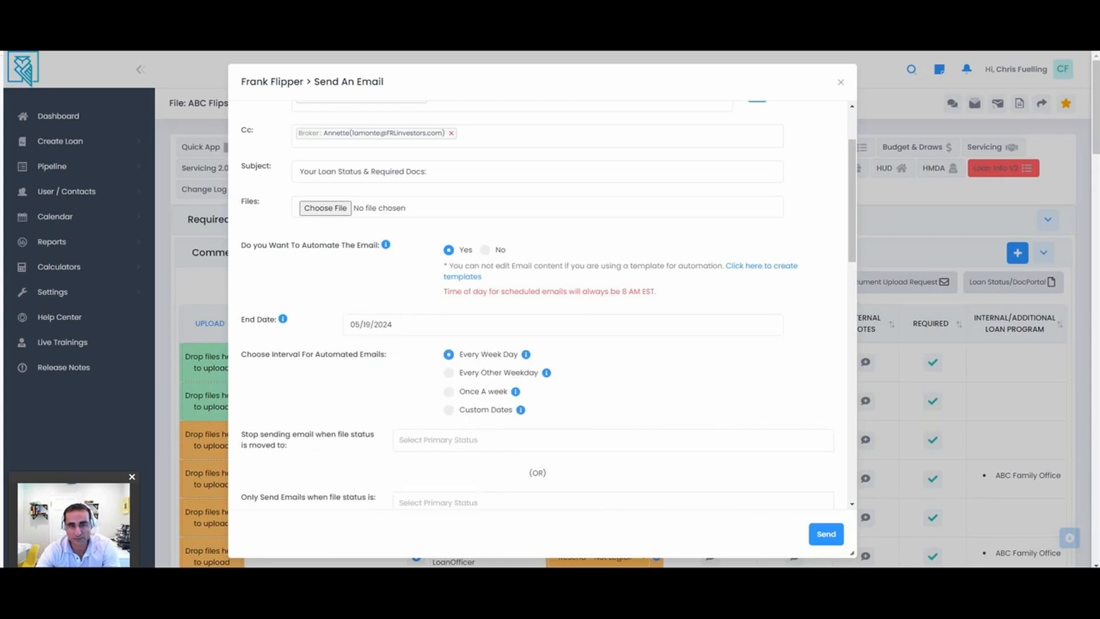
left_click(448, 373)
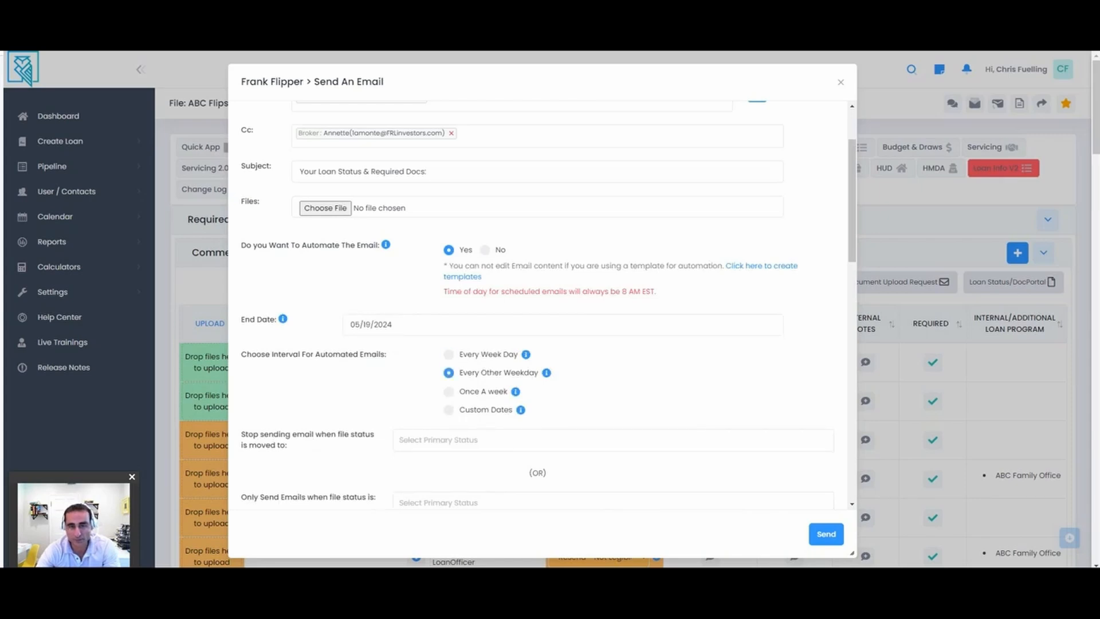
left_click(448, 409)
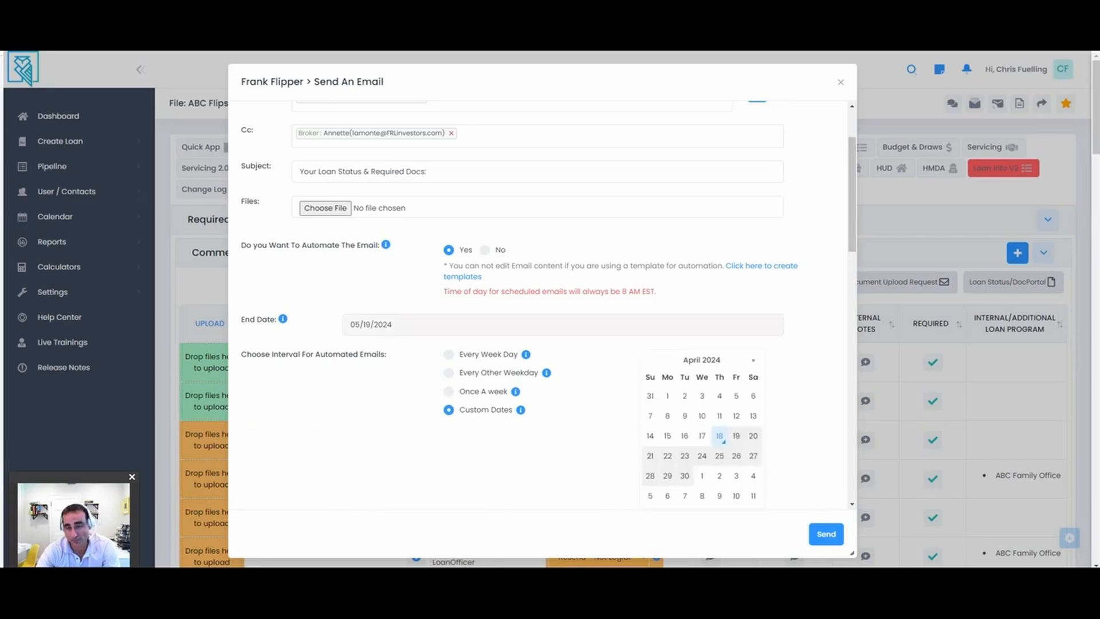
left_click(448, 354)
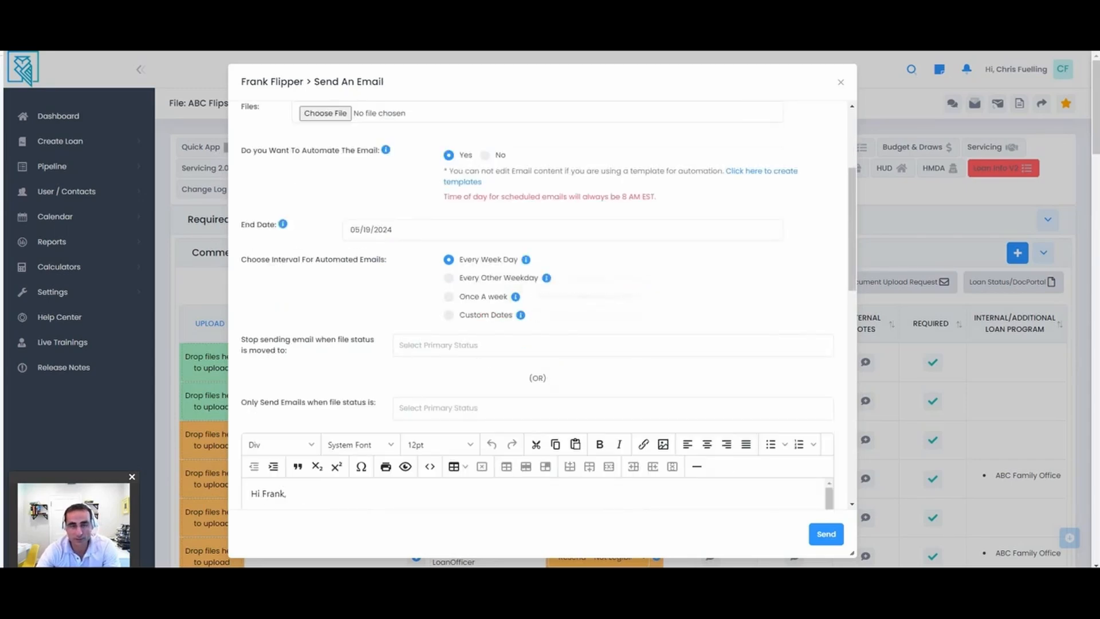
Limit automated sending to files whose status is Processing
left_click(610, 408)
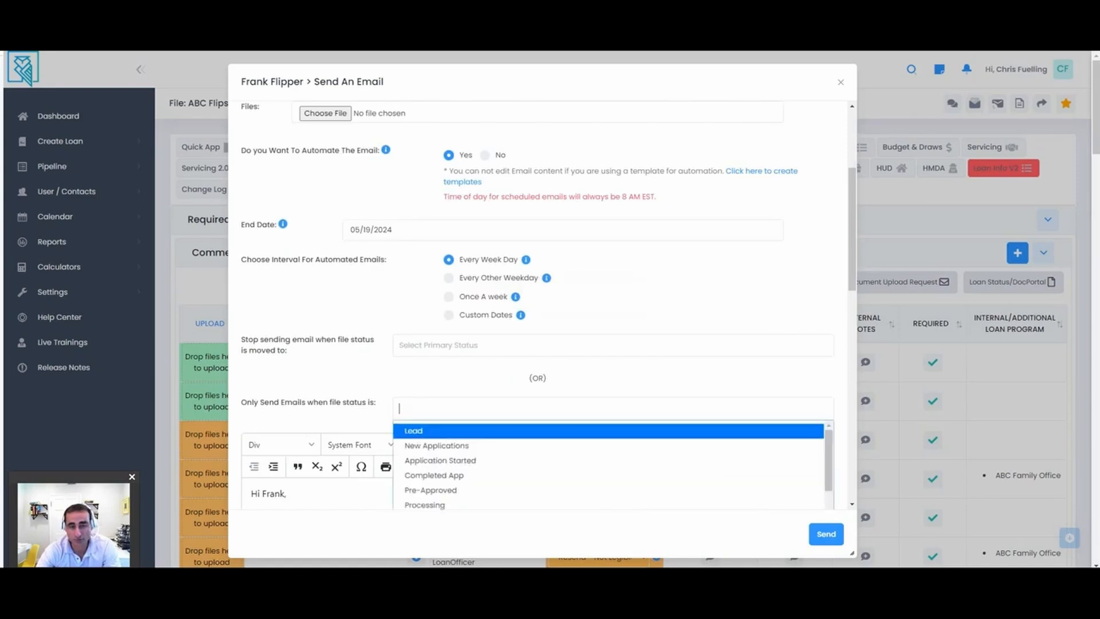
left_click(424, 505)
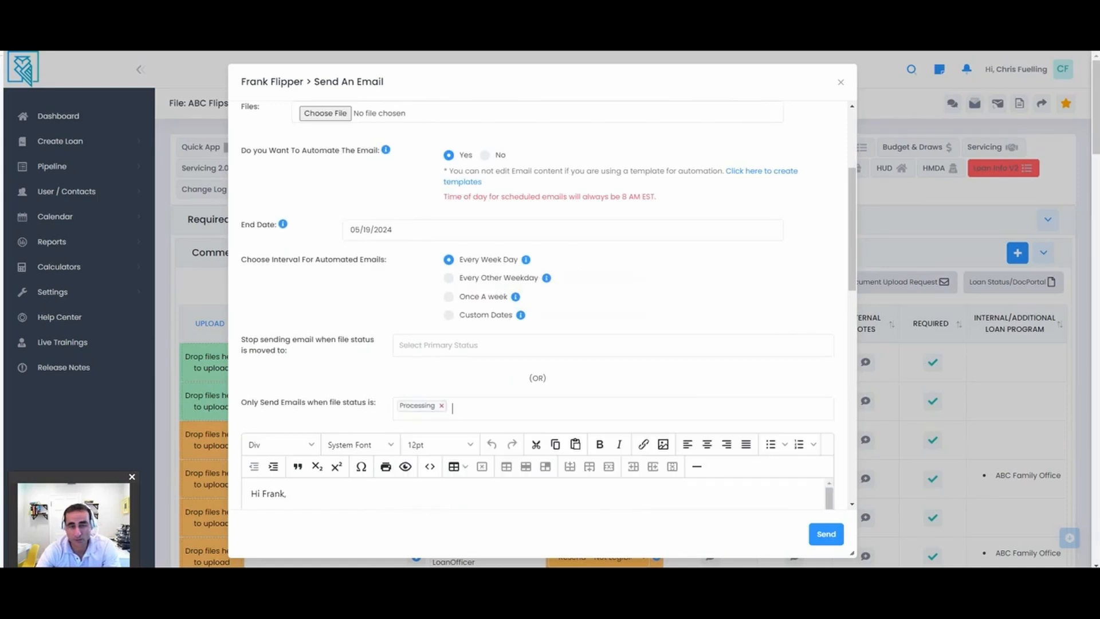
type("Underwriting")
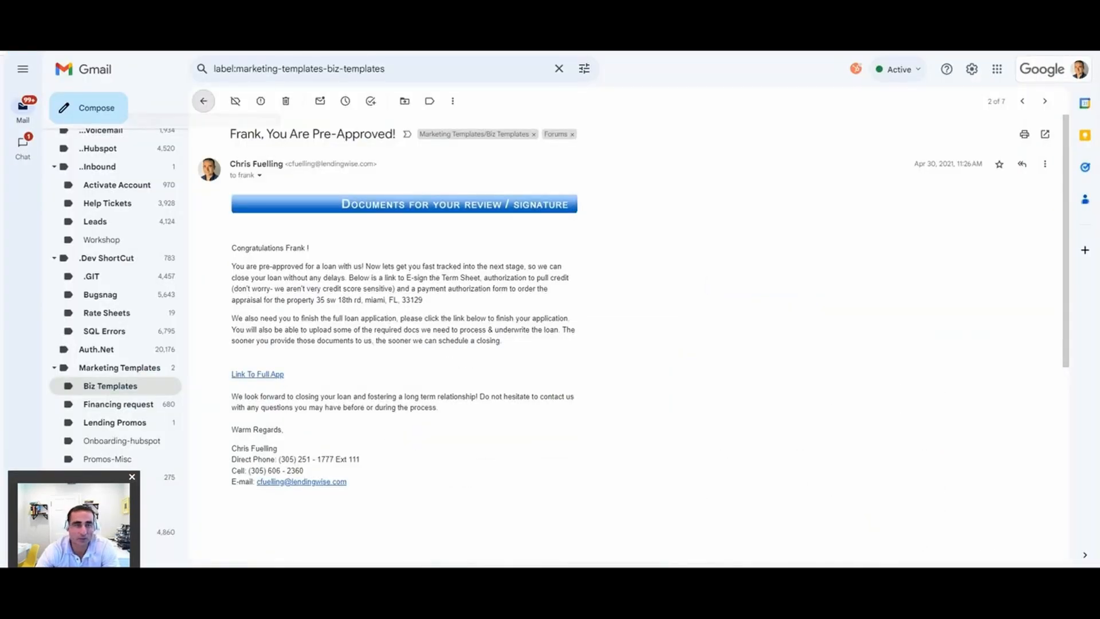
View the 'Items needed for your loan file' email and follow its Upload Required Docs link
left_click(1045, 101)
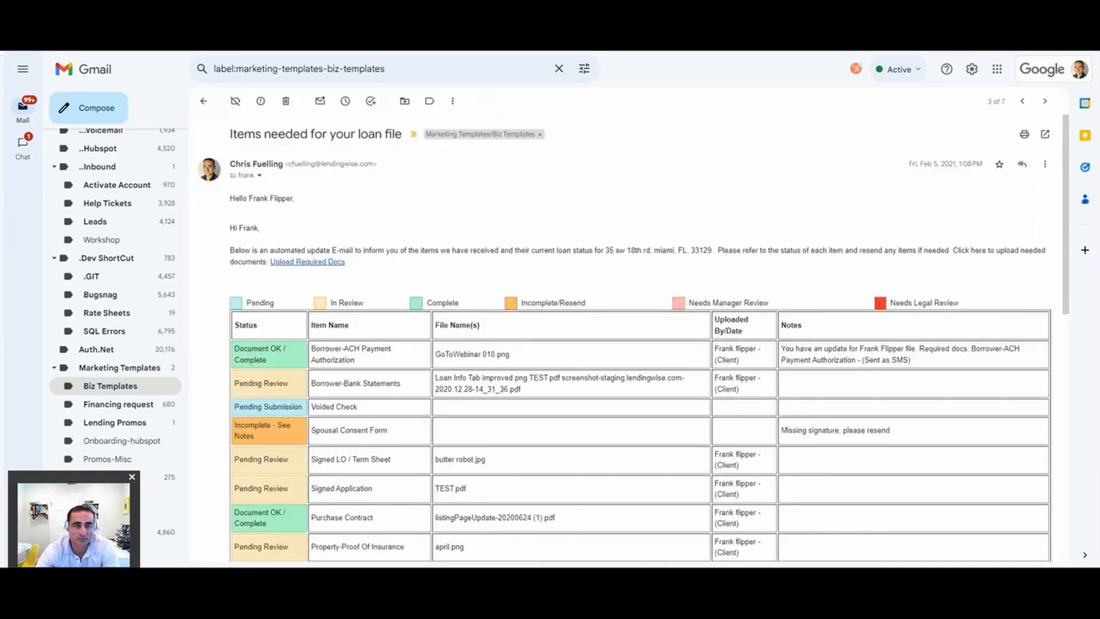
scroll("down", 3)
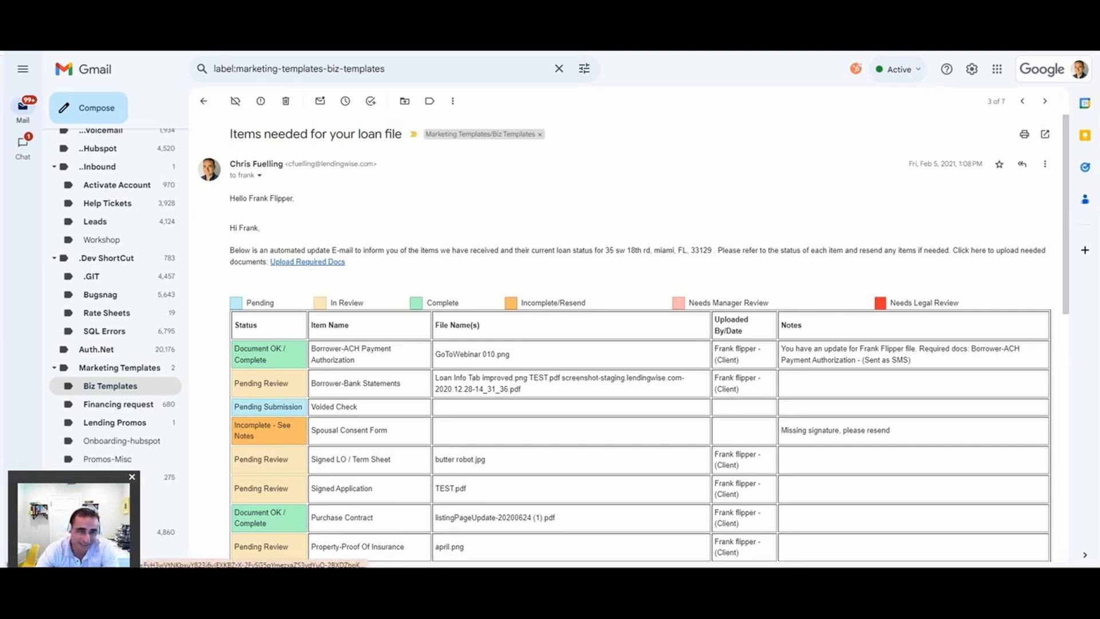
left_click(307, 261)
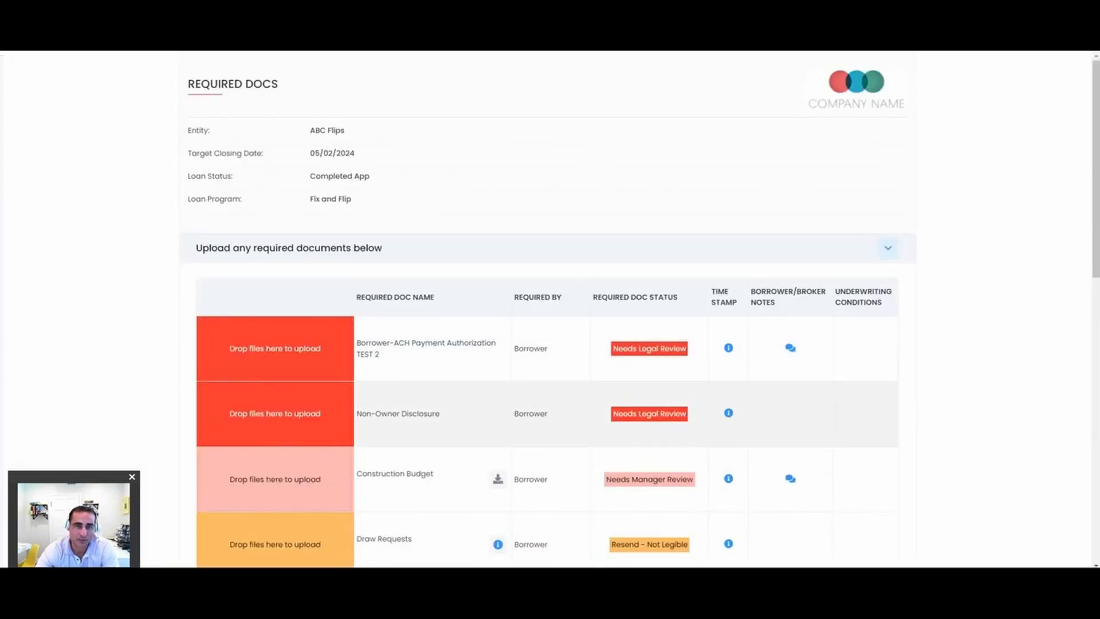
Scroll the borrower Required Docs portal to review document statuses and the signature note
scroll("down", 3)
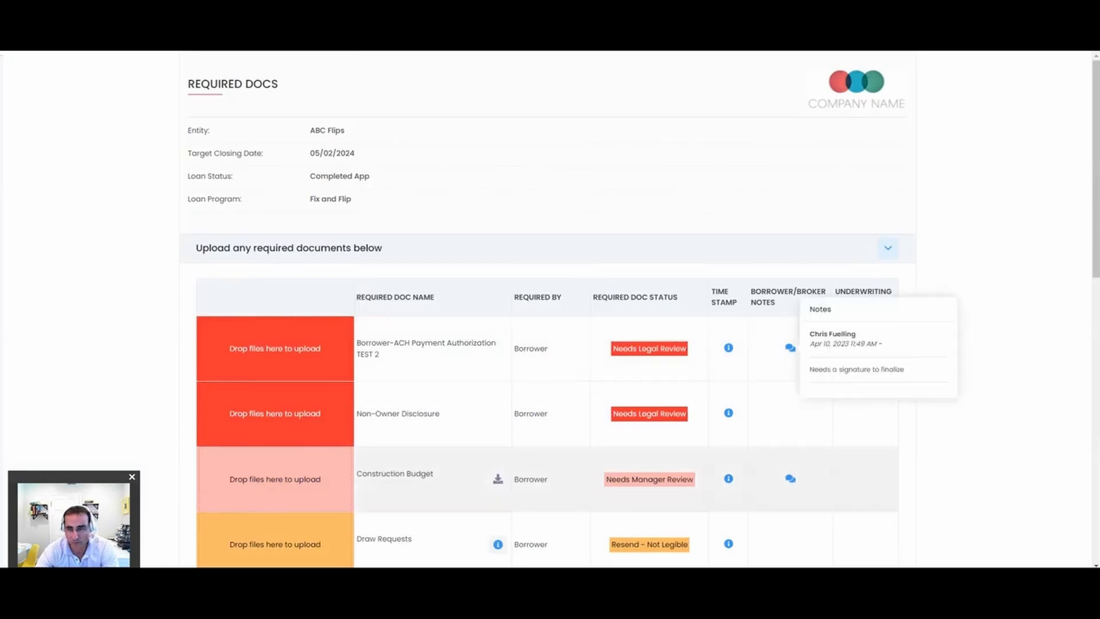
scroll("down", 3)
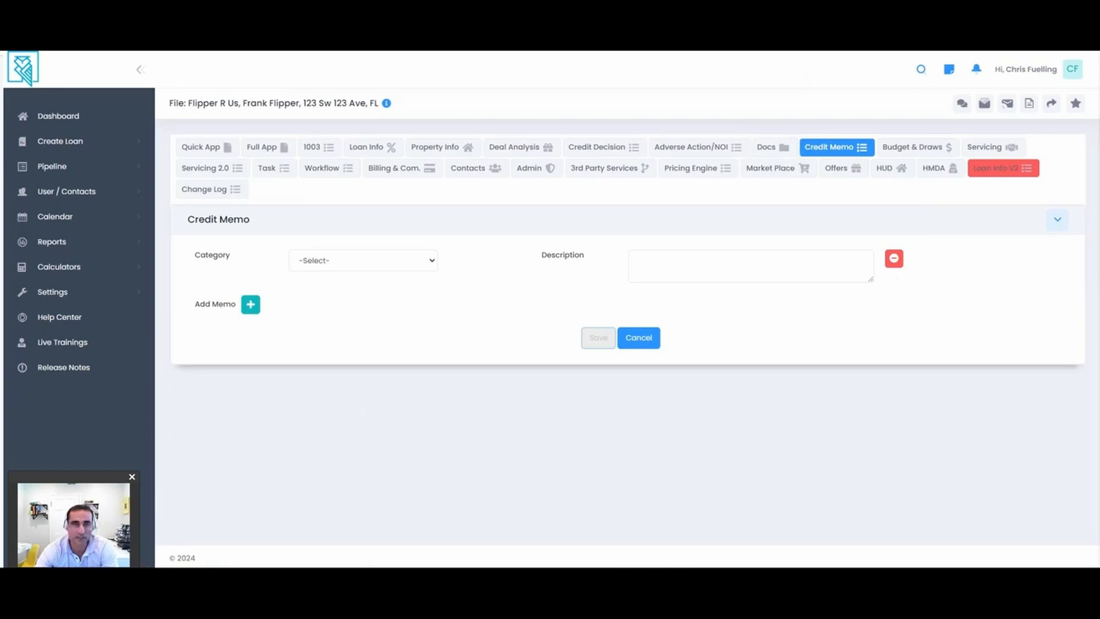
Return to the ABC Flips file's Docs and show its Workflow checklists
left_click(767, 147)
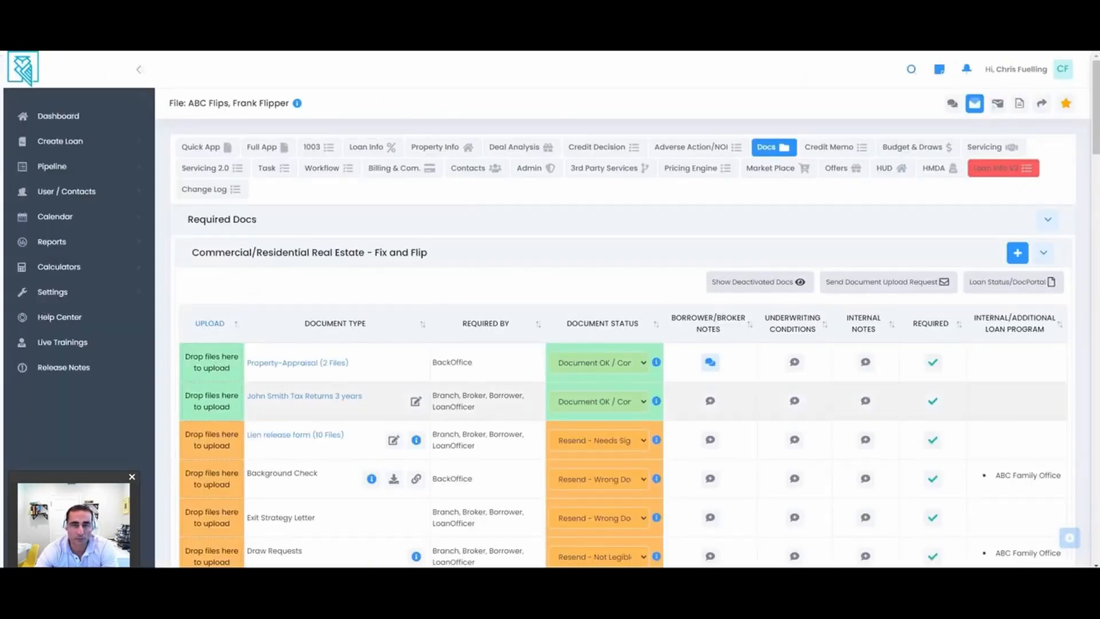
scroll("down", 3)
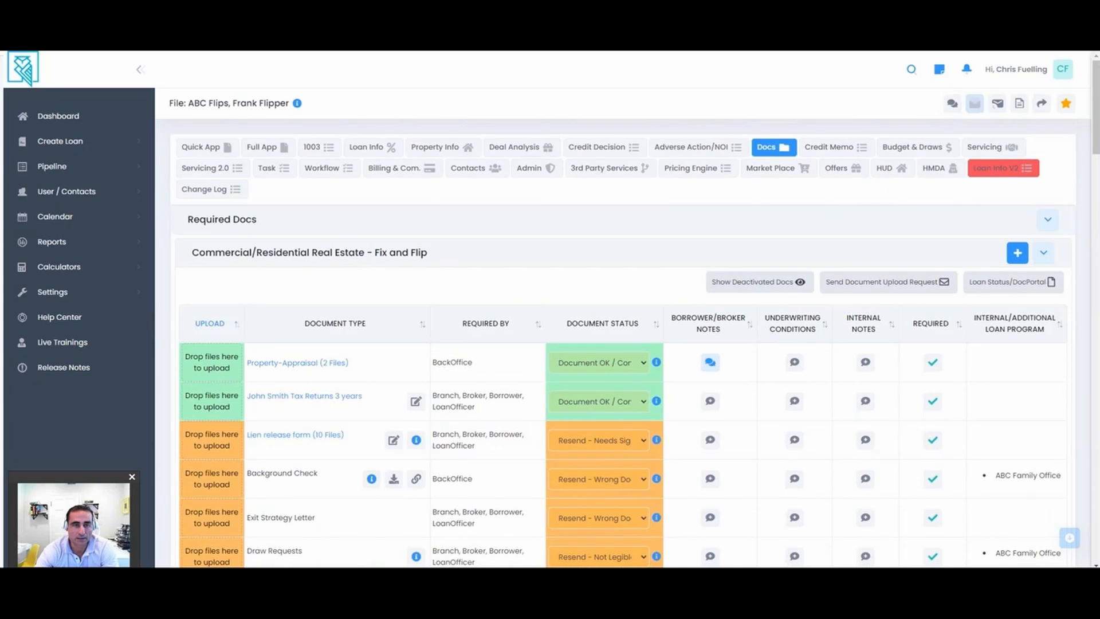
left_click(322, 168)
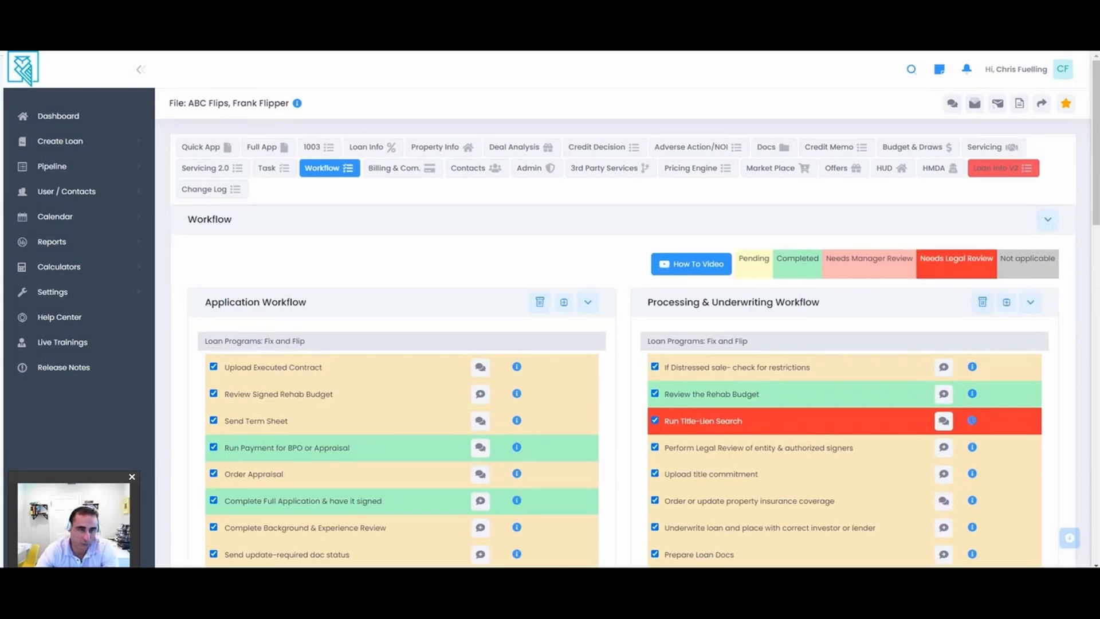
scroll("down", 3)
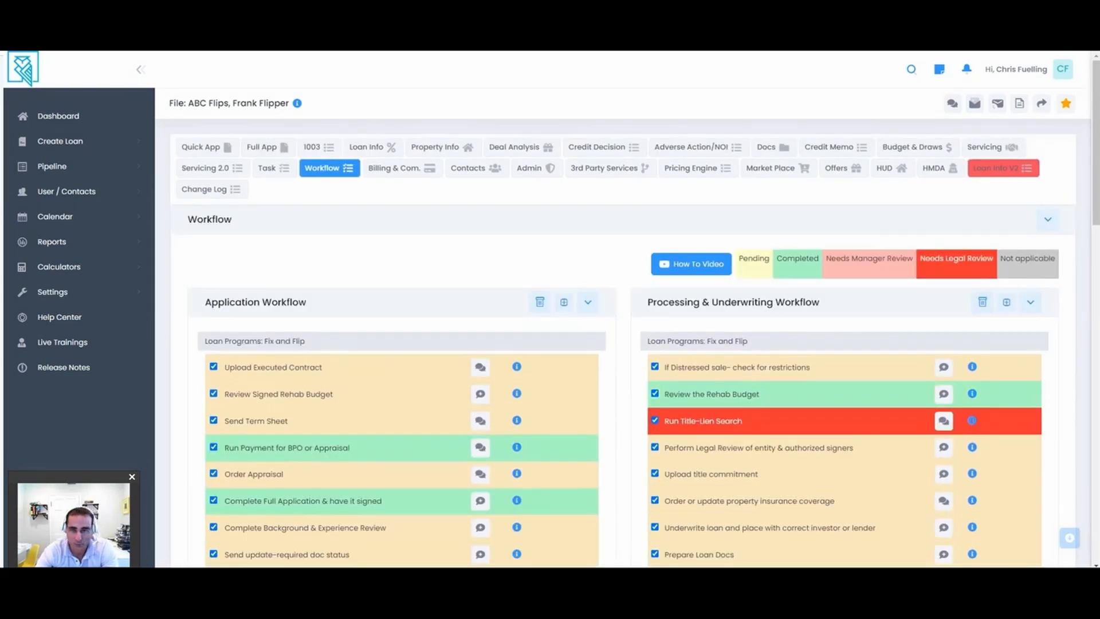
scroll("down", 3)
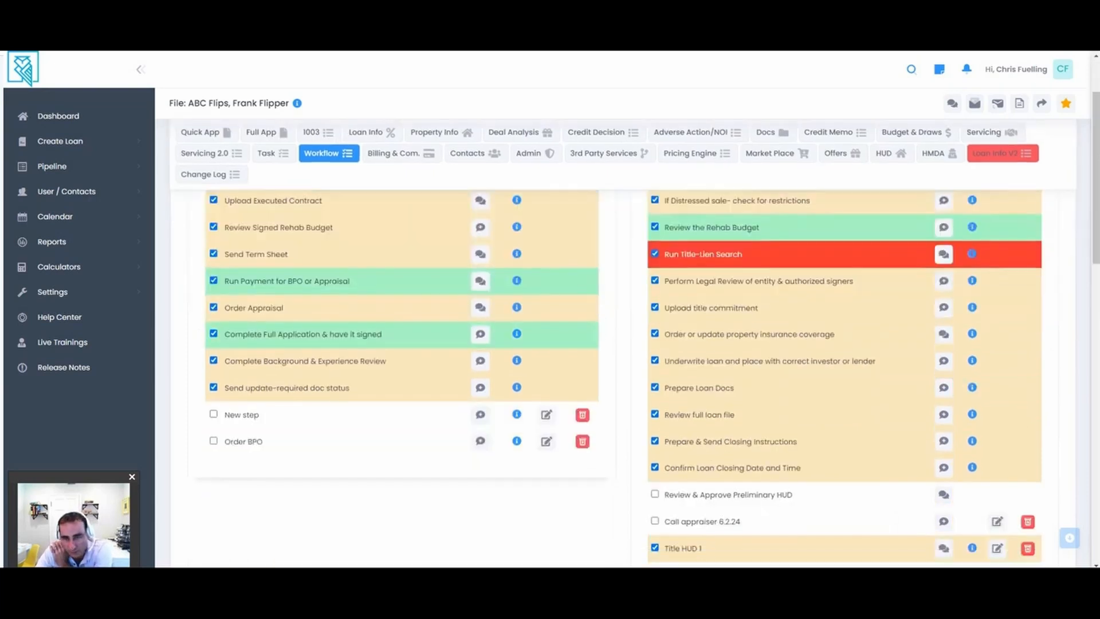
scroll("down", 3)
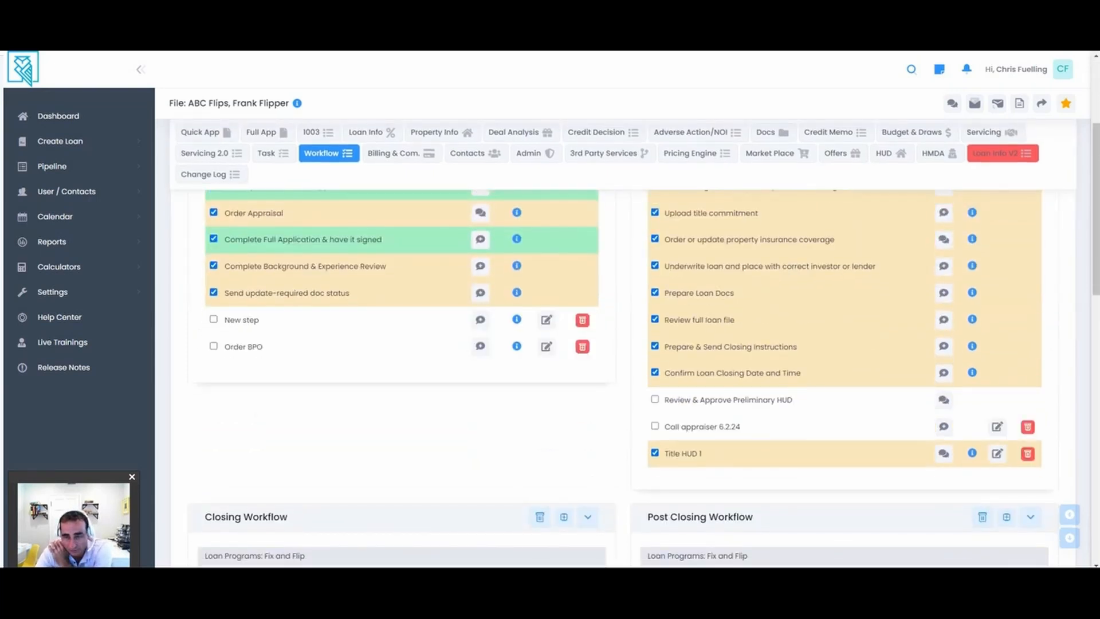
scroll("down", 3)
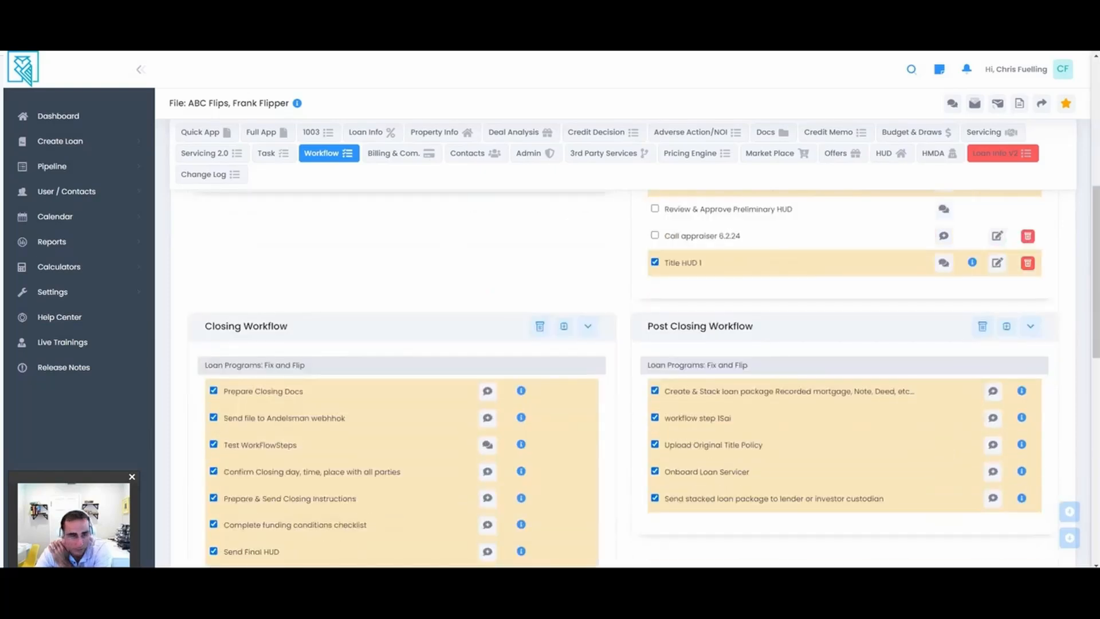
scroll("down", 3)
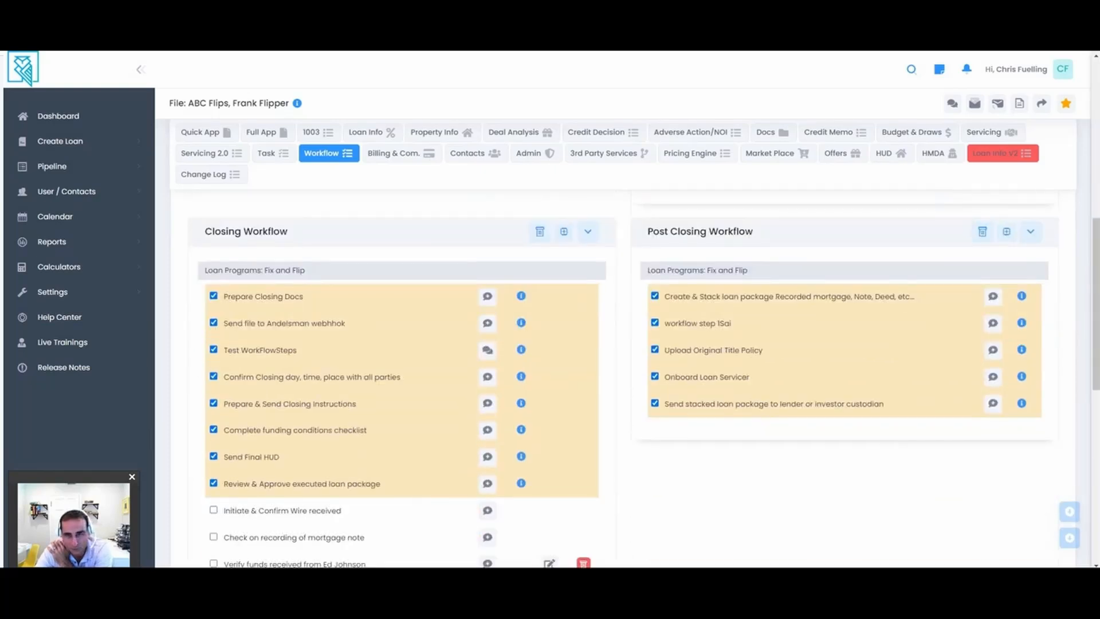
scroll("down", 3)
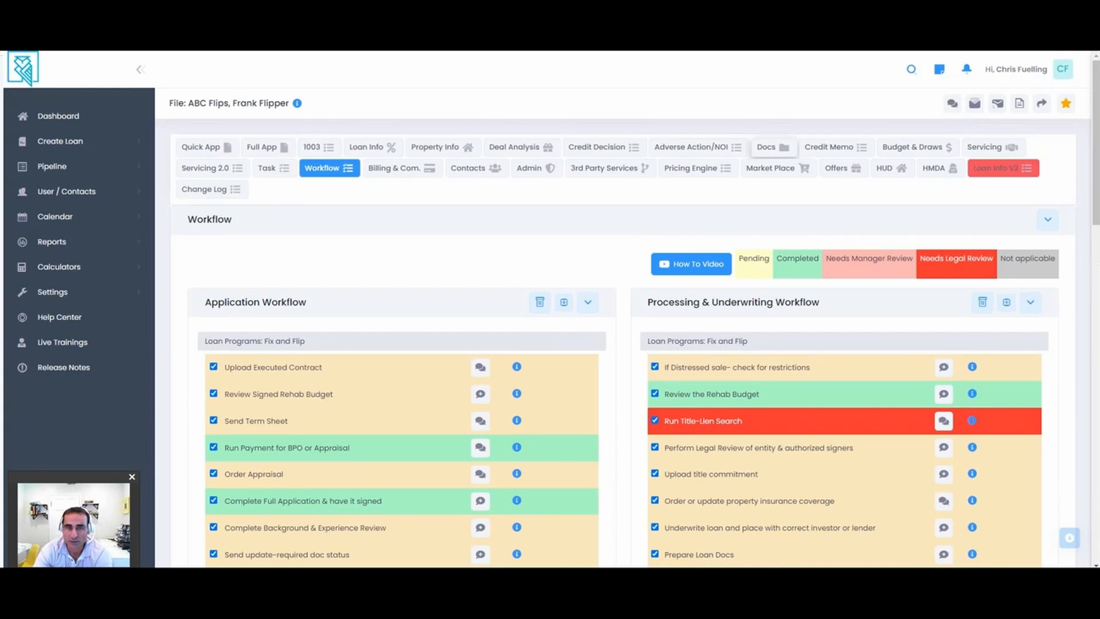
Go back to Required Docs and highlight the ABC Family Office program on Background Check
left_click(767, 146)
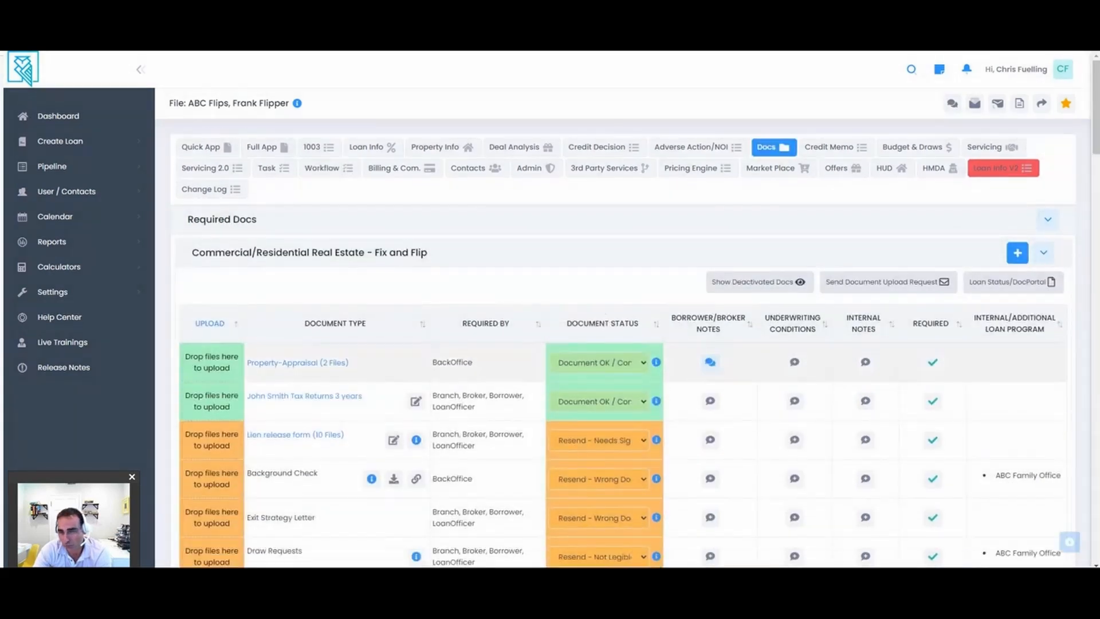
scroll("down", 3)
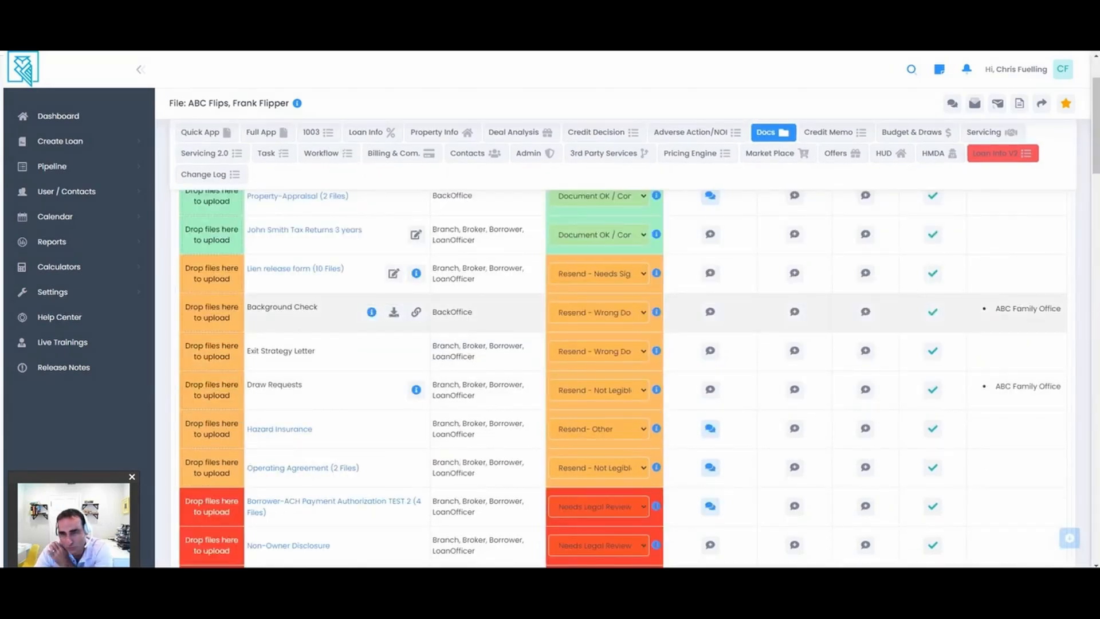
double_click(282, 312)
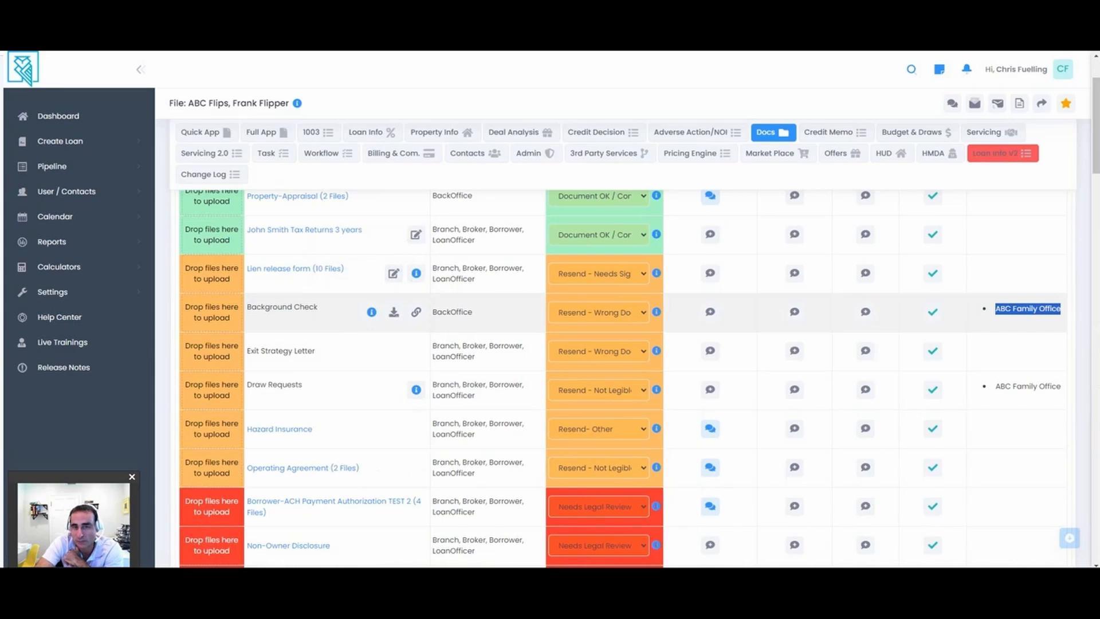
mouse_move(371, 312)
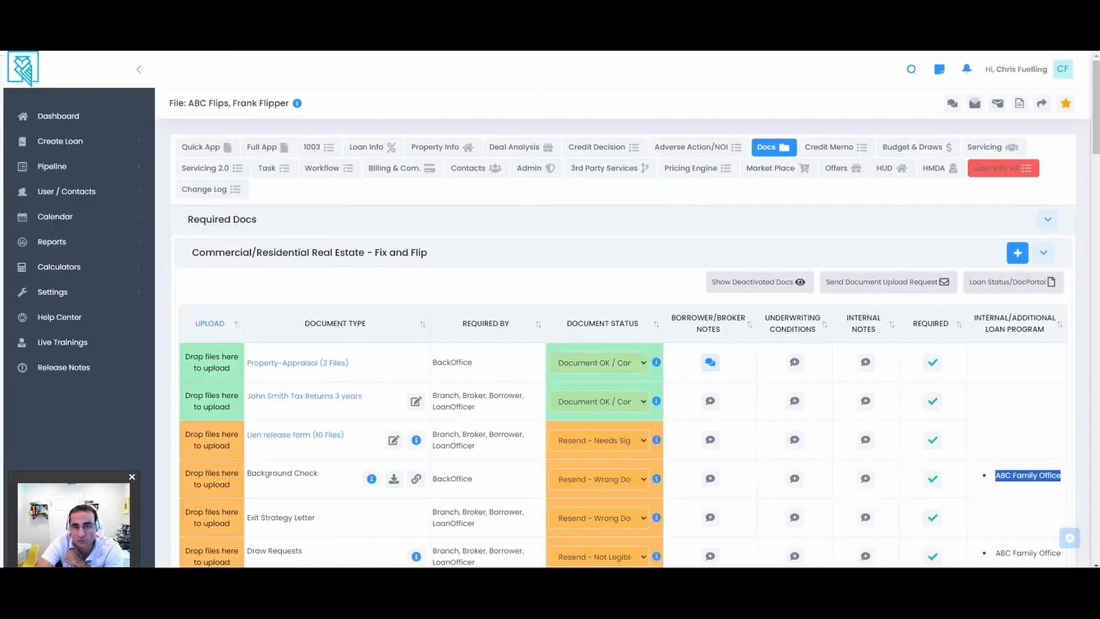
View the Full App showing ABC Family Office loan program and entity member details
left_click(261, 147)
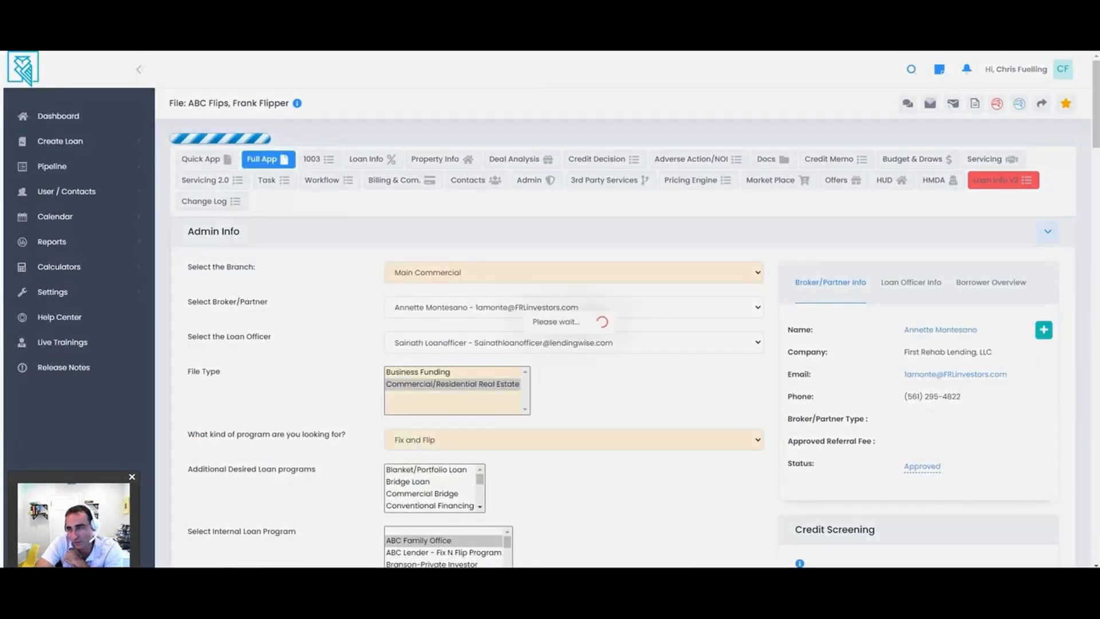
scroll("down", 3)
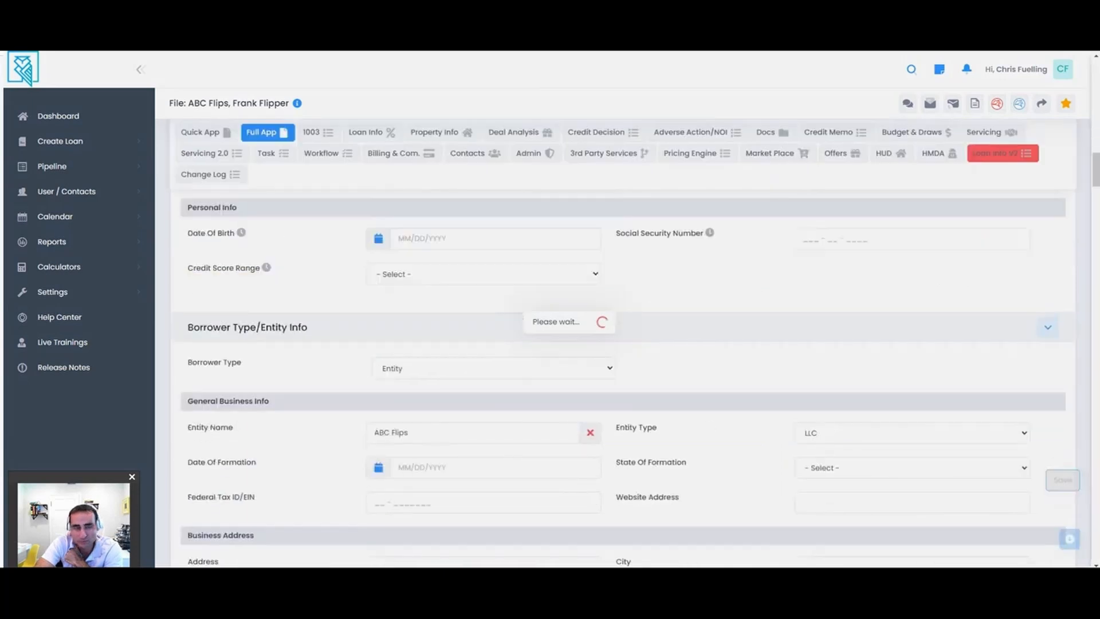
scroll("down", 3)
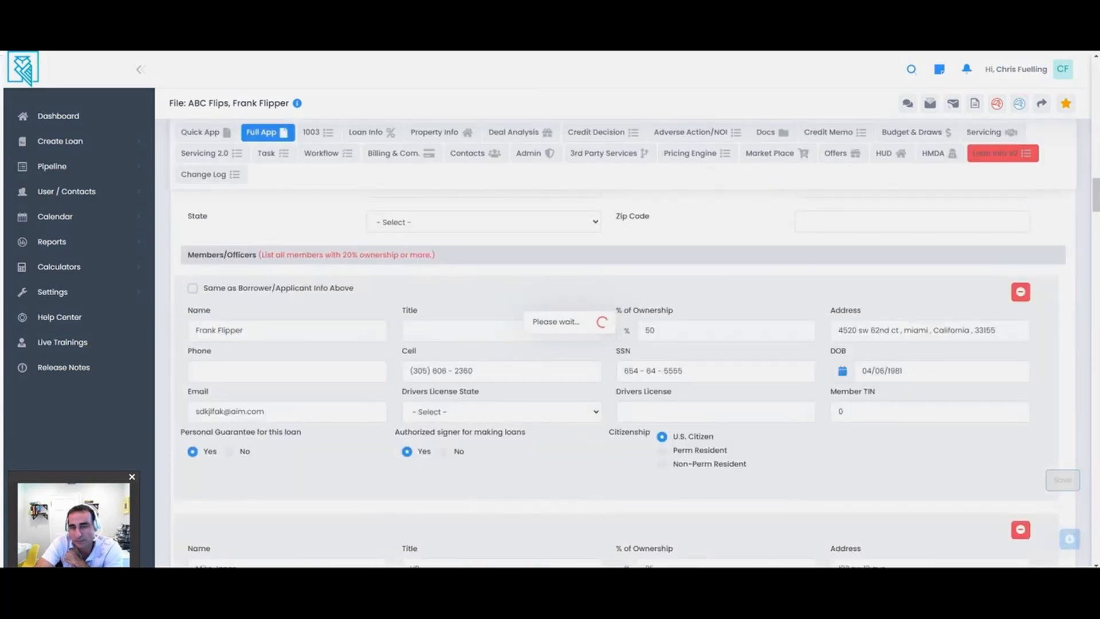